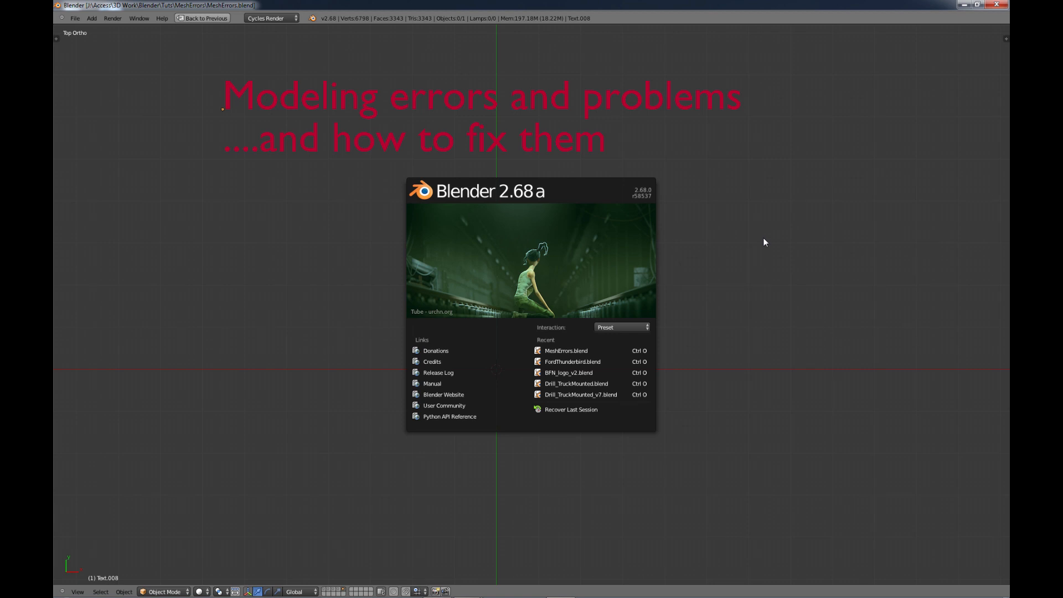
{"action": "mouse_move", "coordinate": [758, 253]}
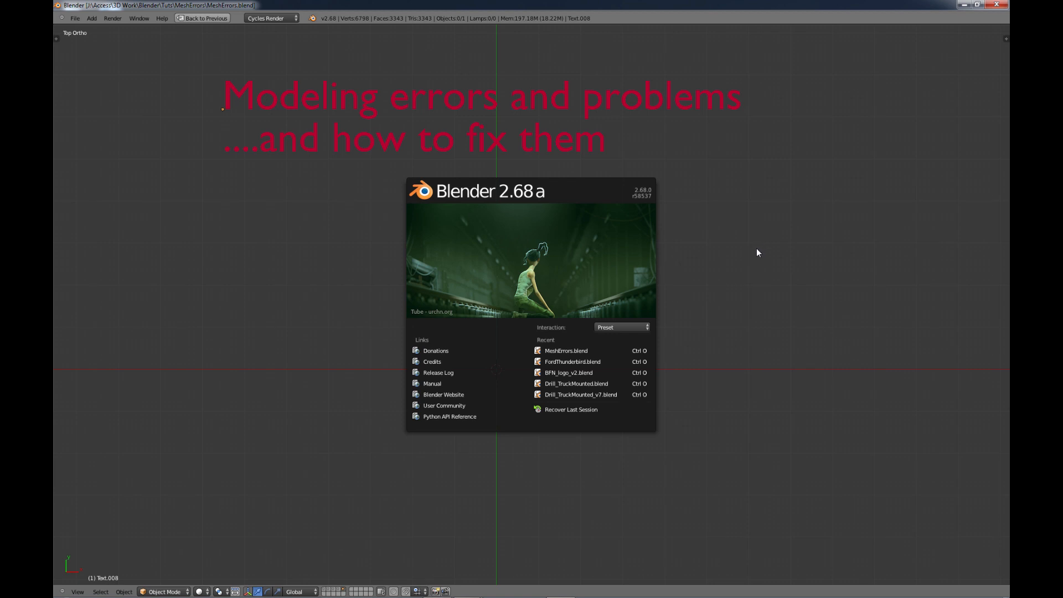
Step: Dismiss the startup splash screen to reveal the Normals scene with the thruster model
{"action": "left_click", "coordinate": [277, 522]}
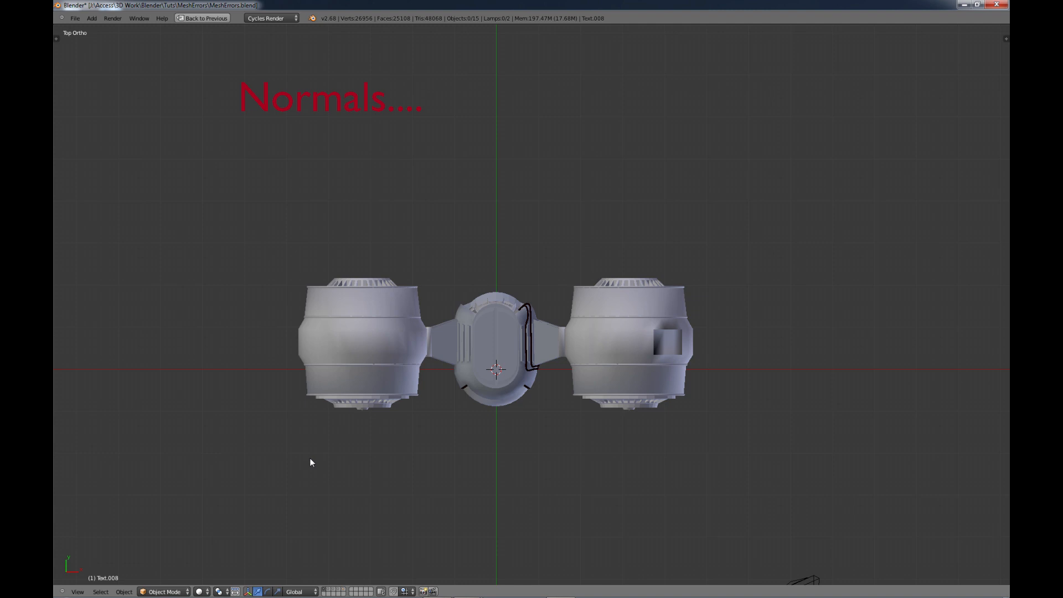
{"action": "mouse_move", "coordinate": [493, 492]}
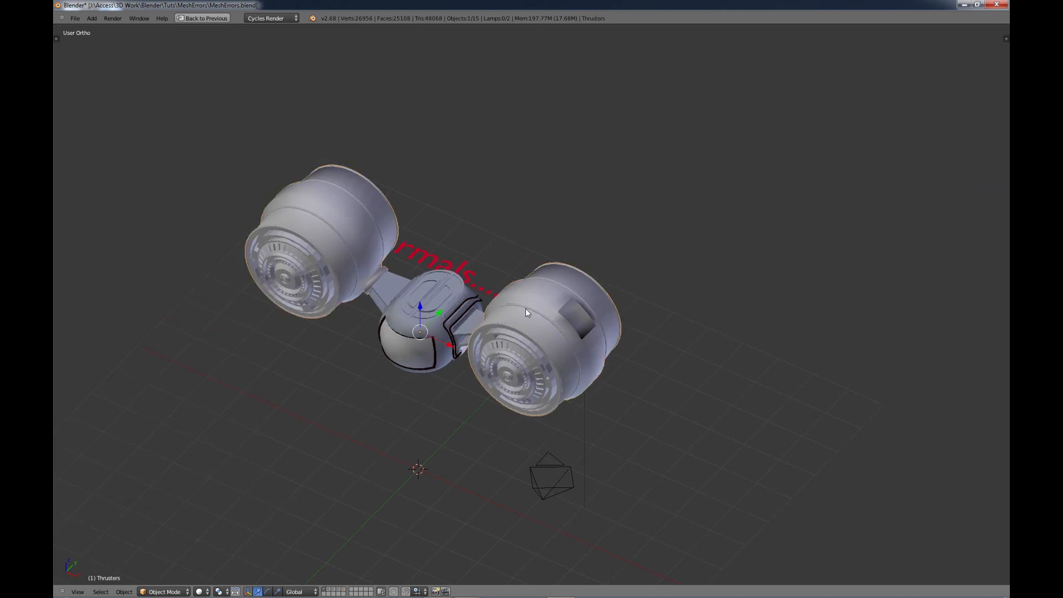
{"action": "mouse_move", "coordinate": [534, 394]}
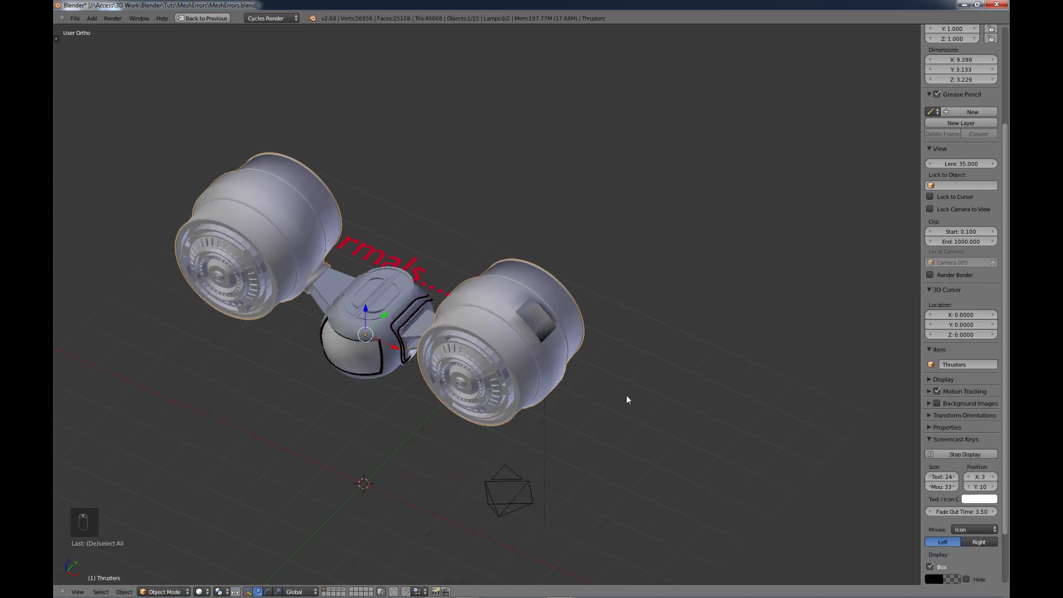
Step: Enter Edit Mode on the thrusters and show face normals instead of vertex normals
{"action": "key", "text": "Tab"}
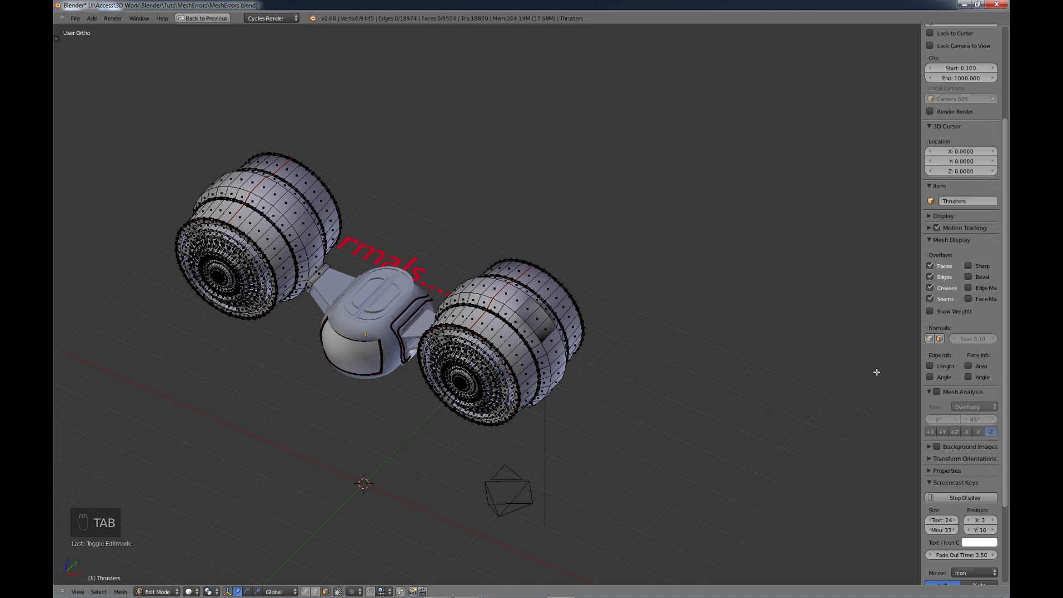
{"action": "mouse_move", "coordinate": [942, 327]}
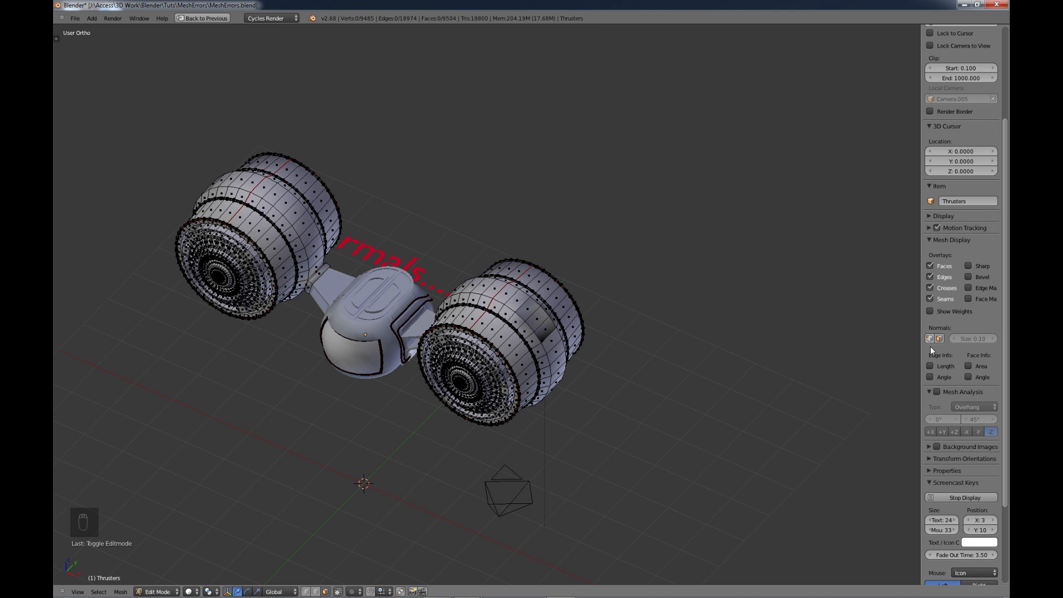
{"action": "left_click", "coordinate": [930, 338]}
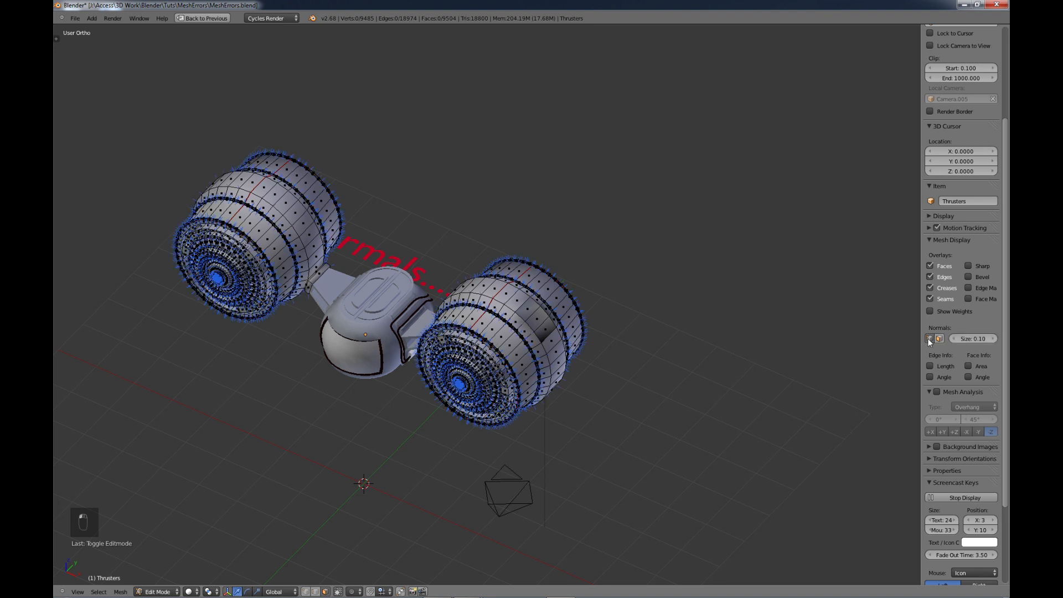
{"action": "left_click", "coordinate": [939, 338]}
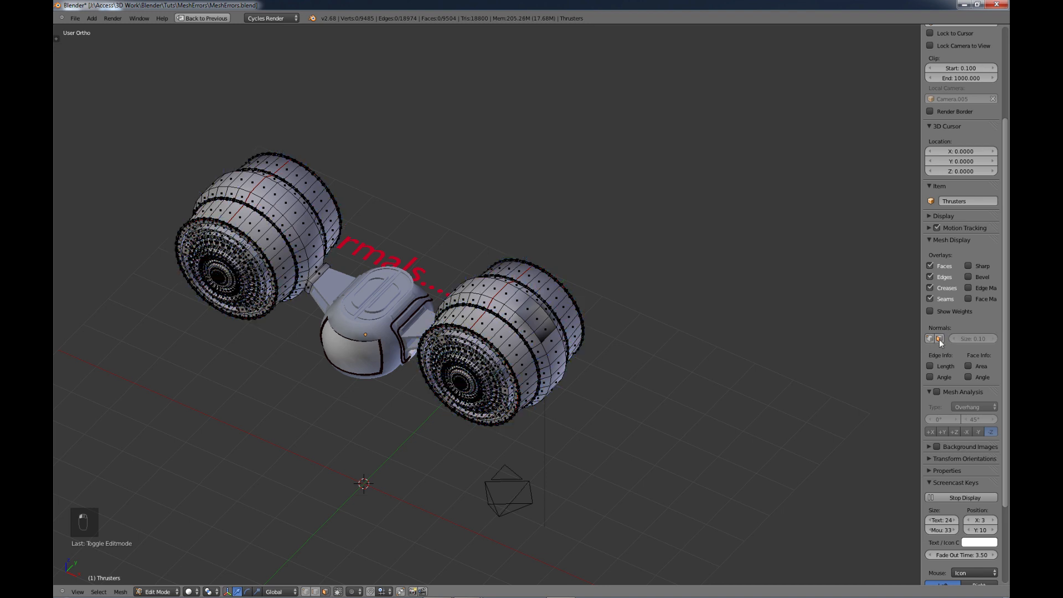
{"action": "left_click", "coordinate": [938, 338]}
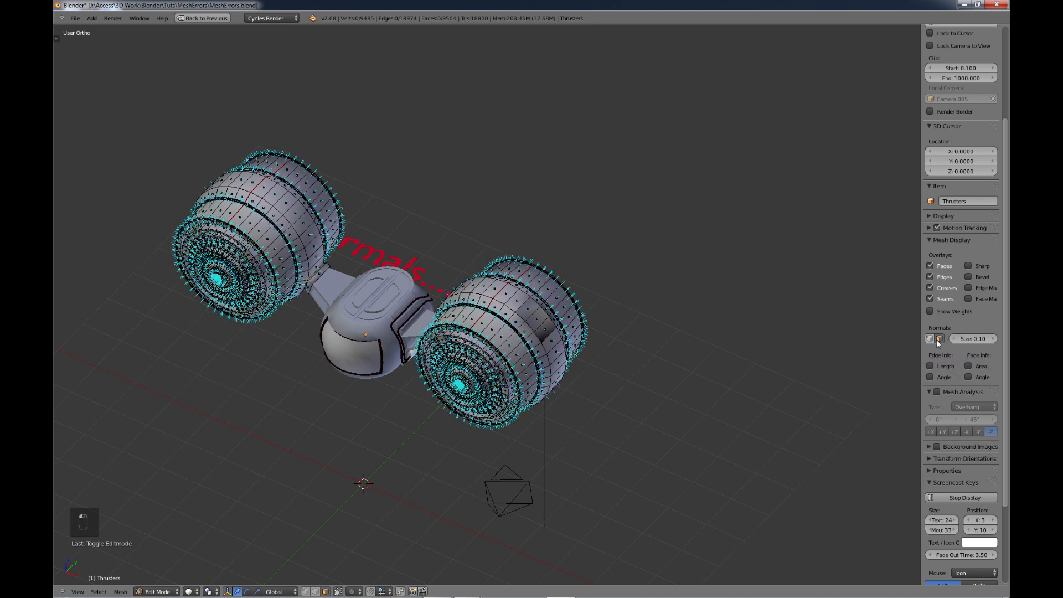
{"action": "mouse_move", "coordinate": [938, 338]}
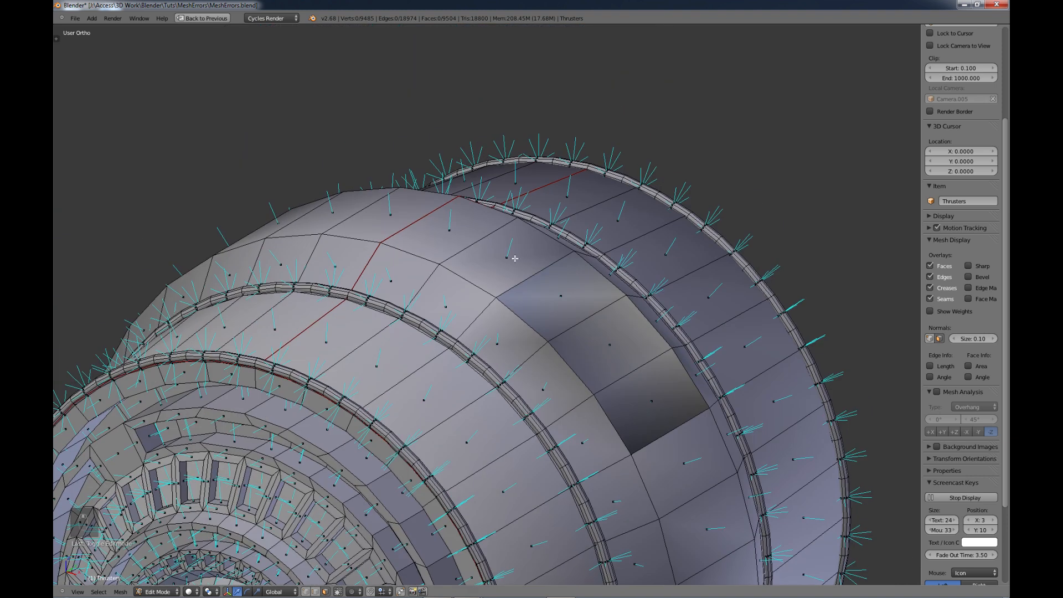
{"action": "mouse_move", "coordinate": [506, 247]}
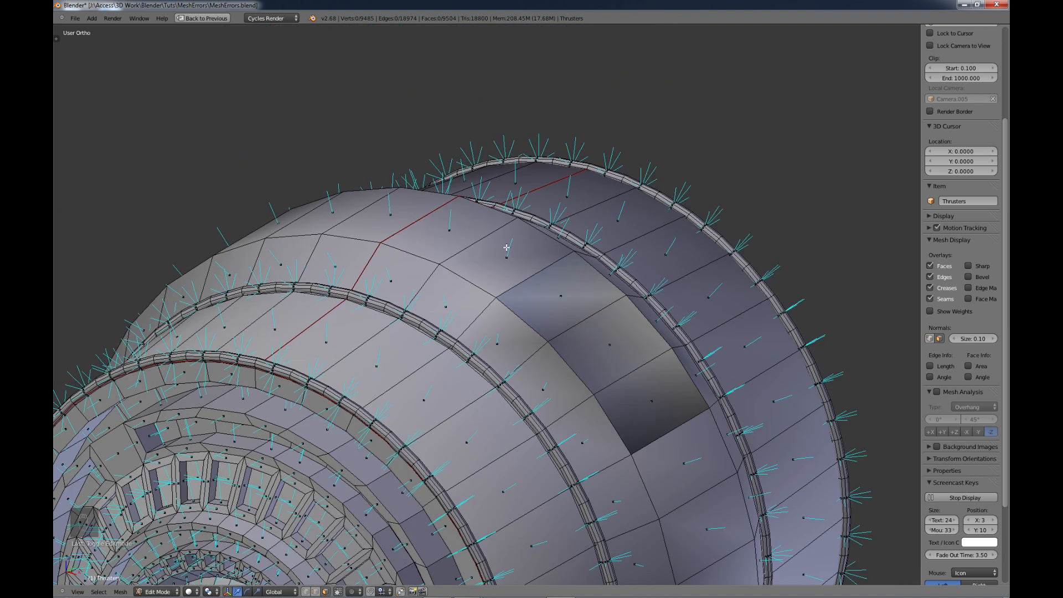
{"action": "mouse_move", "coordinate": [447, 229]}
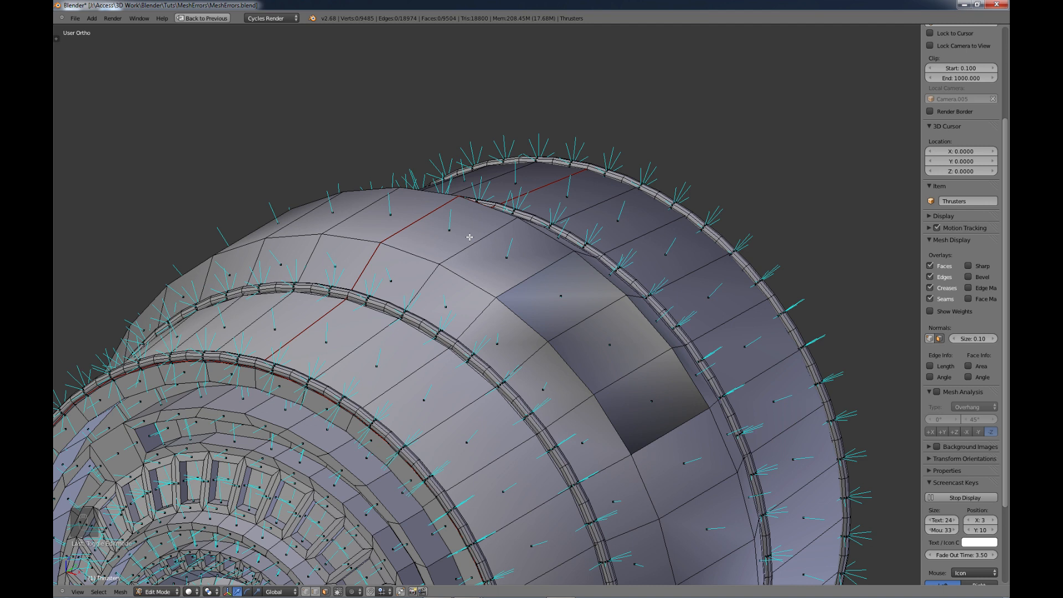
{"action": "mouse_move", "coordinate": [649, 408]}
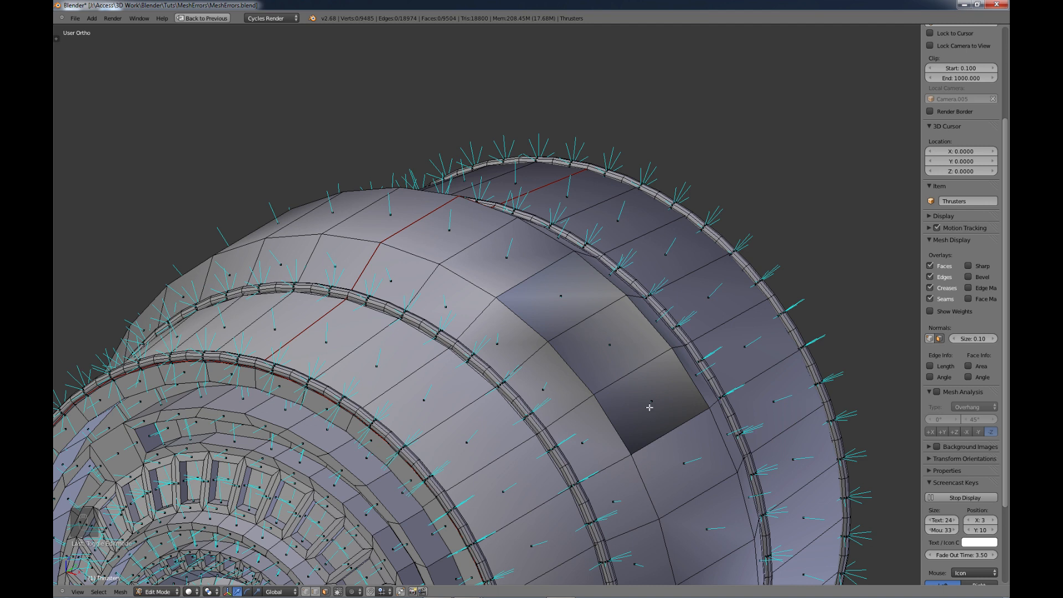
{"action": "mouse_move", "coordinate": [564, 306]}
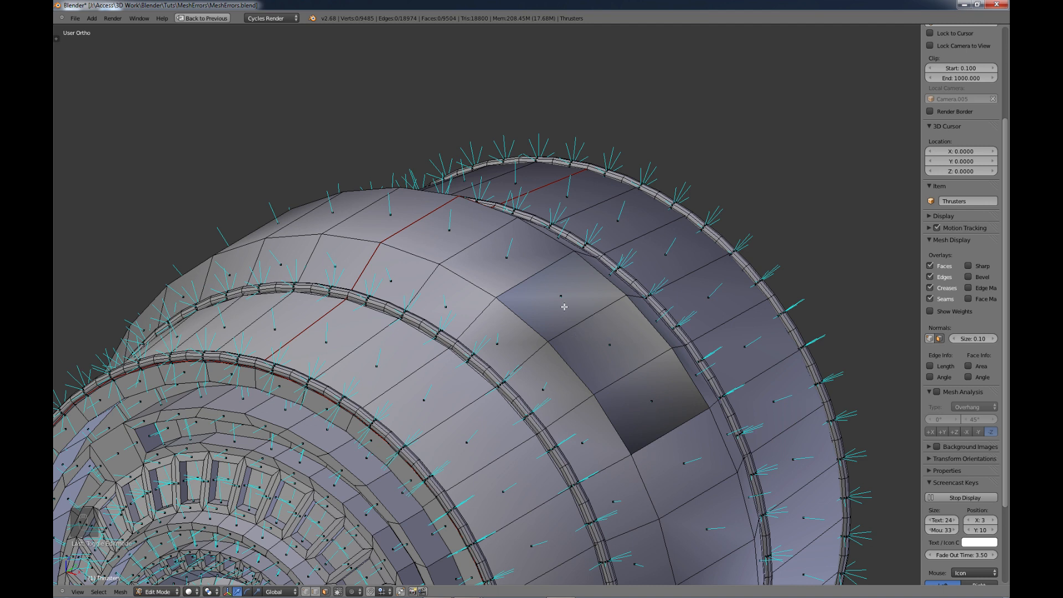
{"action": "mouse_move", "coordinate": [677, 386]}
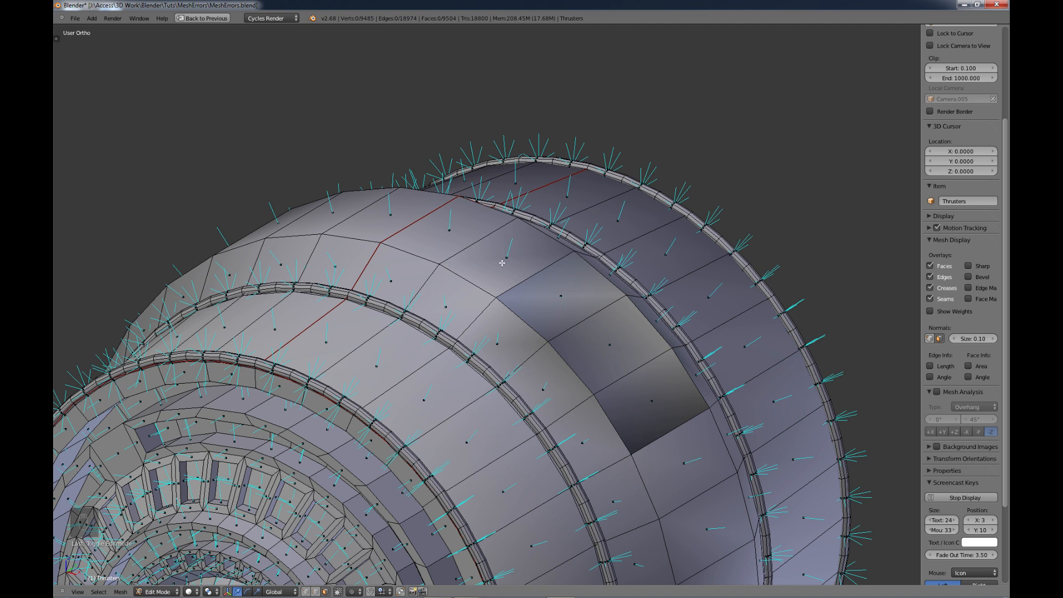
{"action": "mouse_move", "coordinate": [490, 259]}
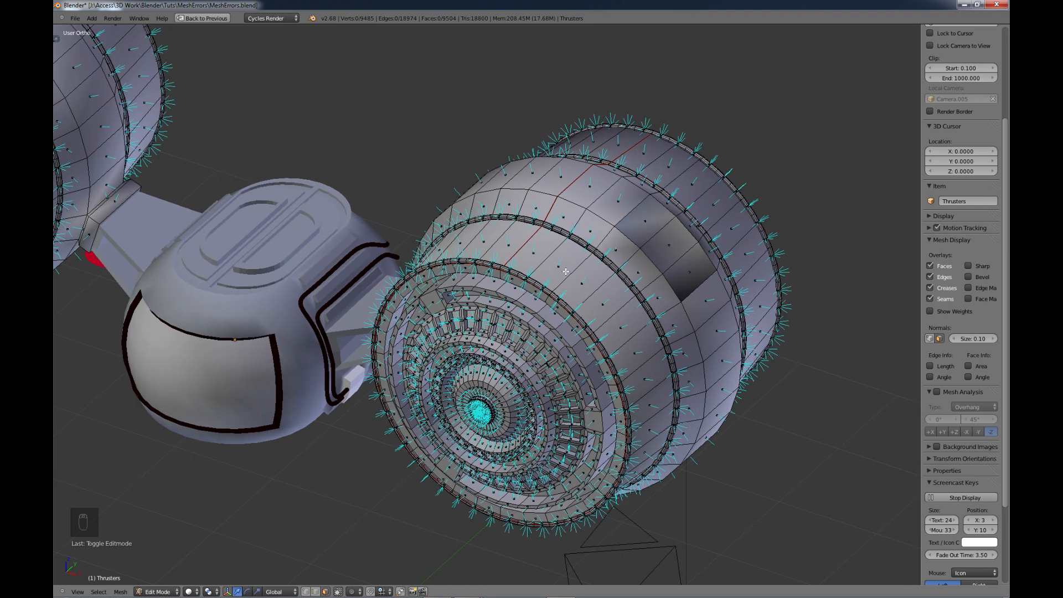
{"action": "mouse_move", "coordinate": [589, 268]}
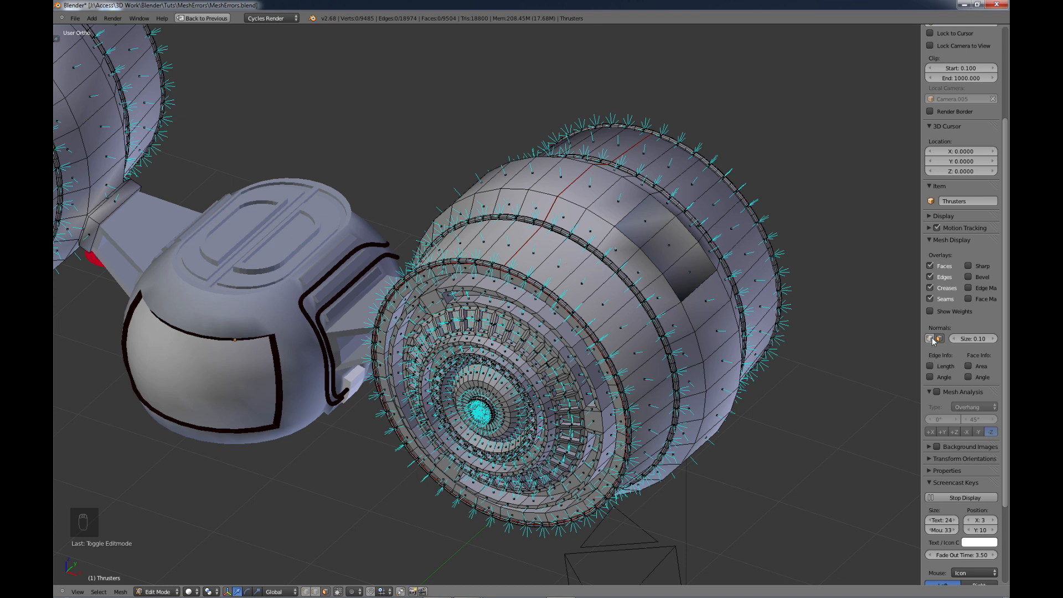
Step: Inspect the dark patch in Edit Mode, then return the thrusters to Object Mode
{"action": "key", "text": "Tab"}
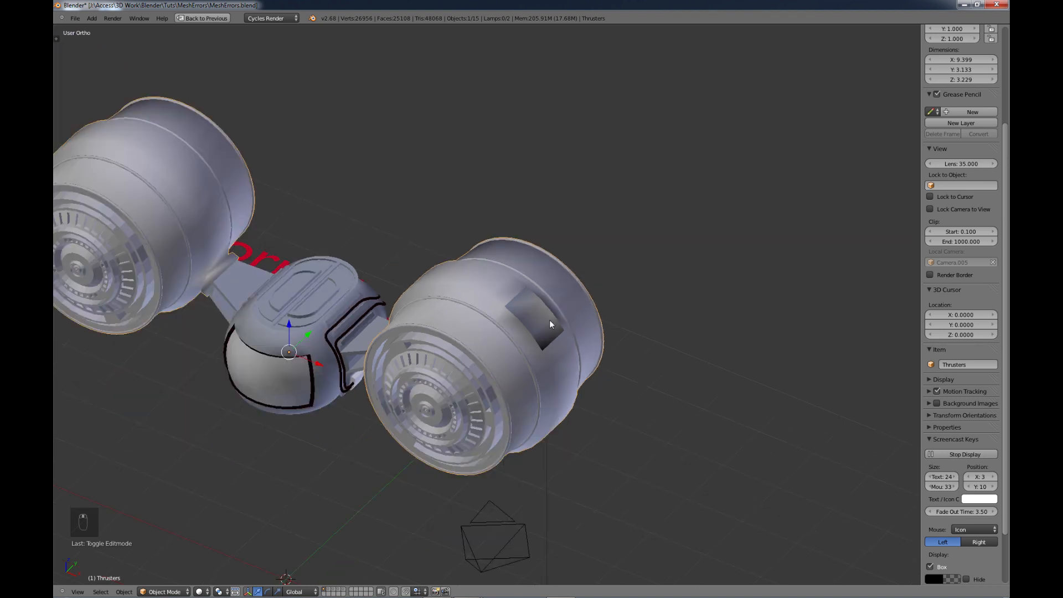
{"action": "key", "text": "Tab"}
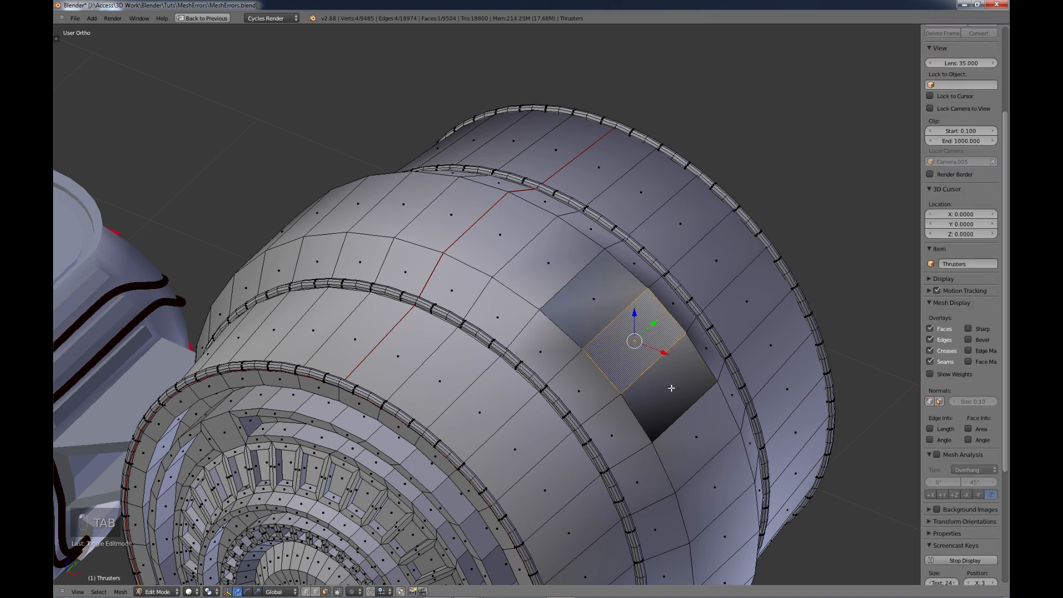
{"action": "left_click_drag", "start_coordinate": [636, 342], "coordinate": [561, 262]}
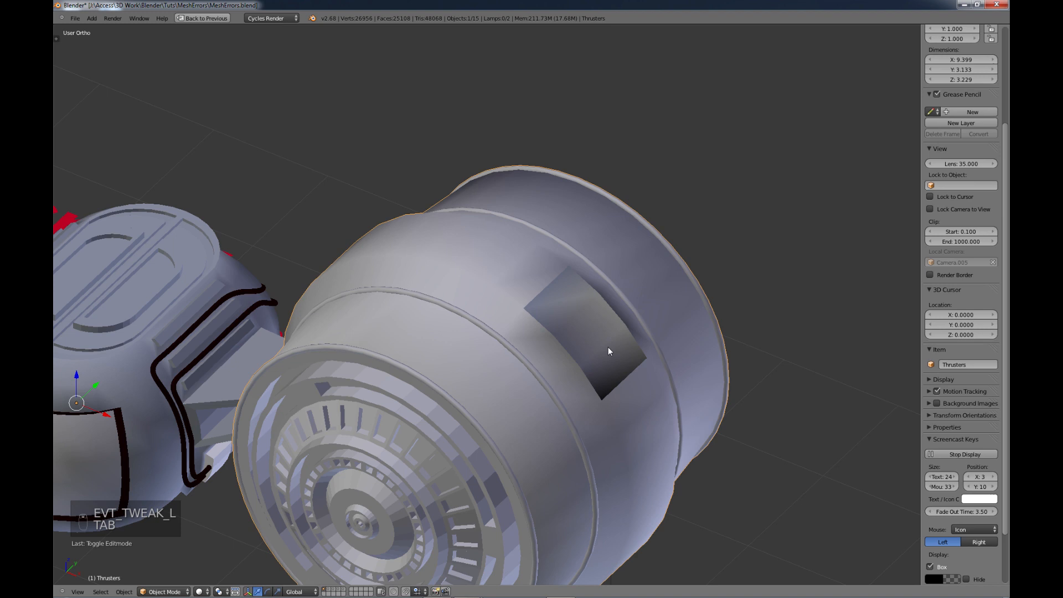
{"action": "key", "text": "tab"}
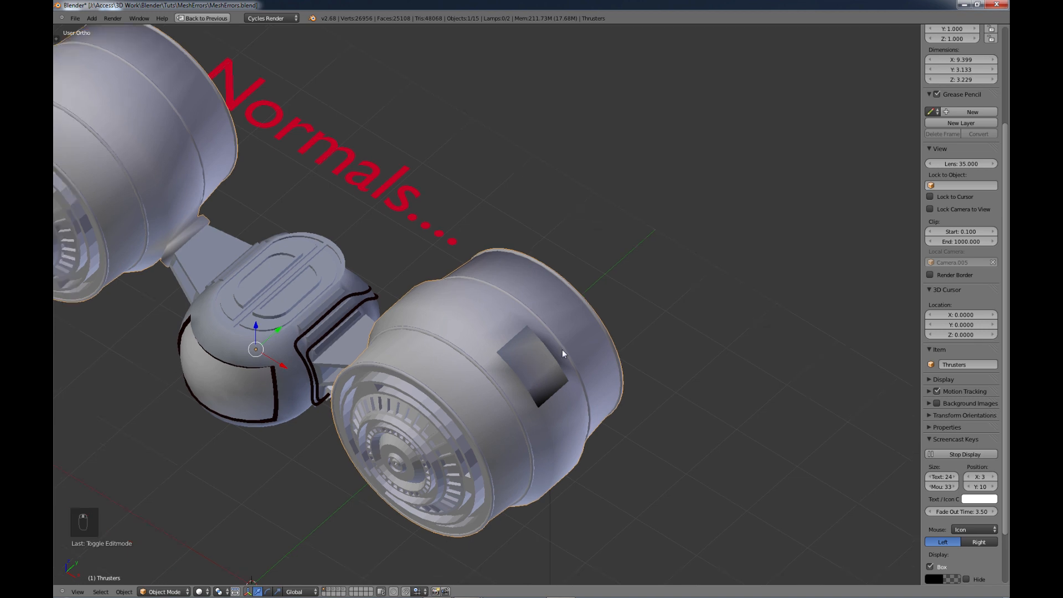
{"action": "left_click_drag", "start_coordinate": [562, 353], "coordinate": [590, 345]}
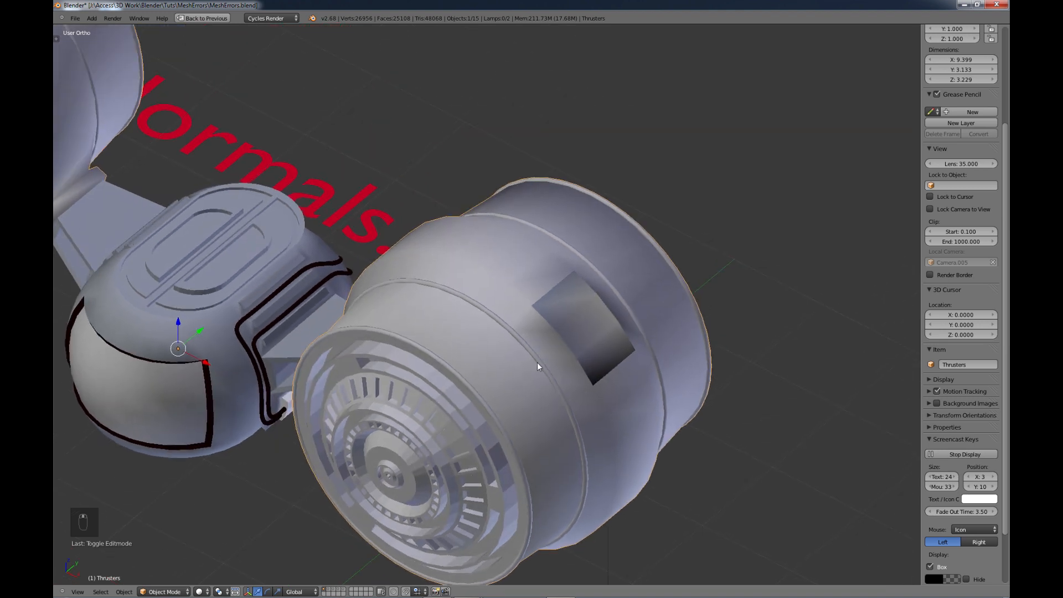
{"action": "mouse_move", "coordinate": [583, 360]}
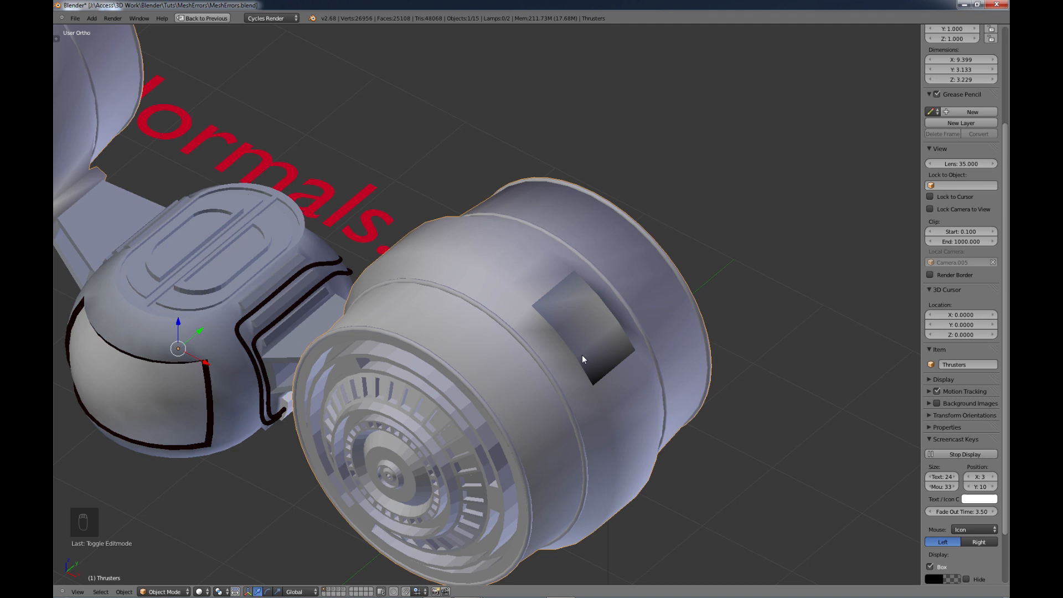
{"action": "left_click_drag", "start_coordinate": [583, 359], "coordinate": [669, 309]}
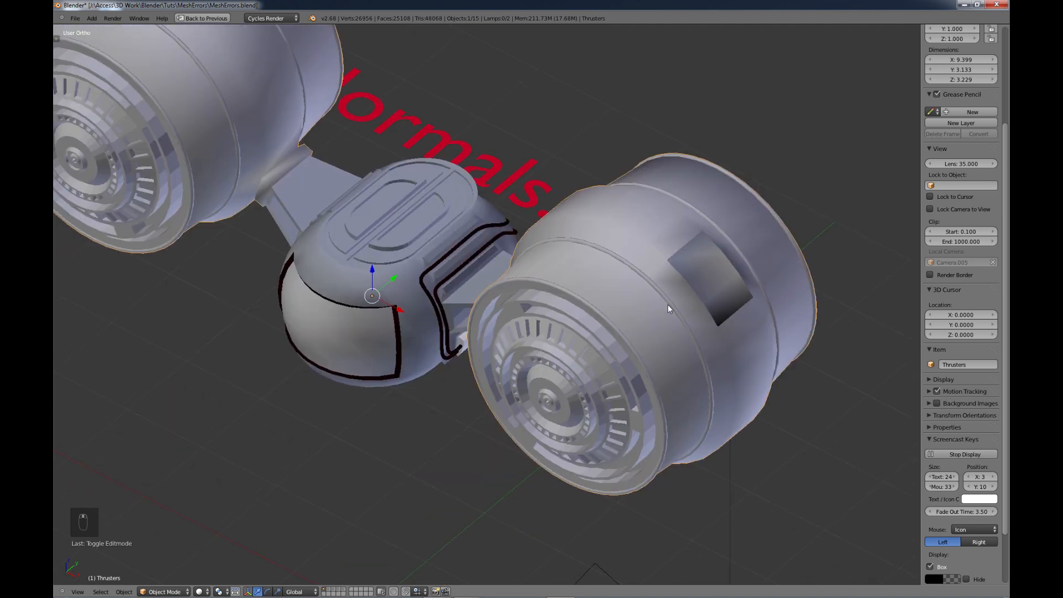
Step: Put the thrusters back into Edit Mode with the full wireframe visible
{"action": "key", "text": "t"}
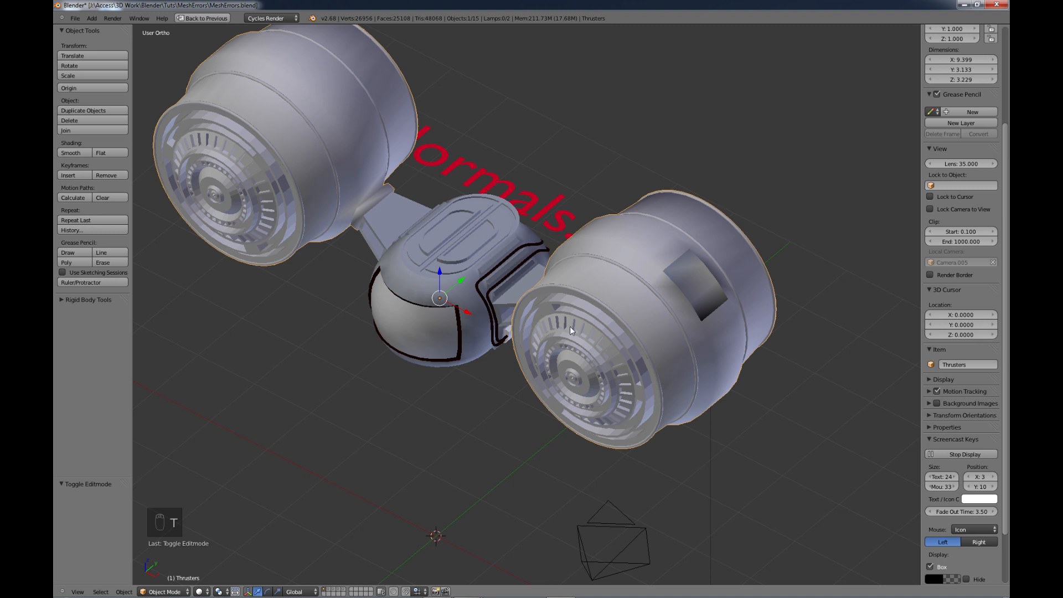
{"action": "key", "text": "Tab"}
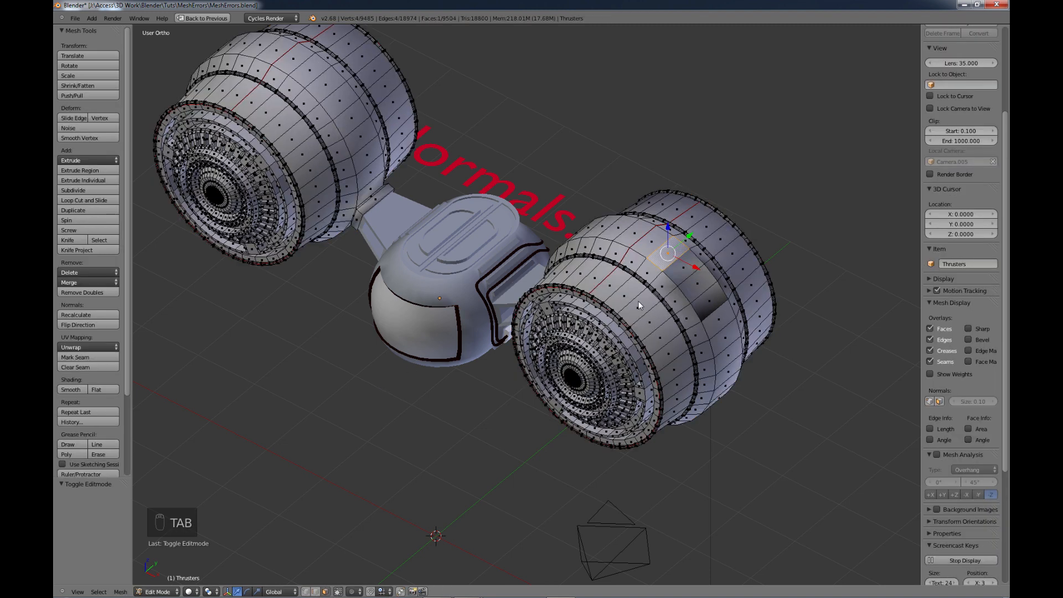
{"action": "mouse_move", "coordinate": [161, 362]}
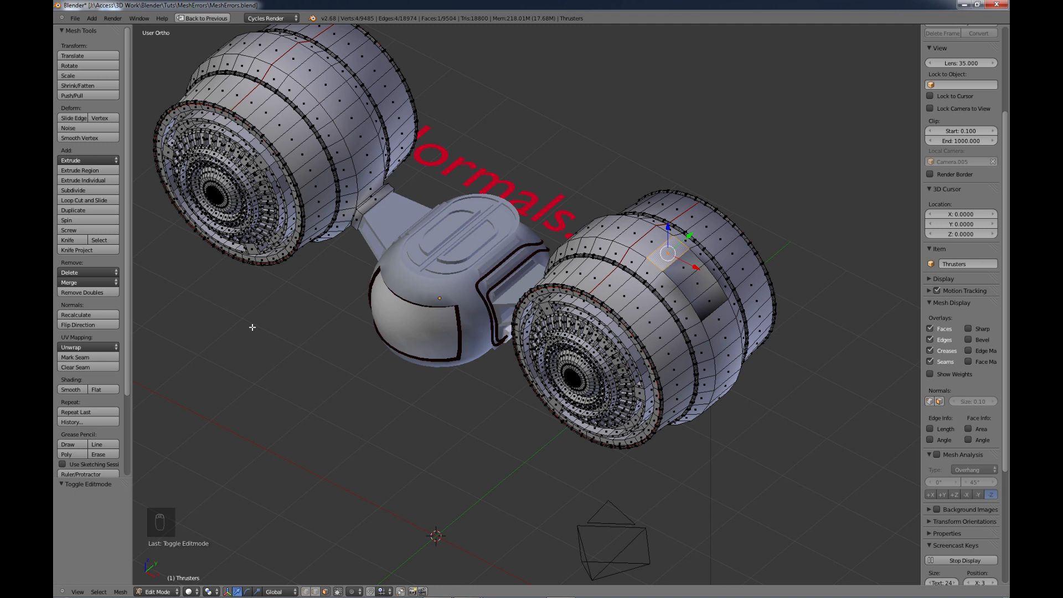
{"action": "mouse_move", "coordinate": [445, 399]}
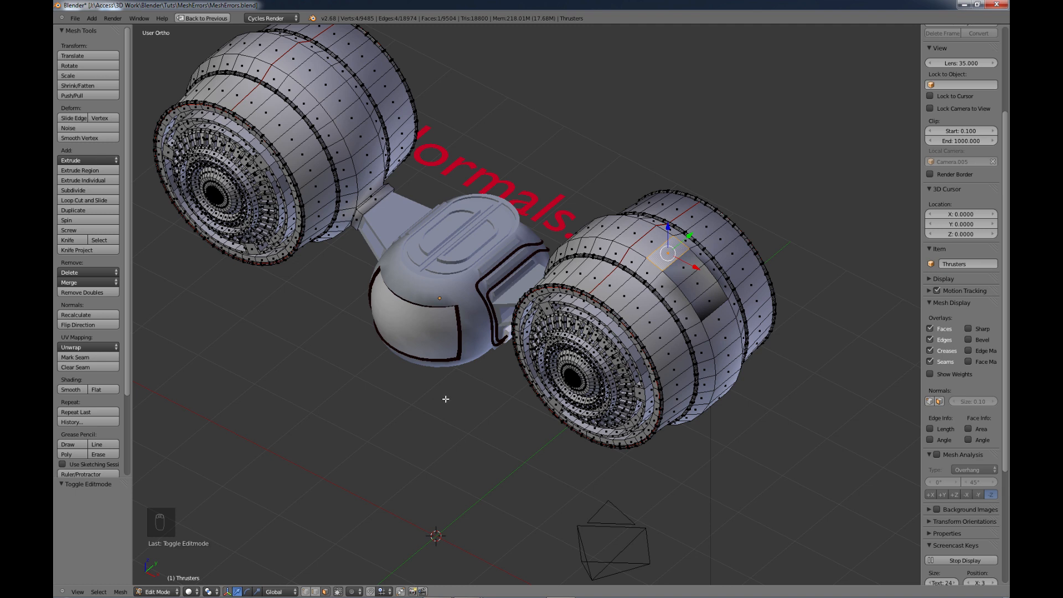
{"action": "mouse_move", "coordinate": [437, 390]}
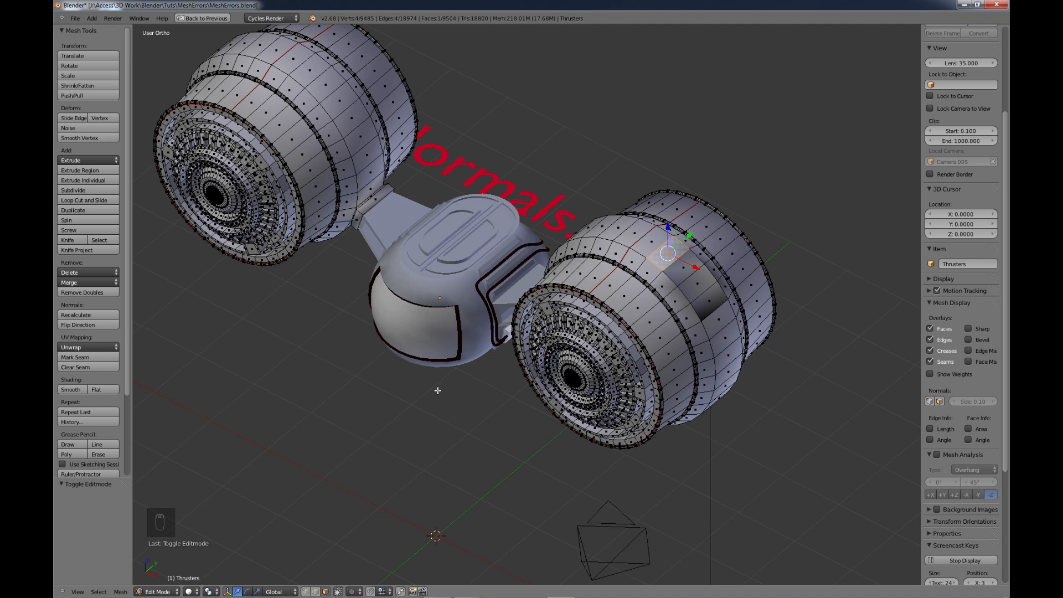
{"action": "mouse_move", "coordinate": [674, 279]}
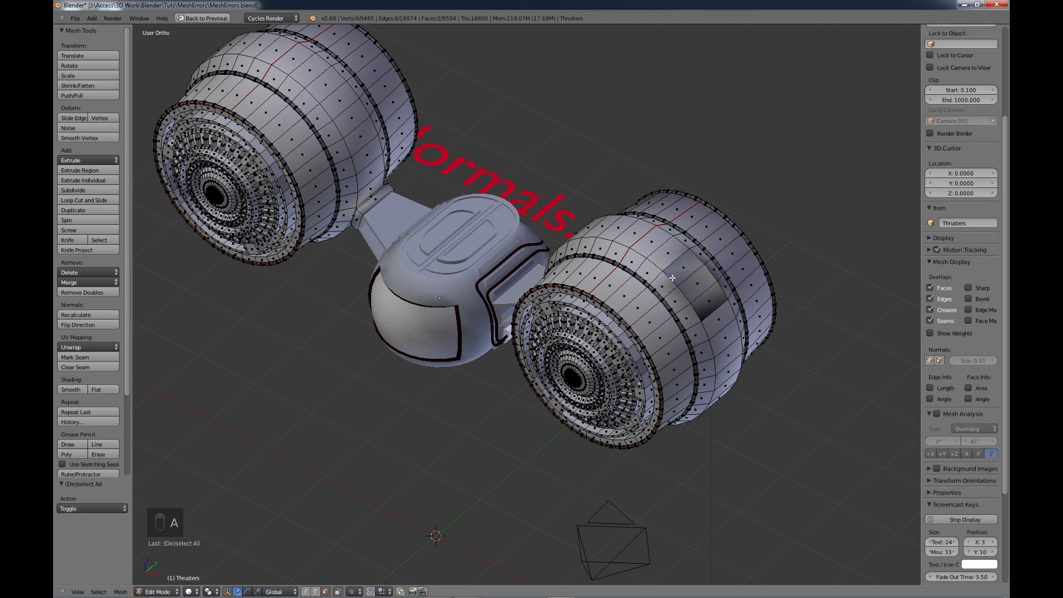
Step: Select all thruster geometry, recalculate normals consistently outward (Ctrl+N), and return to Object Mode
{"action": "key", "text": "a"}
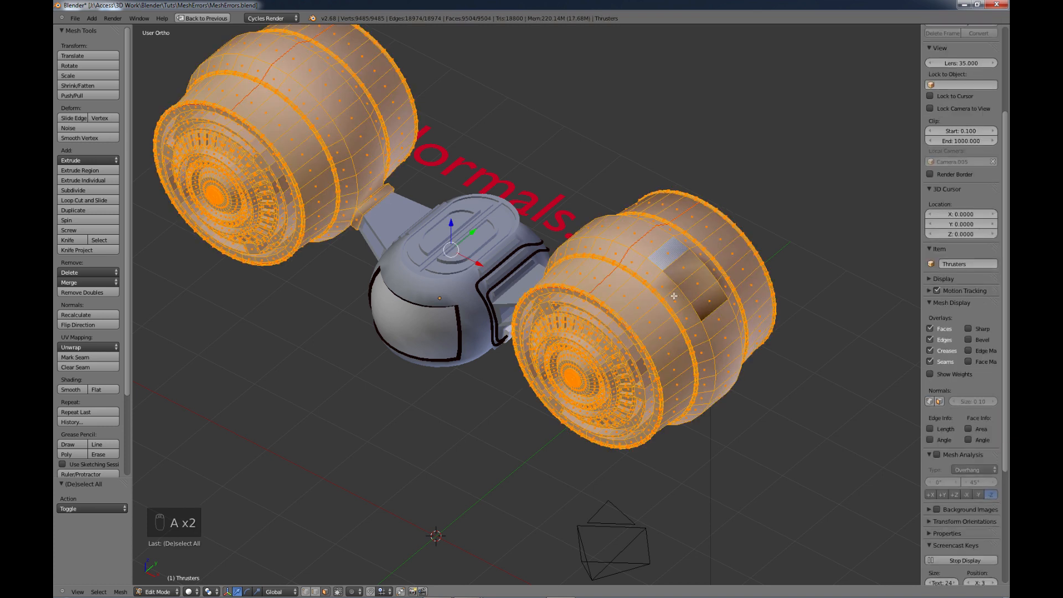
{"action": "mouse_move", "coordinate": [689, 285]}
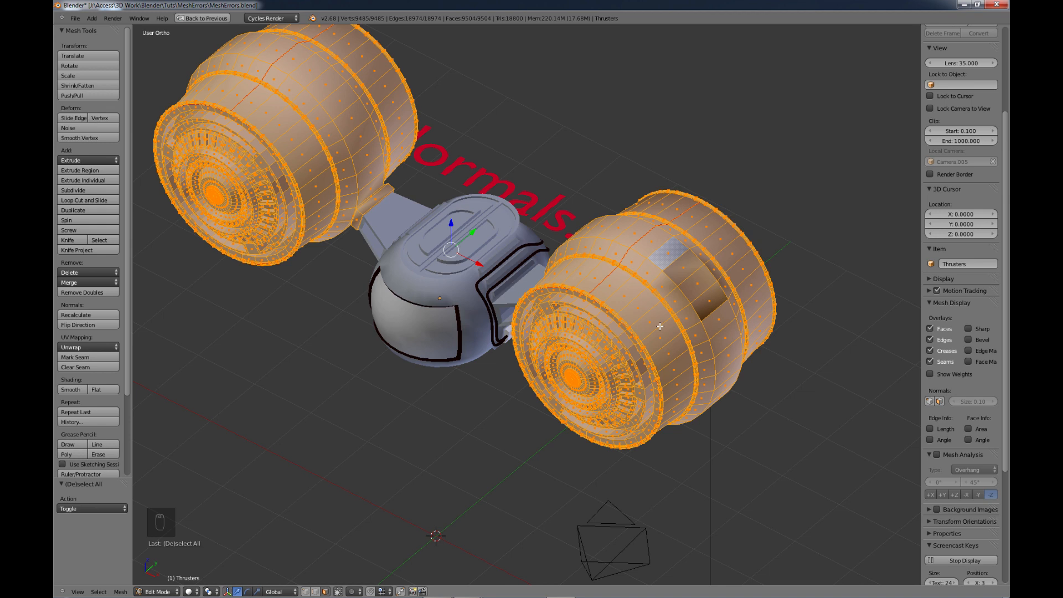
{"action": "key", "text": "ctrl+n"}
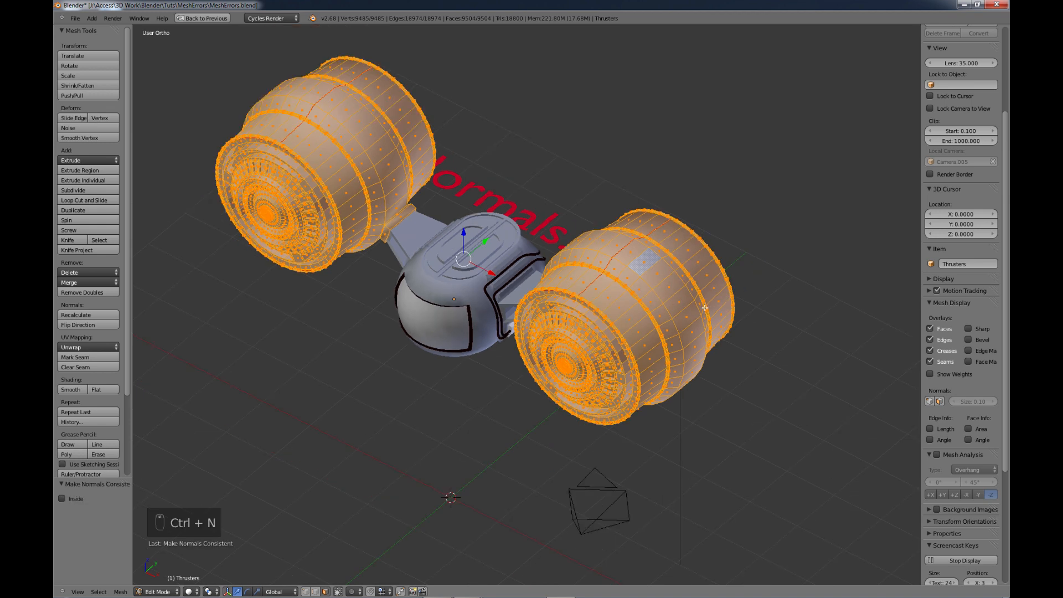
{"action": "key", "text": "Tab"}
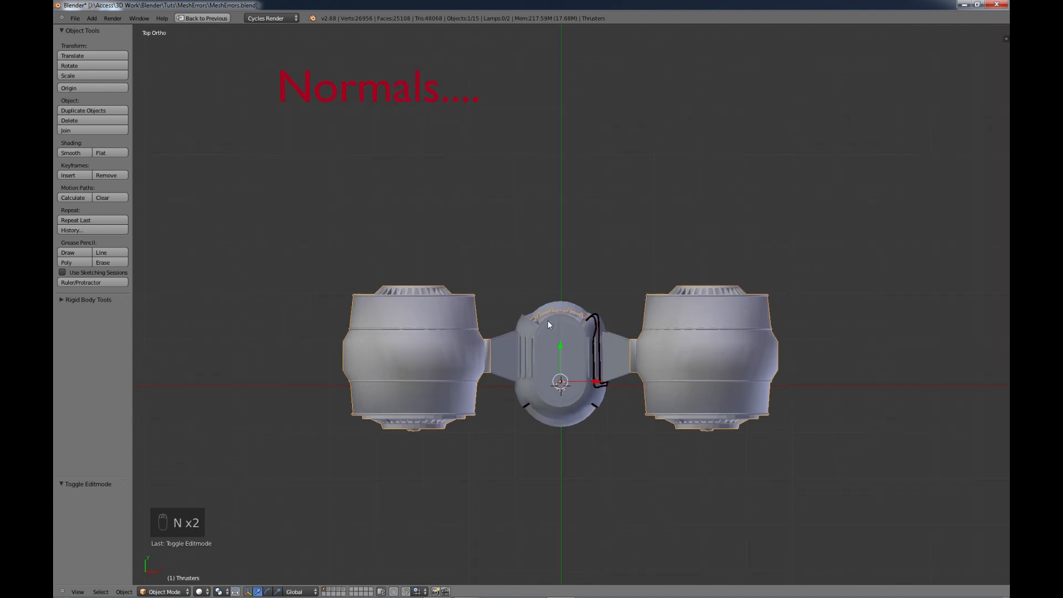
Step: Hide the side panels to view the evenly shaded ship from the top
{"action": "key", "text": "t"}
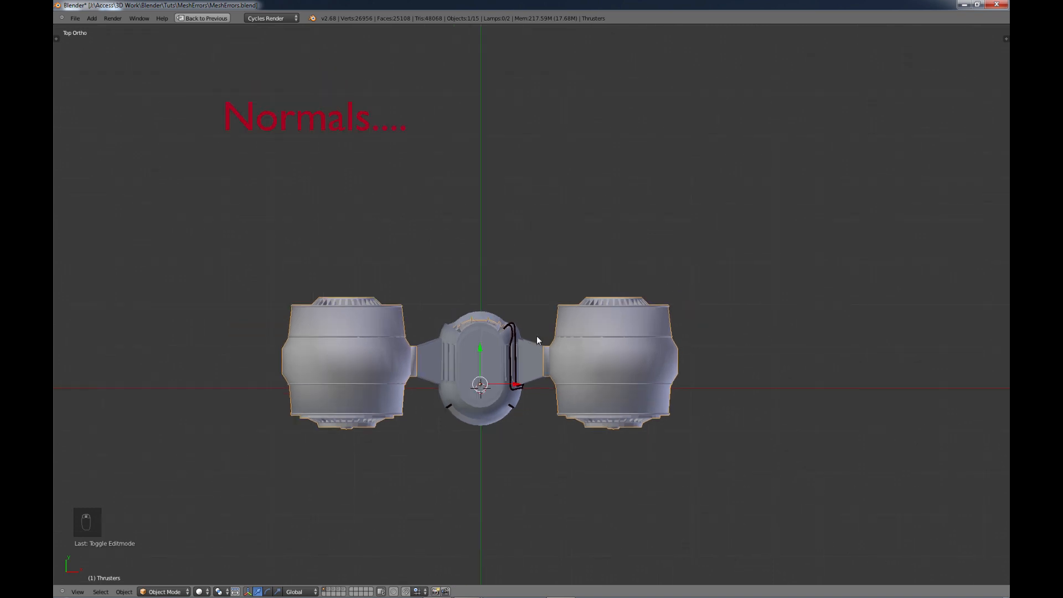
{"action": "mouse_move", "coordinate": [489, 364]}
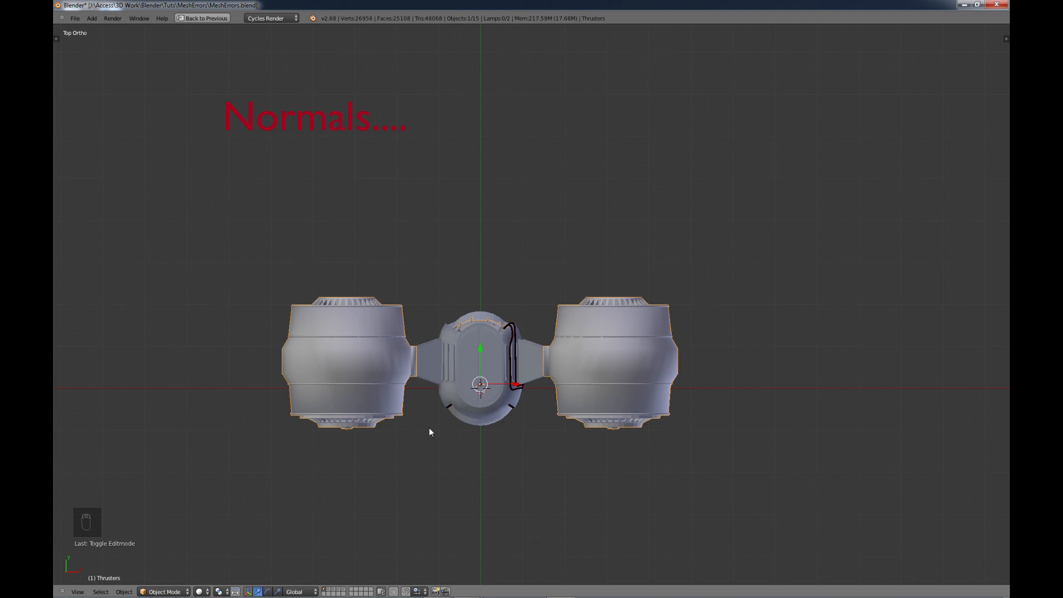
{"action": "mouse_move", "coordinate": [327, 586]}
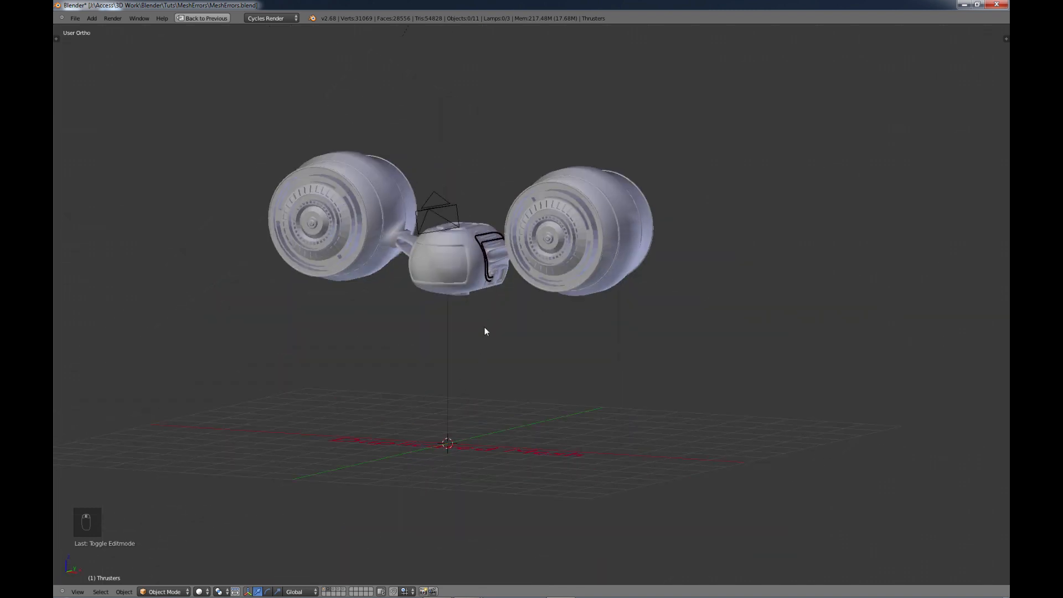
{"action": "scroll", "scroll_direction": "up", "scroll_amount": 3}
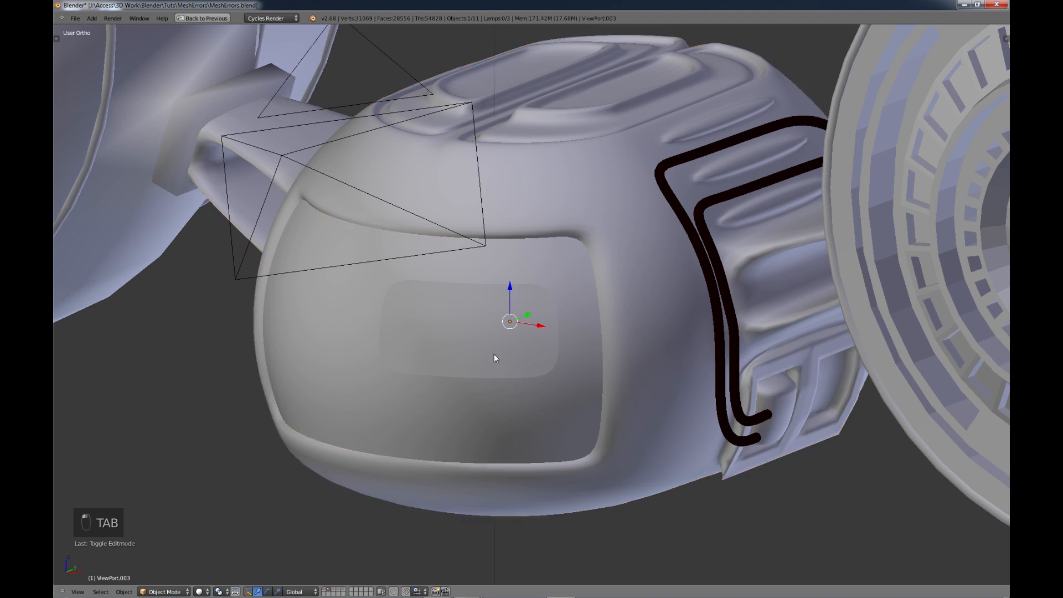
{"action": "key", "text": "Tab"}
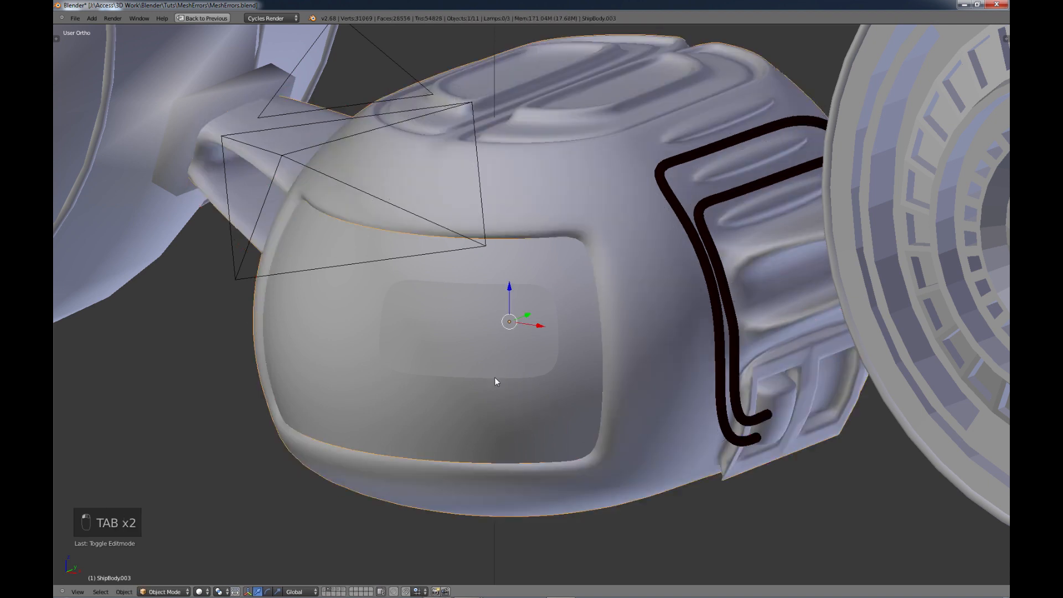
{"action": "key", "text": "Tab"}
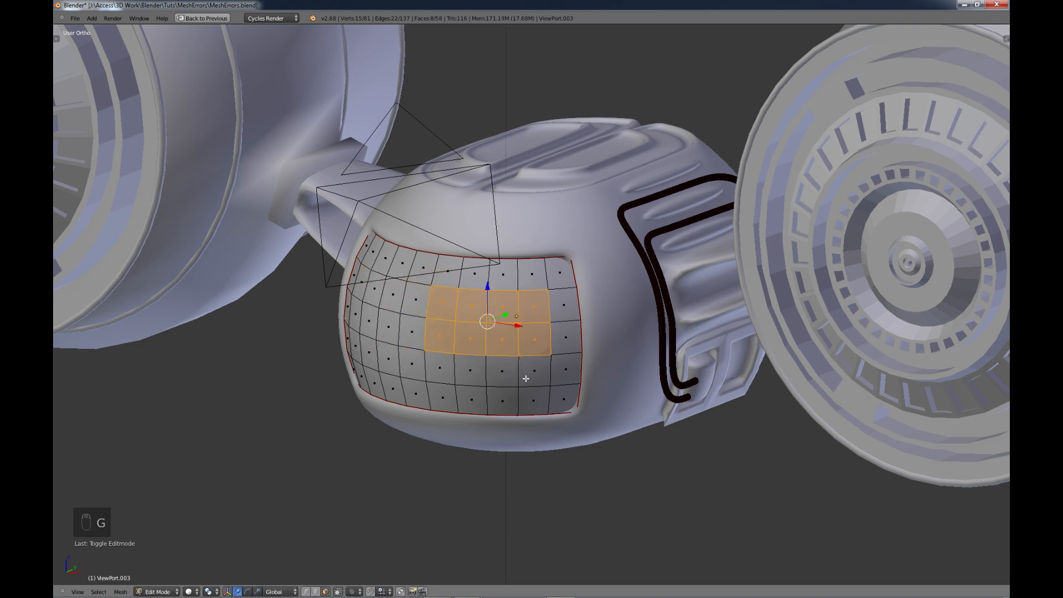
{"action": "key", "text": "Tab"}
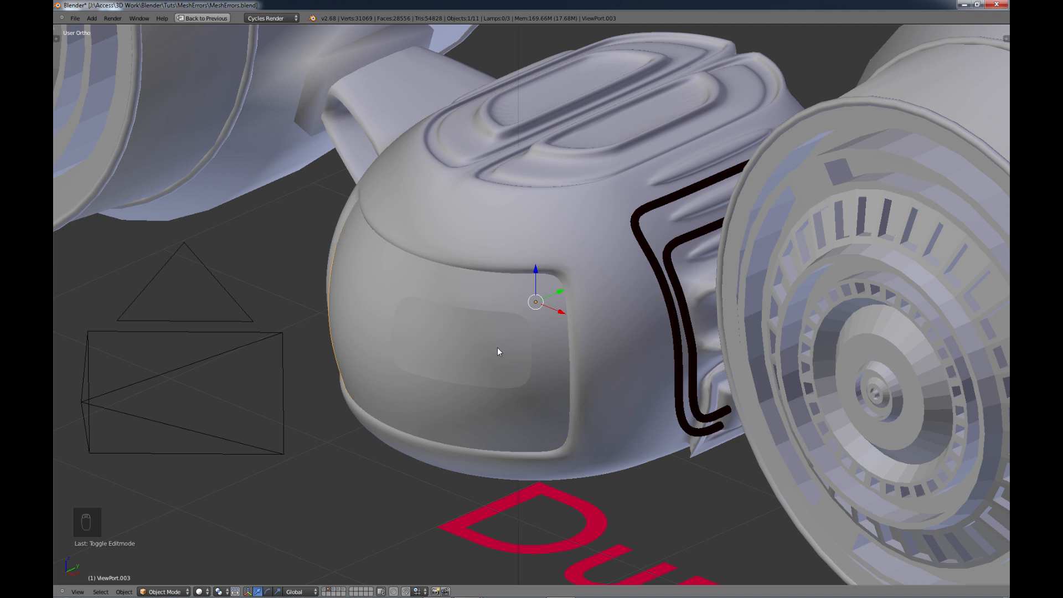
{"action": "mouse_move", "coordinate": [483, 362]}
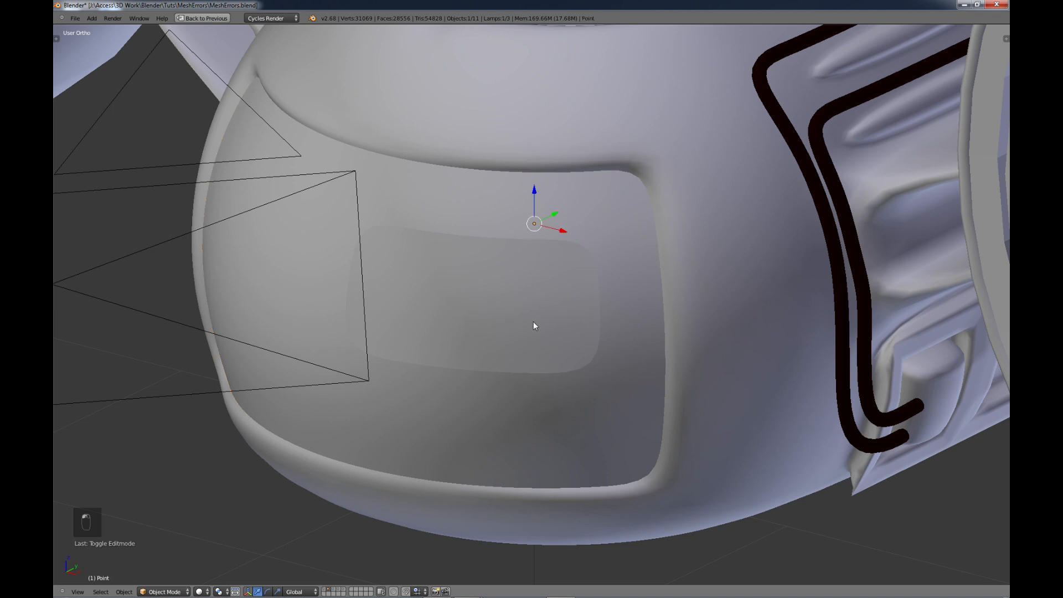
Step: Delete the duplicated face from the cockpit window patch and return to Object Mode
{"action": "key", "text": "Tab"}
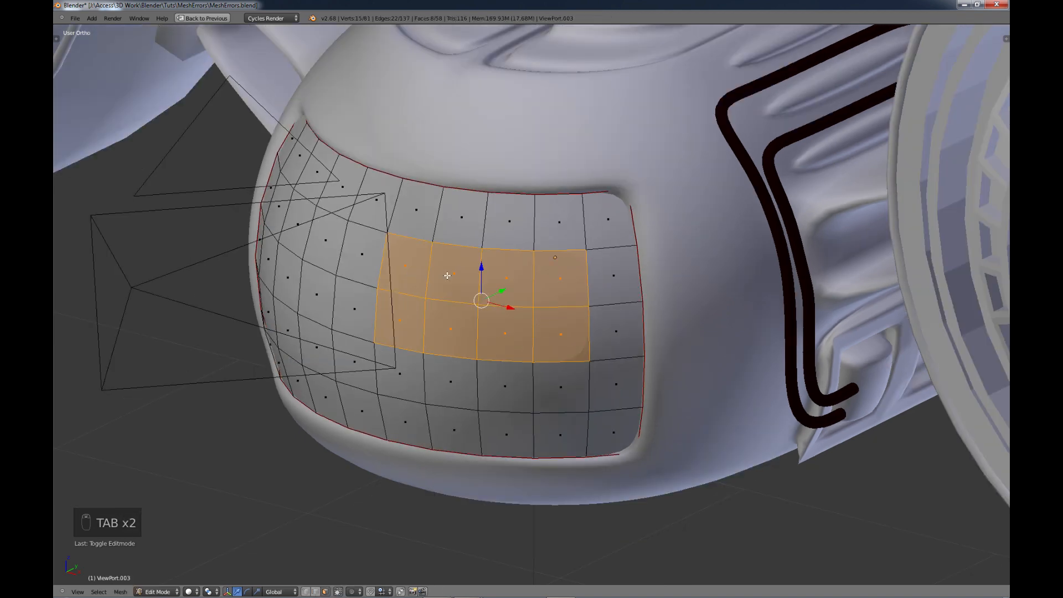
{"action": "key", "text": "a"}
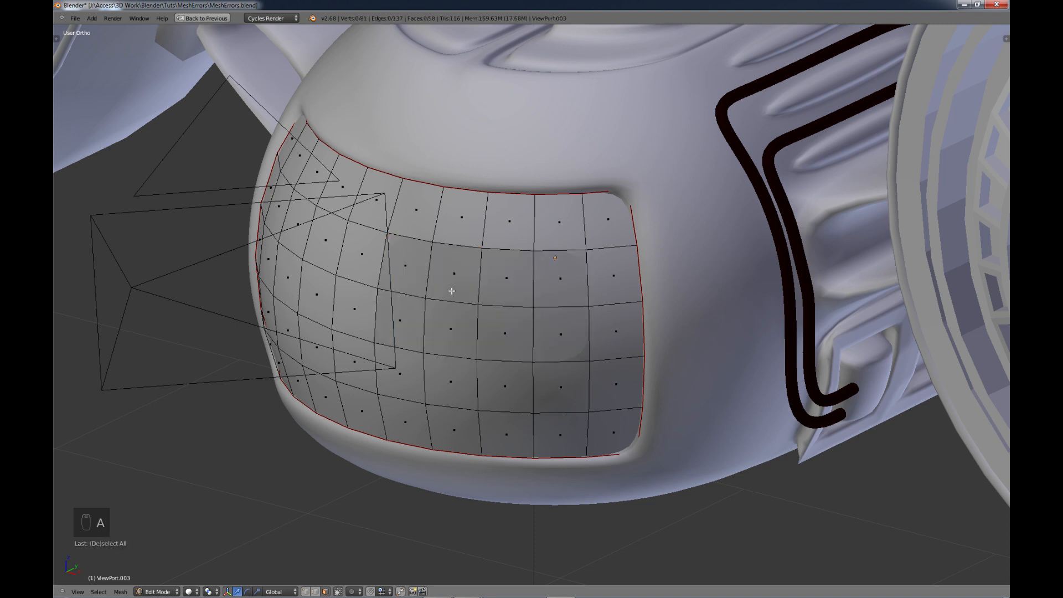
{"action": "left_click_drag", "start_coordinate": [450, 291], "coordinate": [493, 308]}
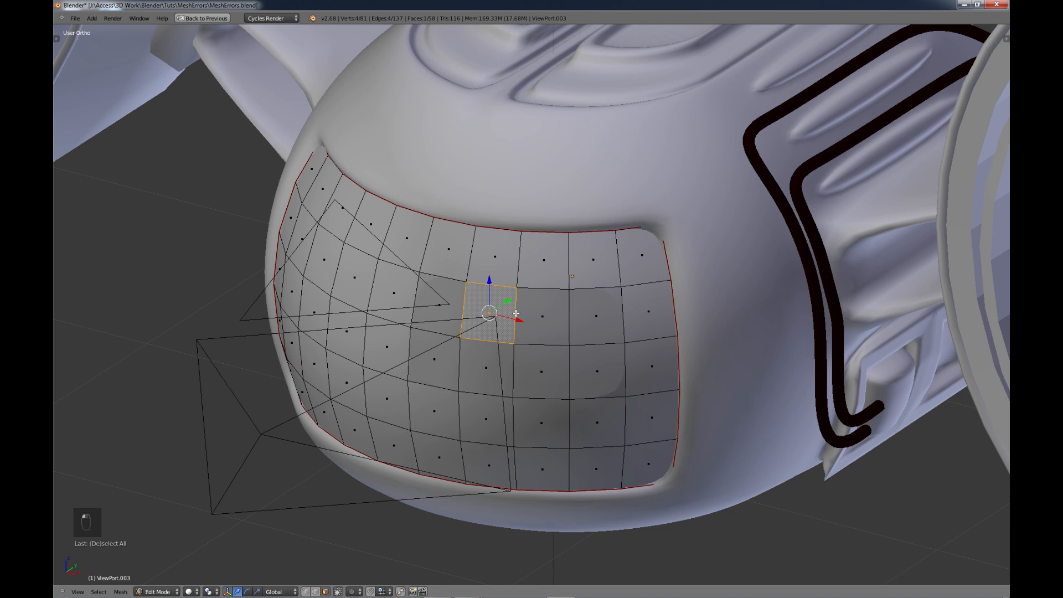
{"action": "key", "text": "x"}
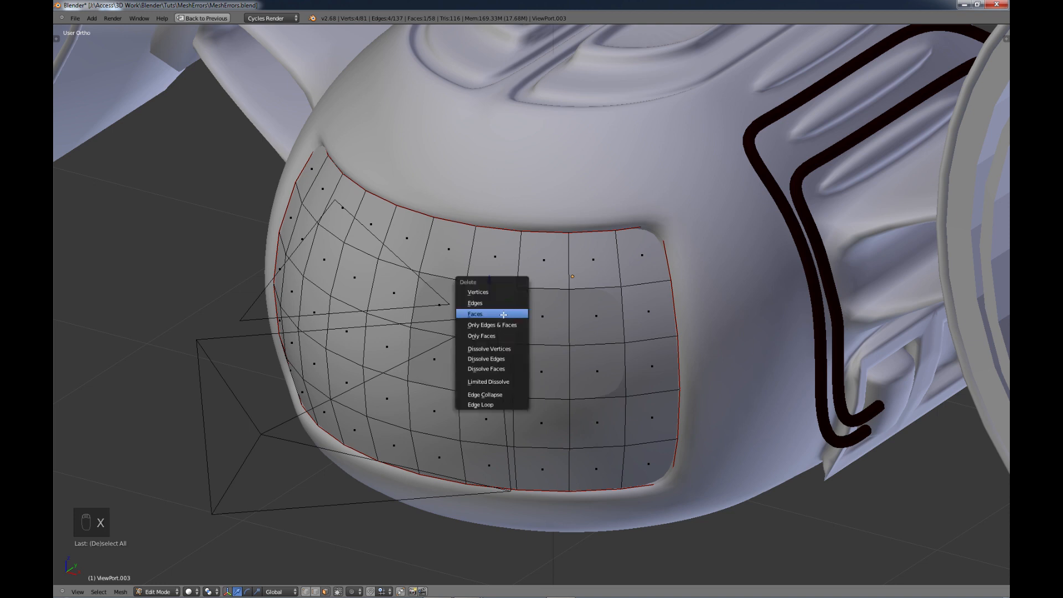
{"action": "left_click", "coordinate": [475, 314]}
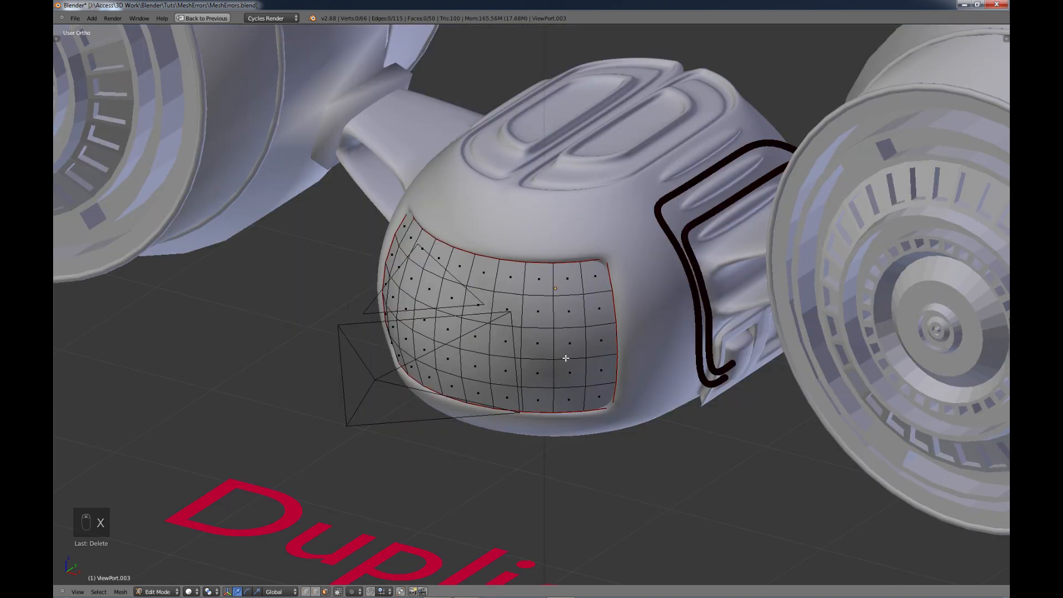
{"action": "key", "text": "Tab"}
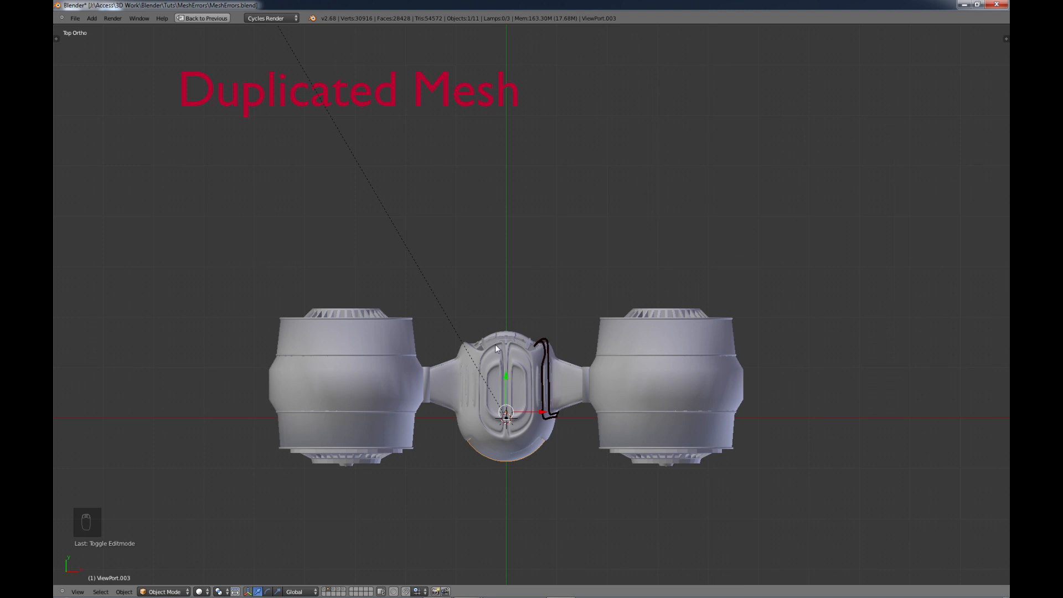
{"action": "mouse_move", "coordinate": [414, 438]}
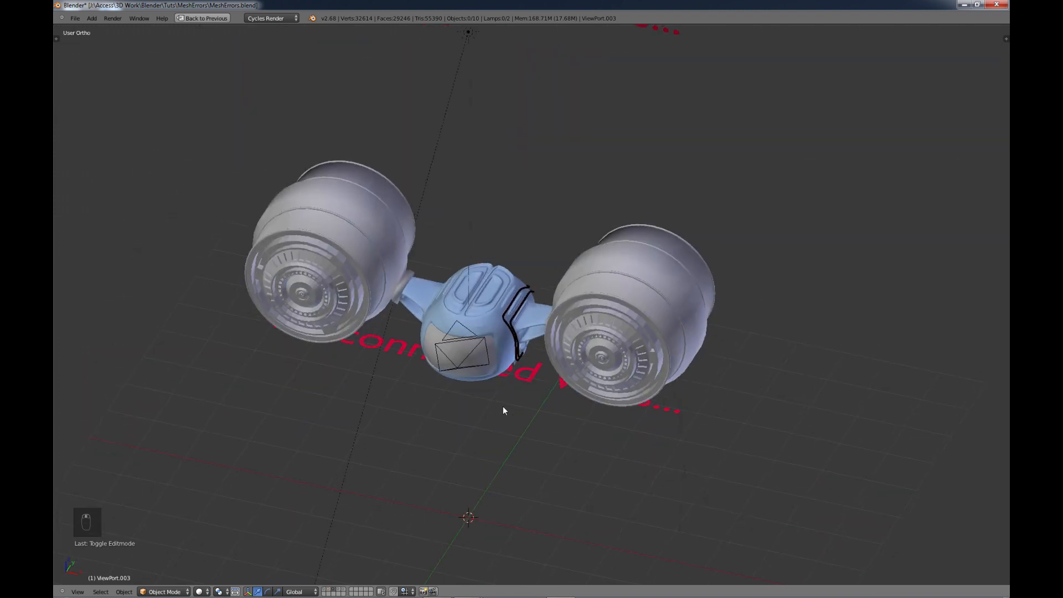
Step: Orbit around the cockpit and enter Edit Mode on the blue ShipBody.002 mesh
{"action": "scroll", "scroll_direction": "up", "scroll_amount": 3}
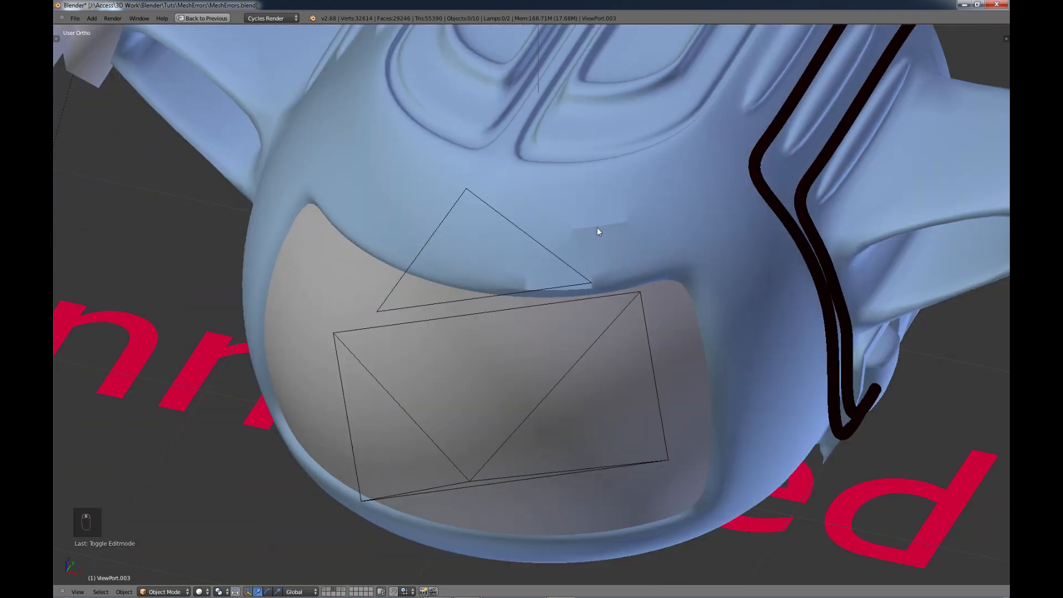
{"action": "mouse_move", "coordinate": [685, 276]}
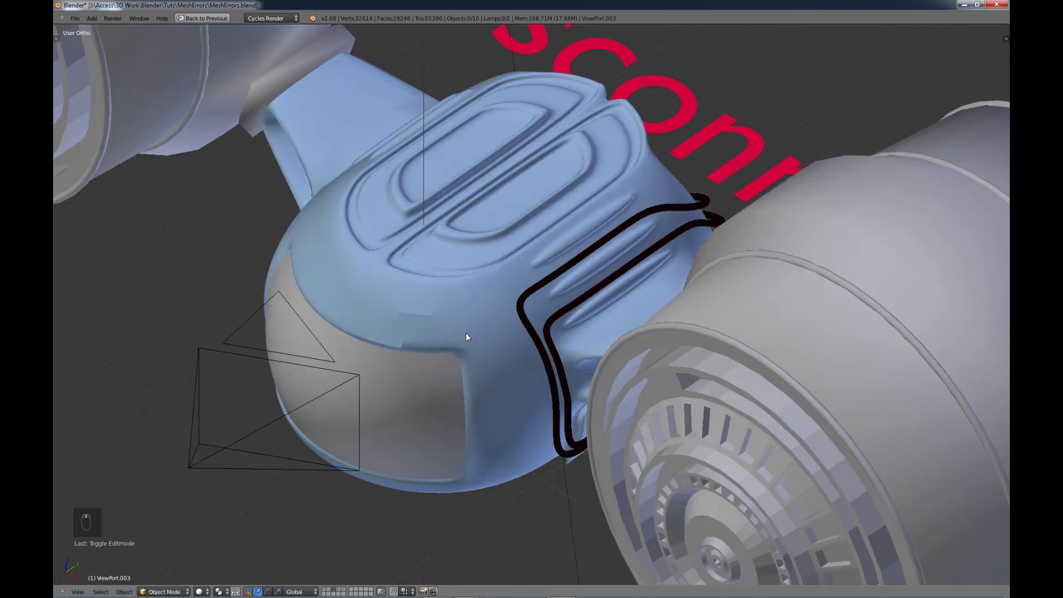
{"action": "left_click_drag", "start_coordinate": [467, 338], "coordinate": [550, 325]}
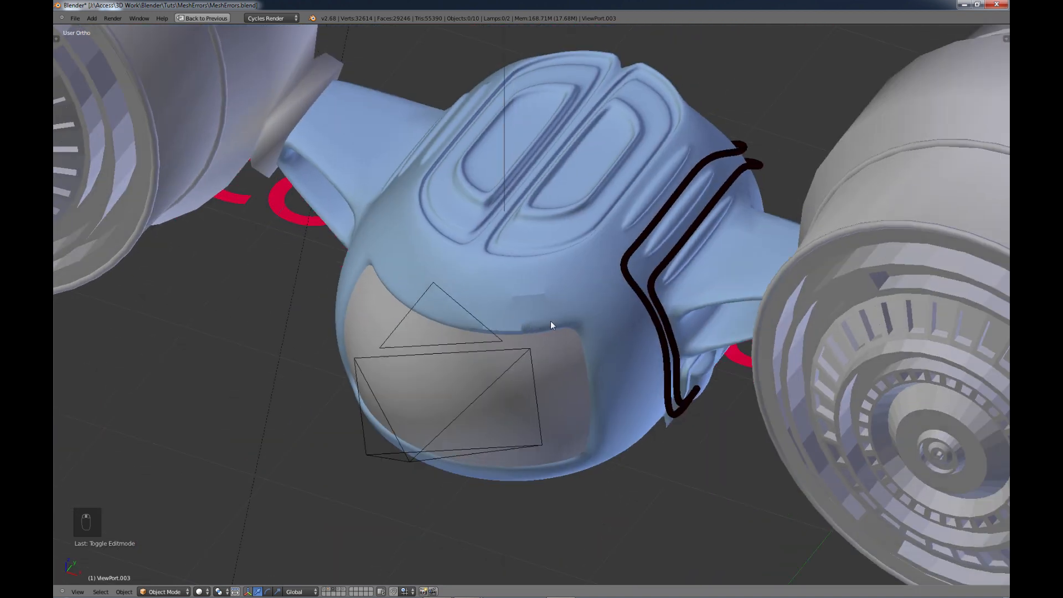
{"action": "key", "text": "Tab"}
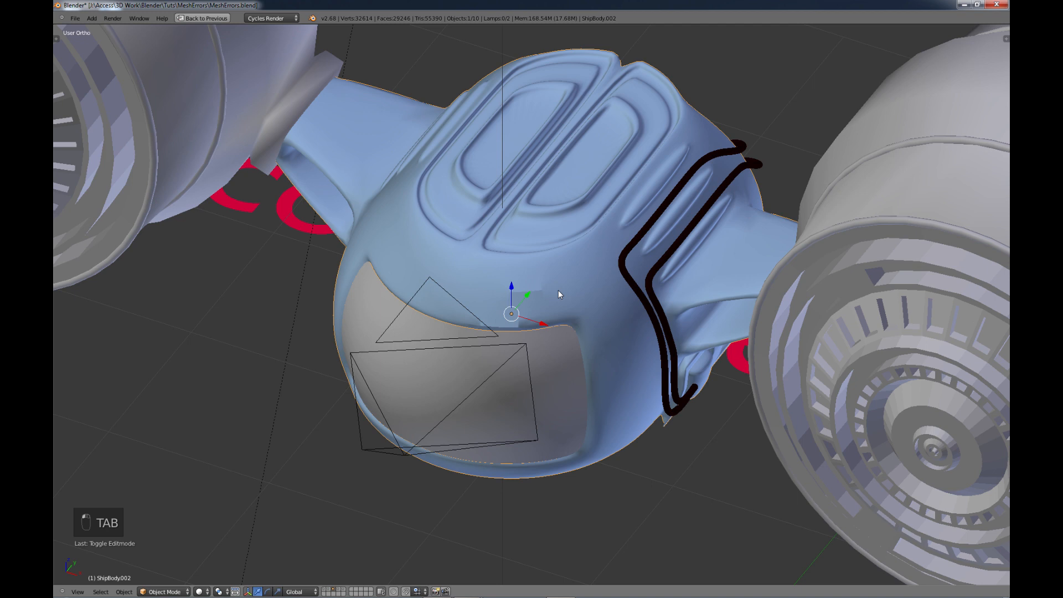
{"action": "key", "text": "Tab"}
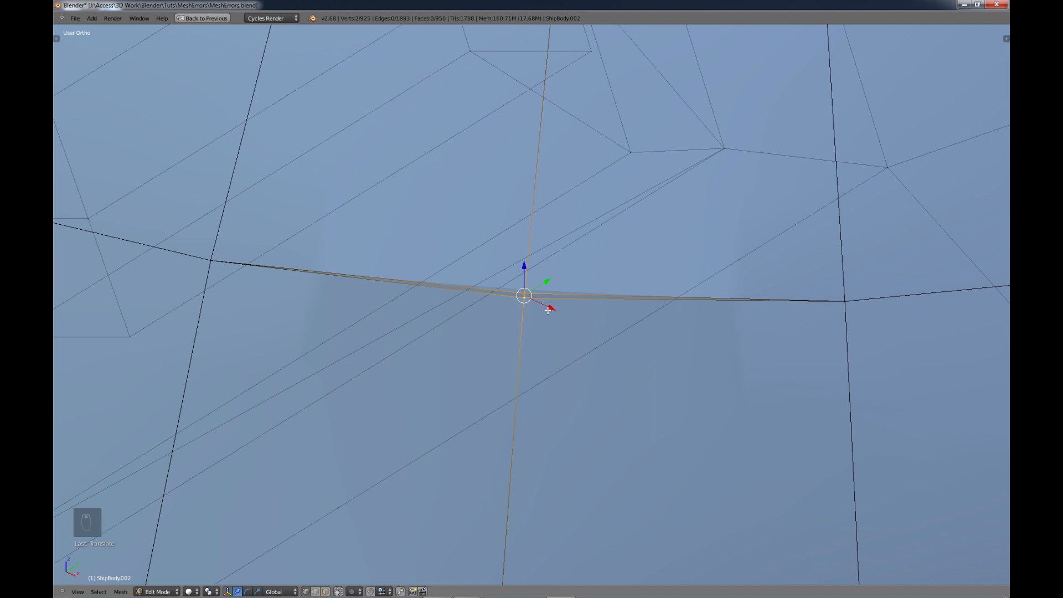
Step: Merge the two overlapping seam vertices with Alt+M, dropping the vertex count to 924
{"action": "key", "text": "ctrl+m"}
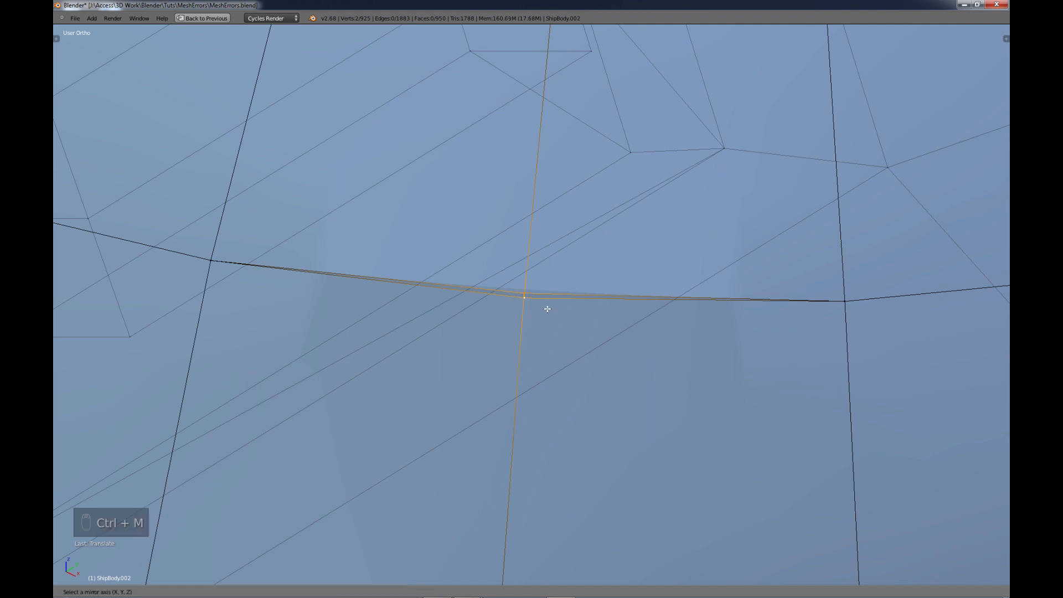
{"action": "key", "text": "x"}
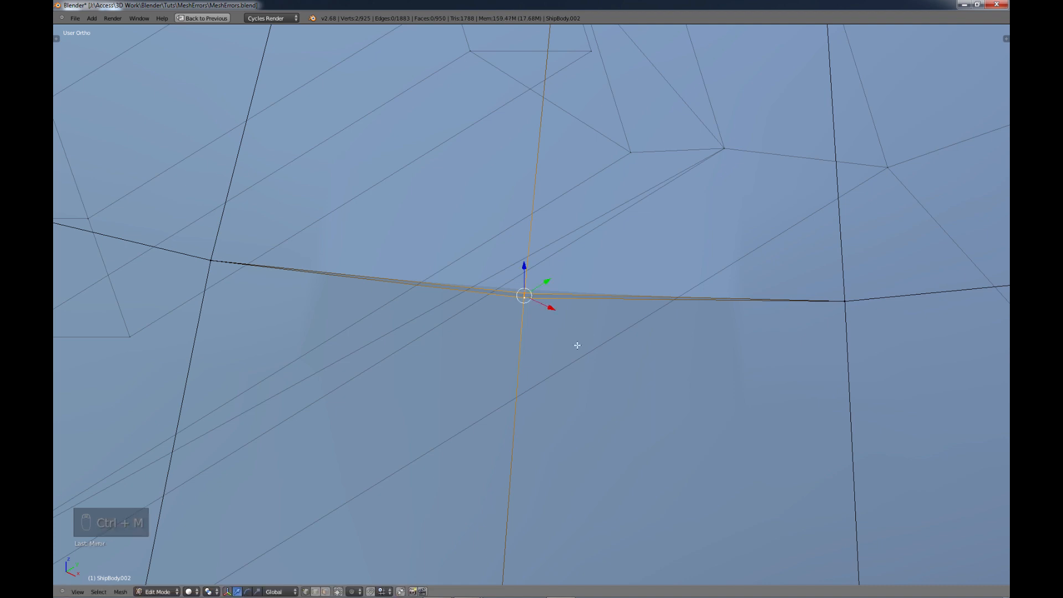
{"action": "key", "text": "alt+m"}
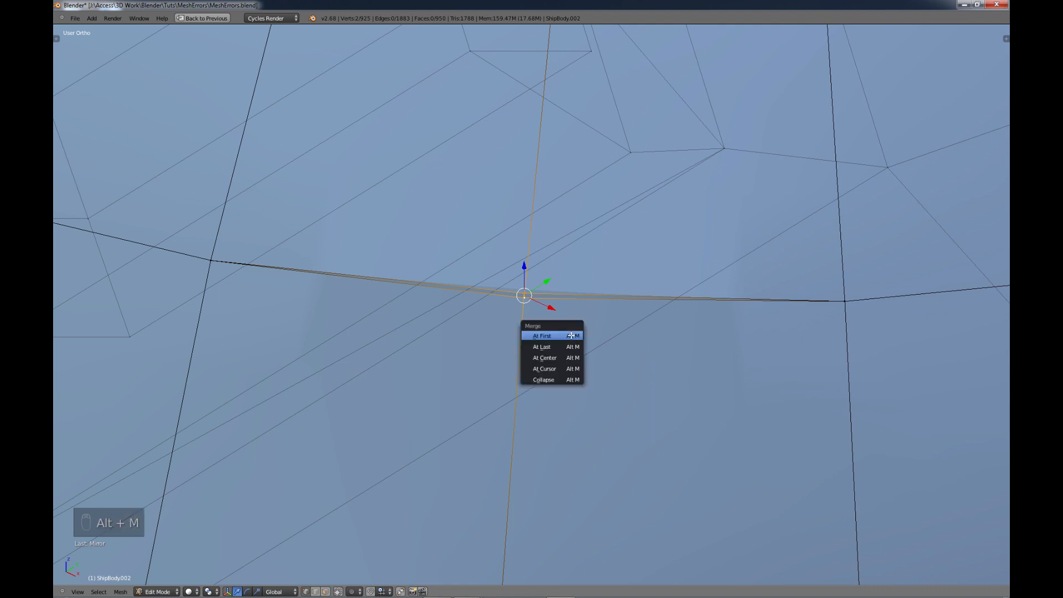
{"action": "mouse_move", "coordinate": [537, 336]}
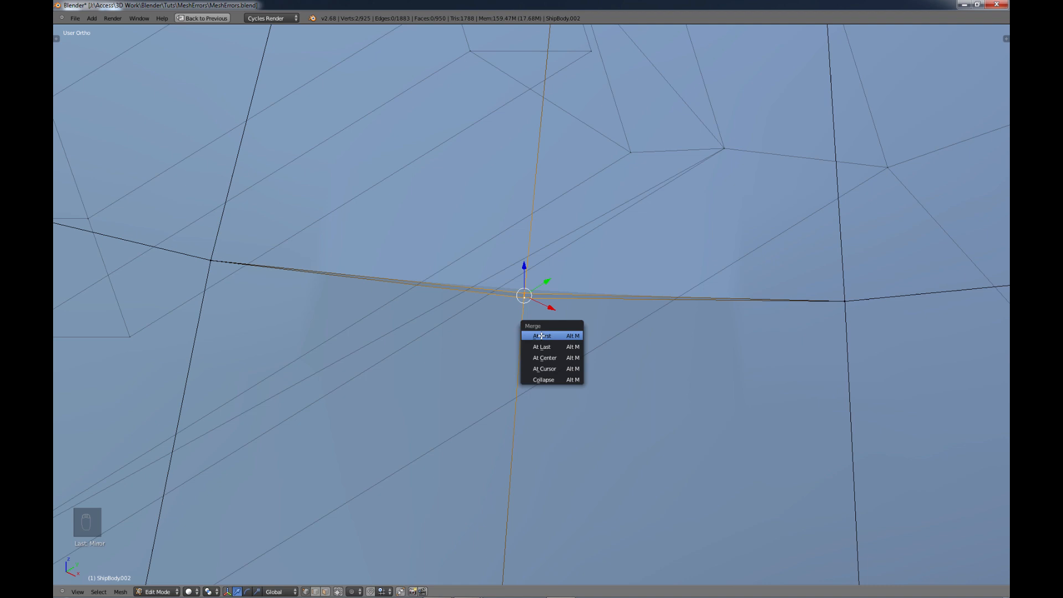
{"action": "mouse_move", "coordinate": [541, 346]}
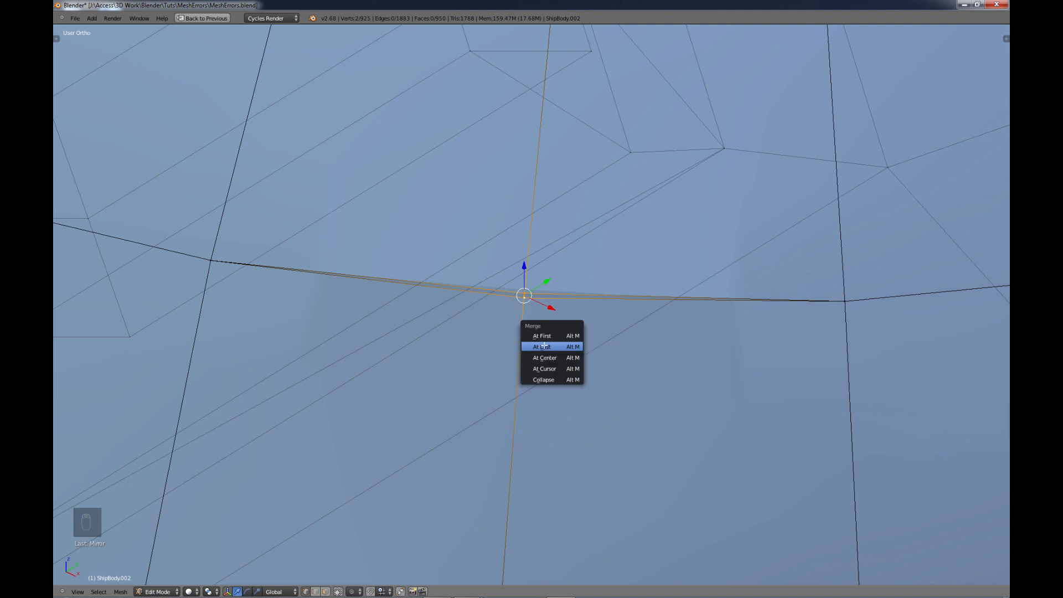
{"action": "mouse_move", "coordinate": [528, 295]}
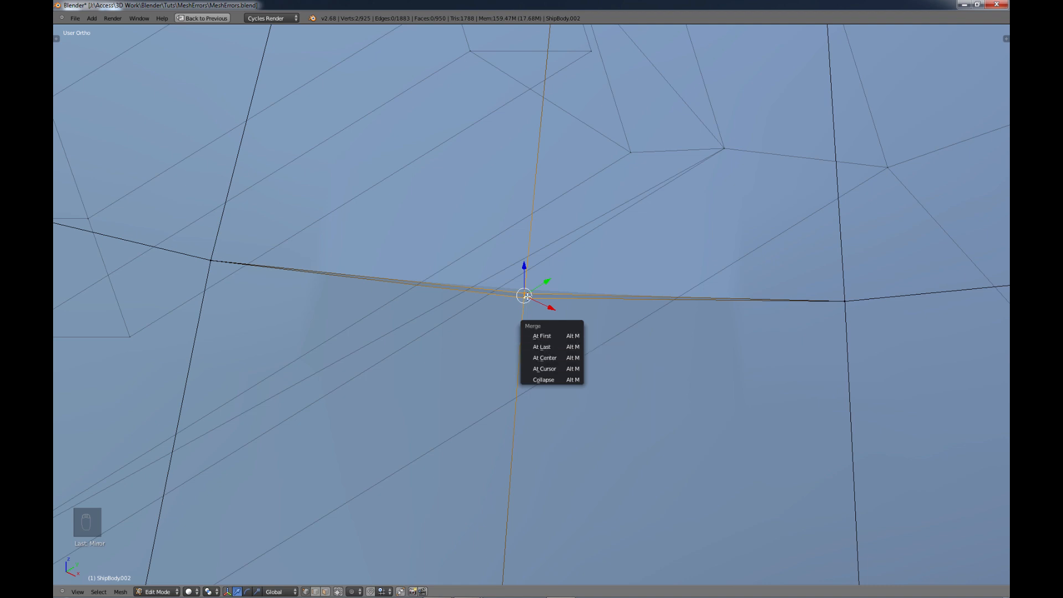
{"action": "left_click", "coordinate": [544, 357]}
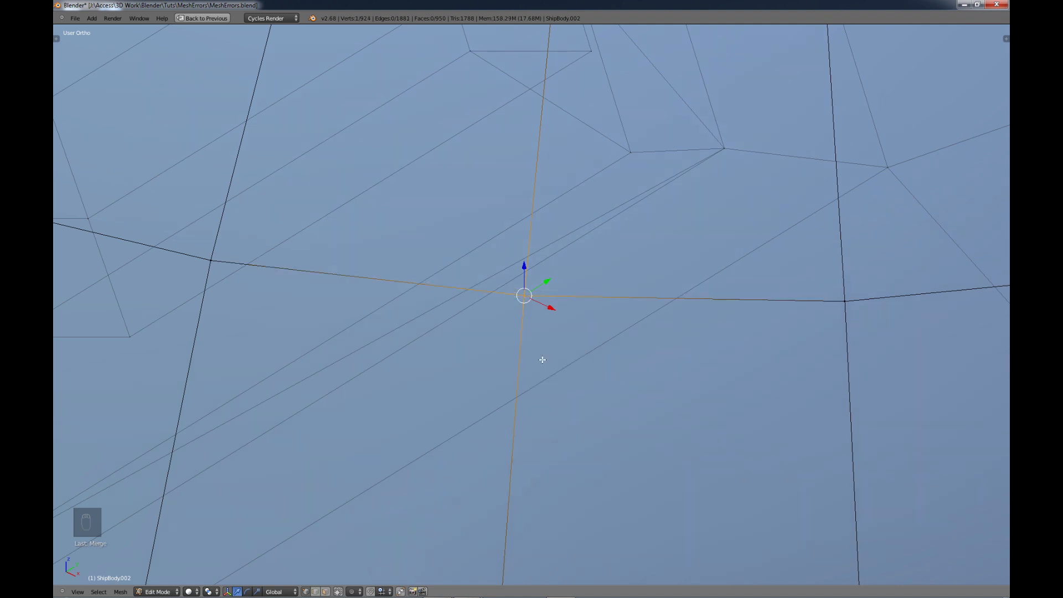
{"action": "scroll", "scroll_direction": "down", "scroll_amount": 3}
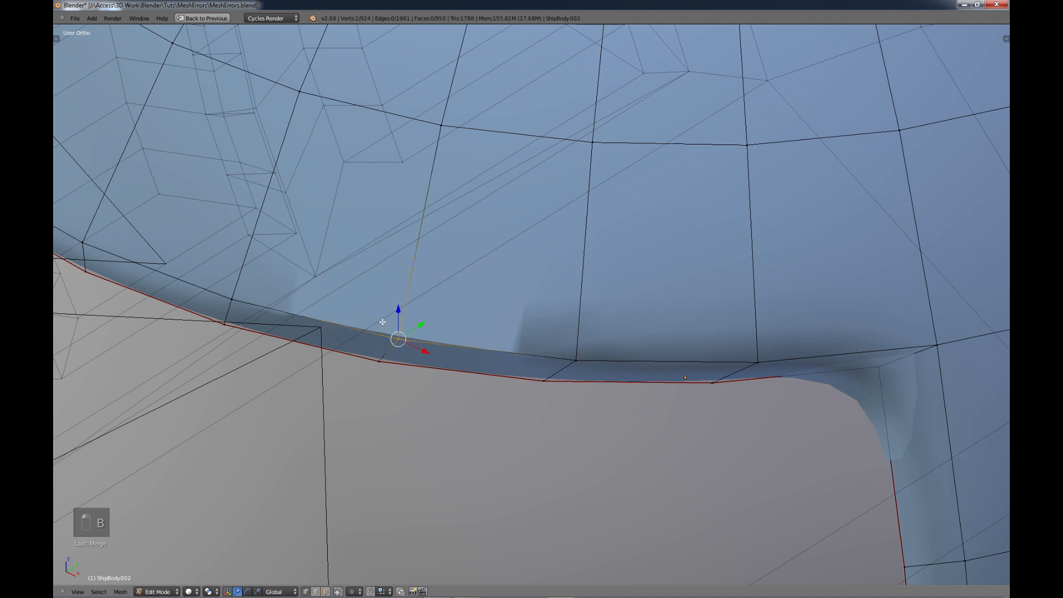
Step: Merge the second pair of doubled seam vertices, leaving 923, and exit Edit Mode
{"action": "key", "text": "Alt+M"}
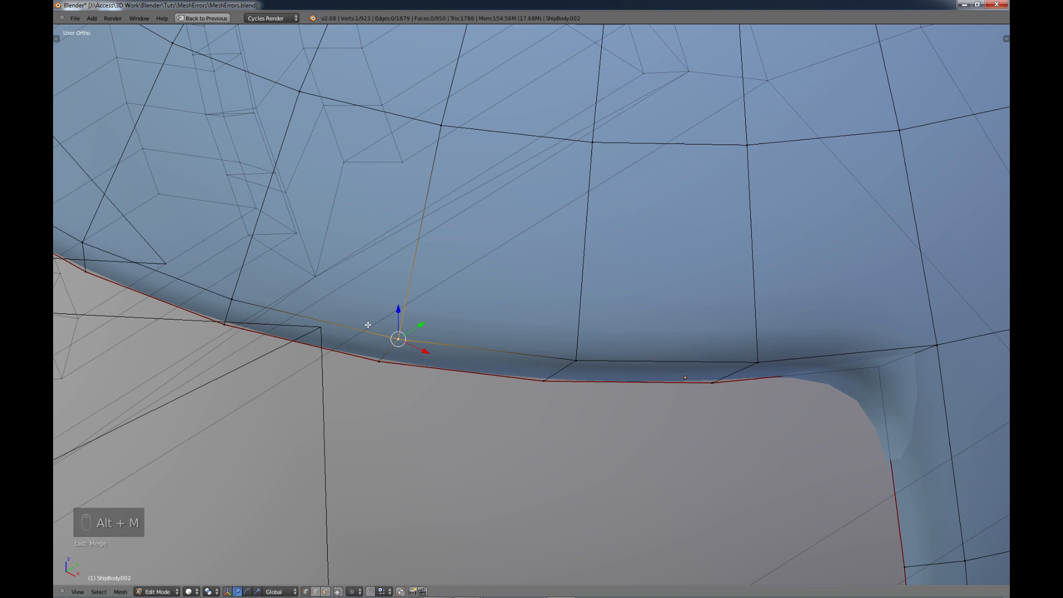
{"action": "key", "text": "Tab"}
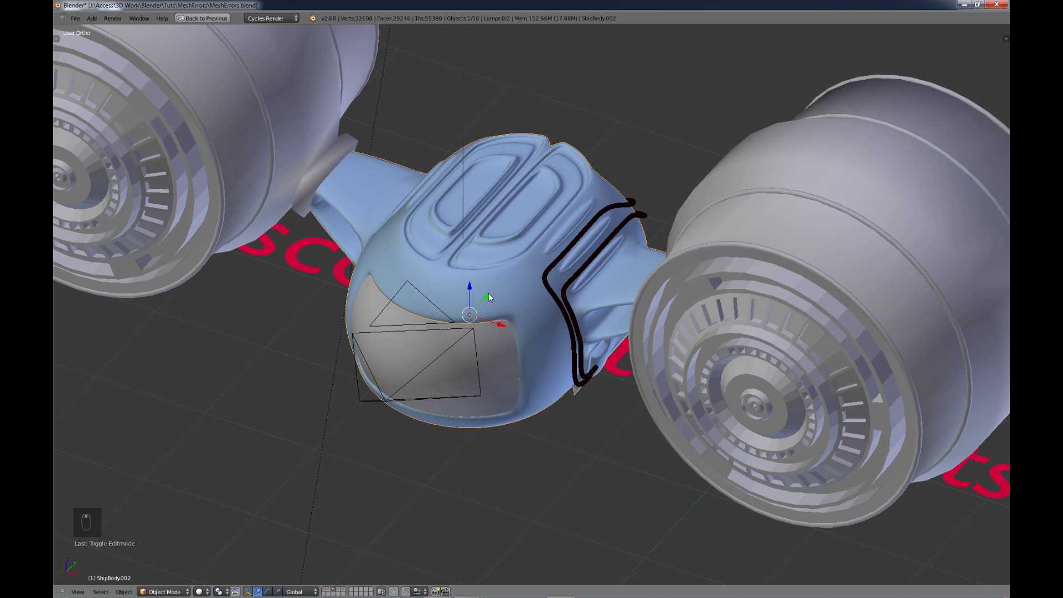
{"action": "scroll", "scroll_direction": "up", "scroll_amount": 3}
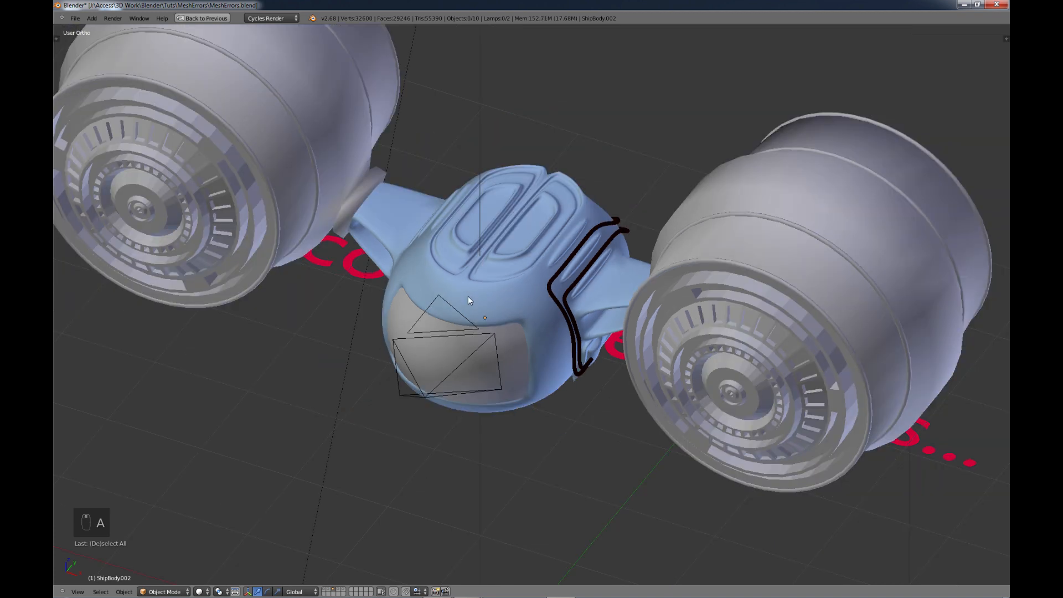
{"action": "key", "text": "NUMPAD_7"}
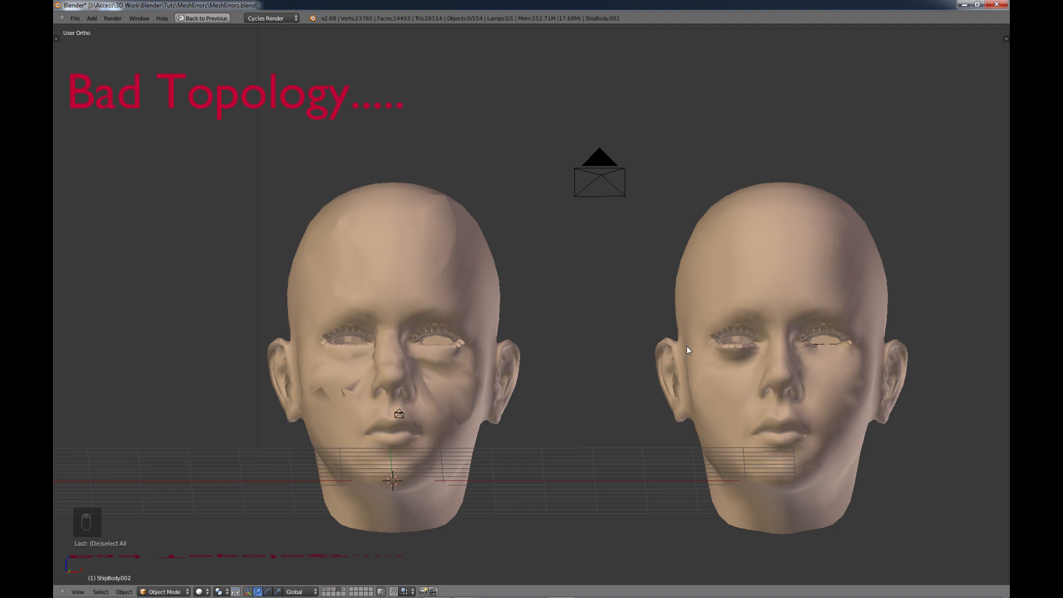
Step: Select one of the two head models in the Bad Topology scene
{"action": "left_click", "coordinate": [766, 347]}
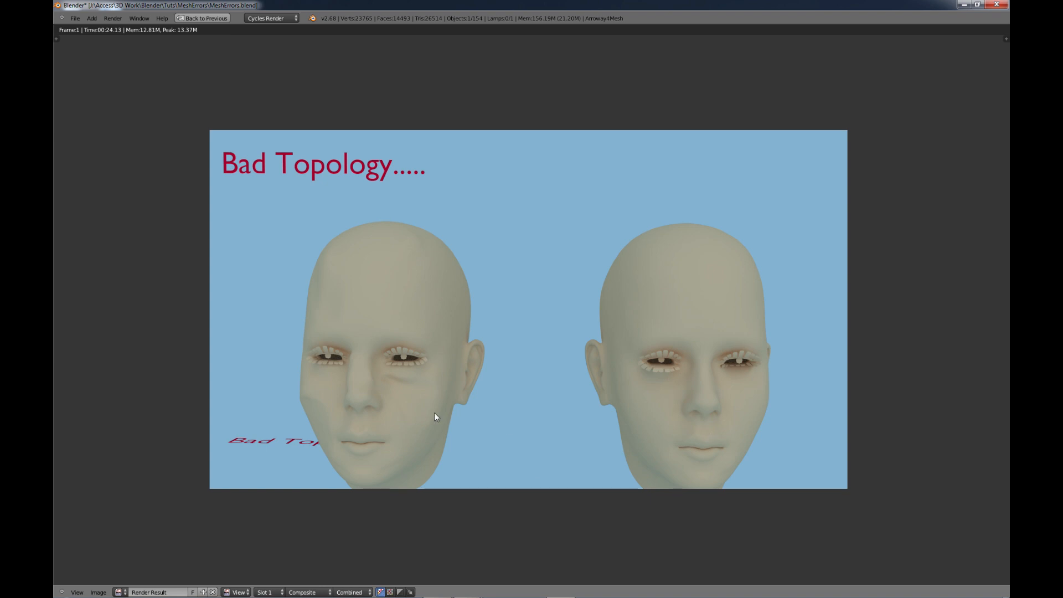
{"action": "mouse_move", "coordinate": [395, 379]}
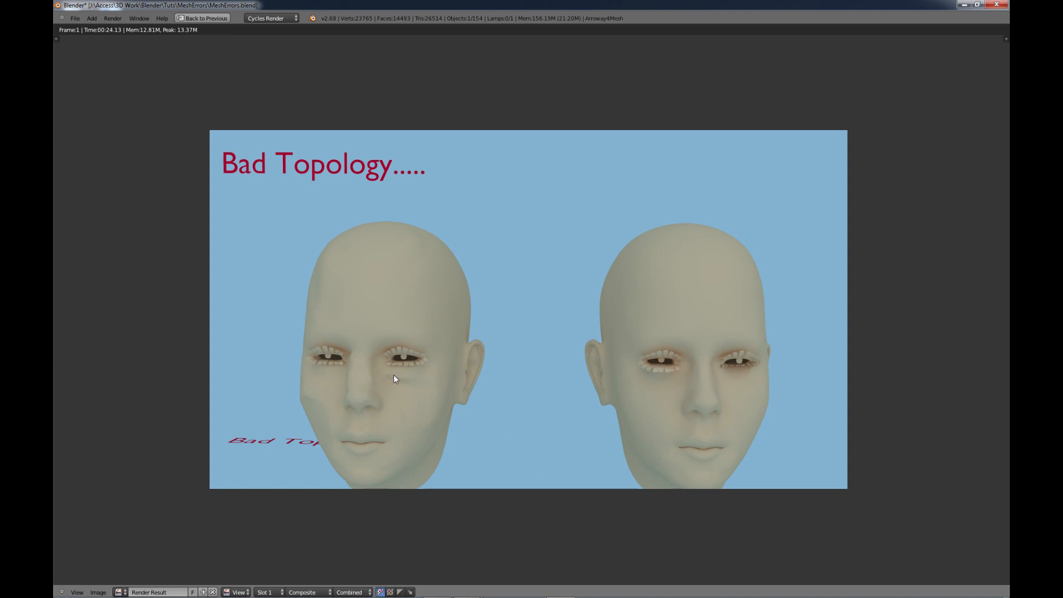
{"action": "mouse_move", "coordinate": [316, 402]}
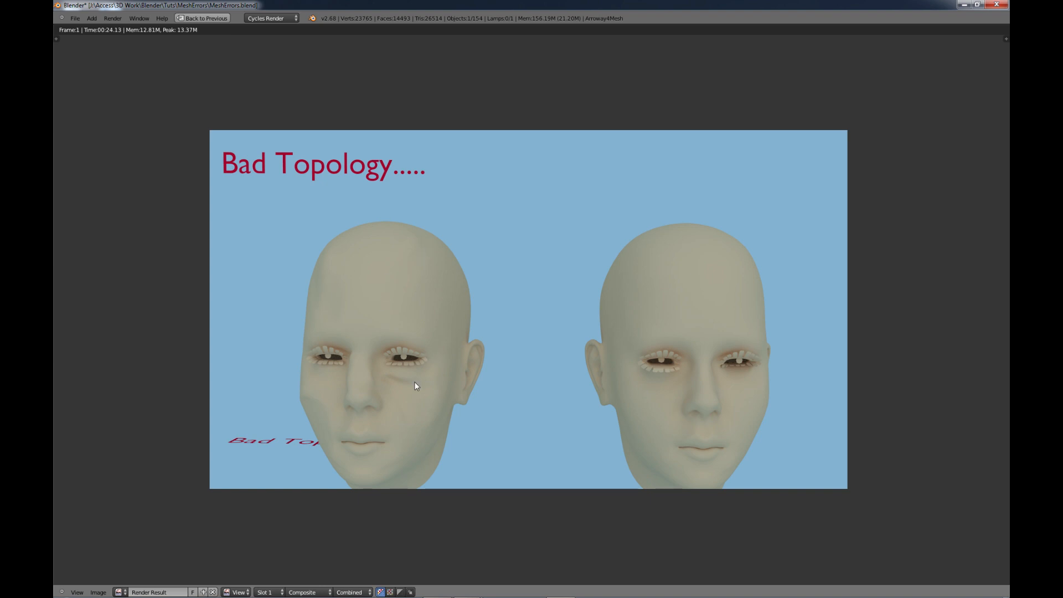
{"action": "mouse_move", "coordinate": [405, 388]}
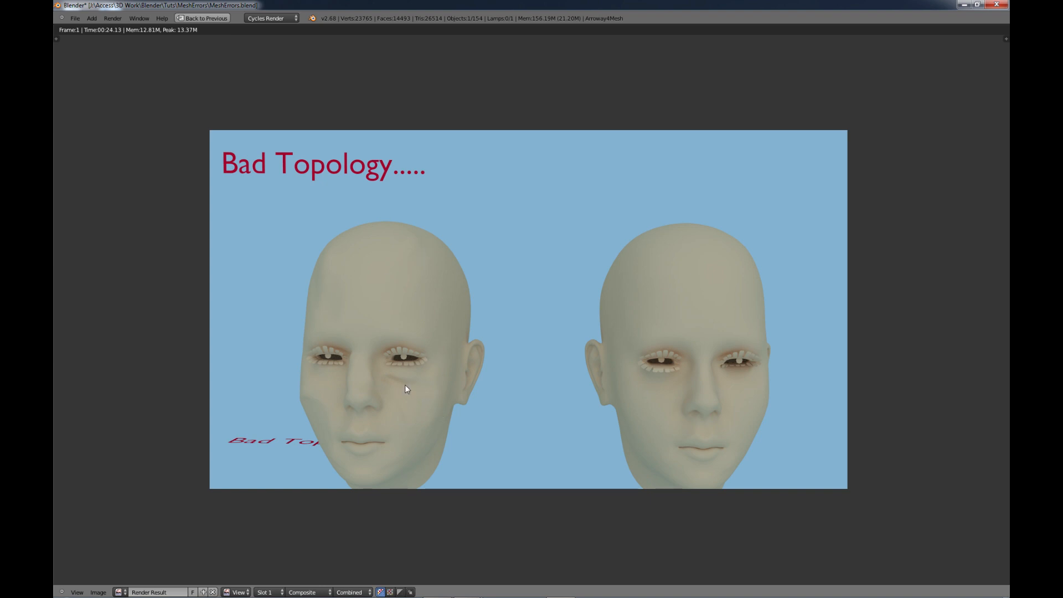
{"action": "mouse_move", "coordinate": [411, 405]}
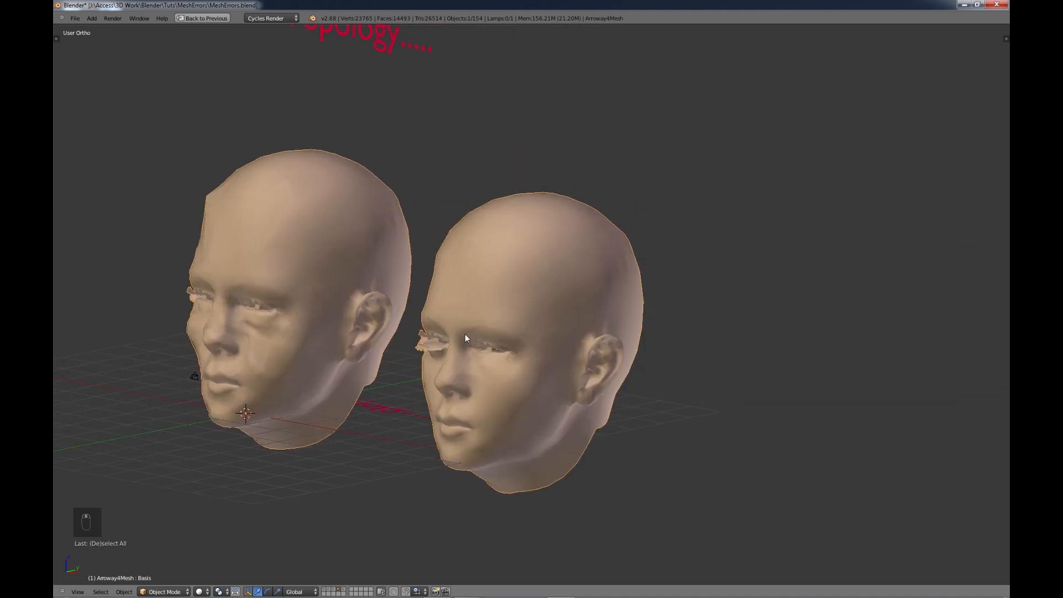
{"action": "mouse_move", "coordinate": [511, 296]}
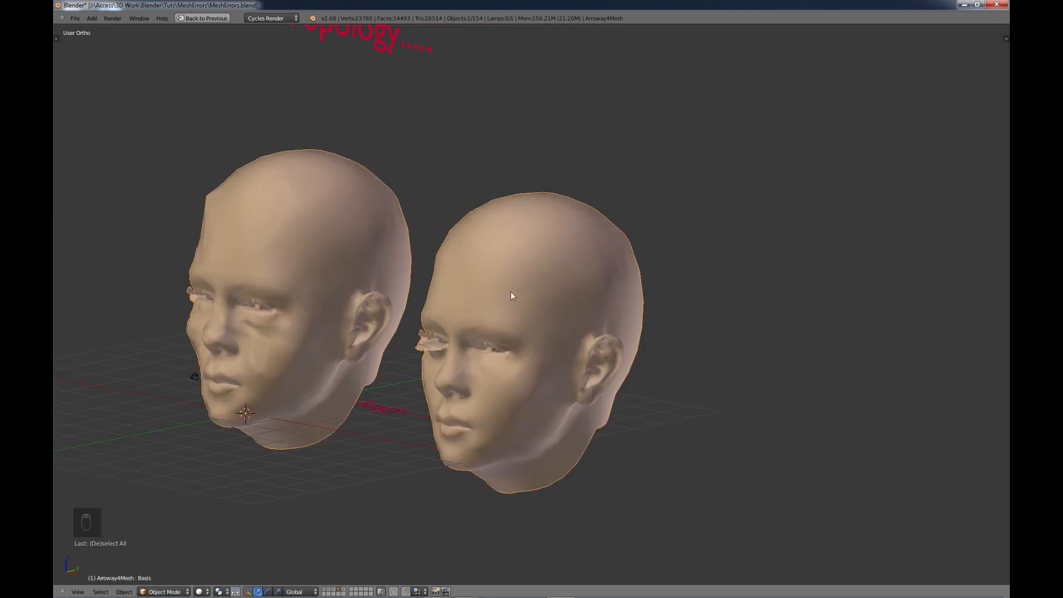
Step: Put the good-topology head into Edit Mode to show its wireframe
{"action": "key", "text": "Tab"}
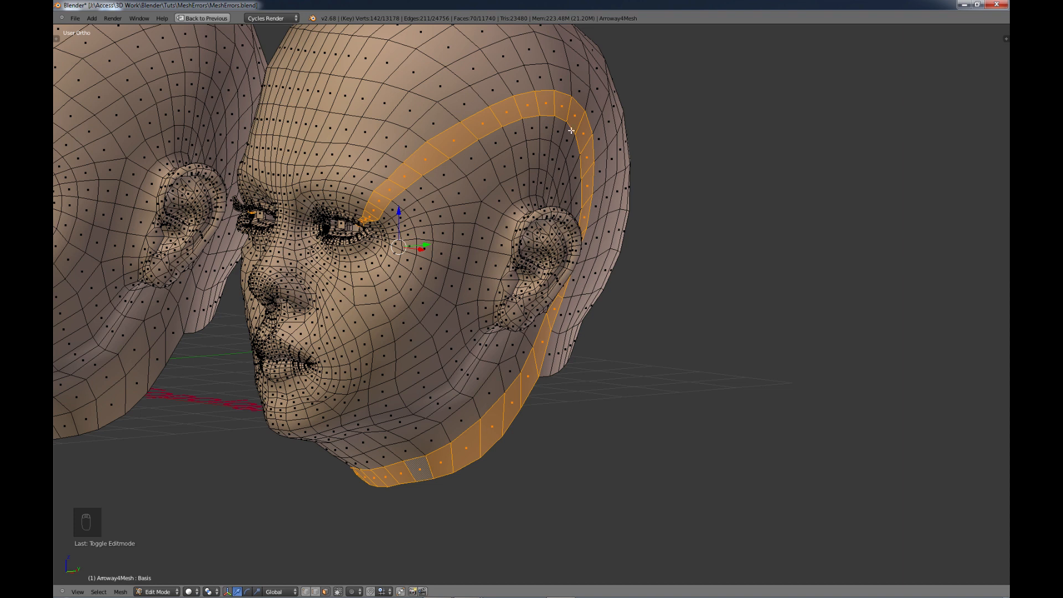
{"action": "mouse_move", "coordinate": [521, 390]}
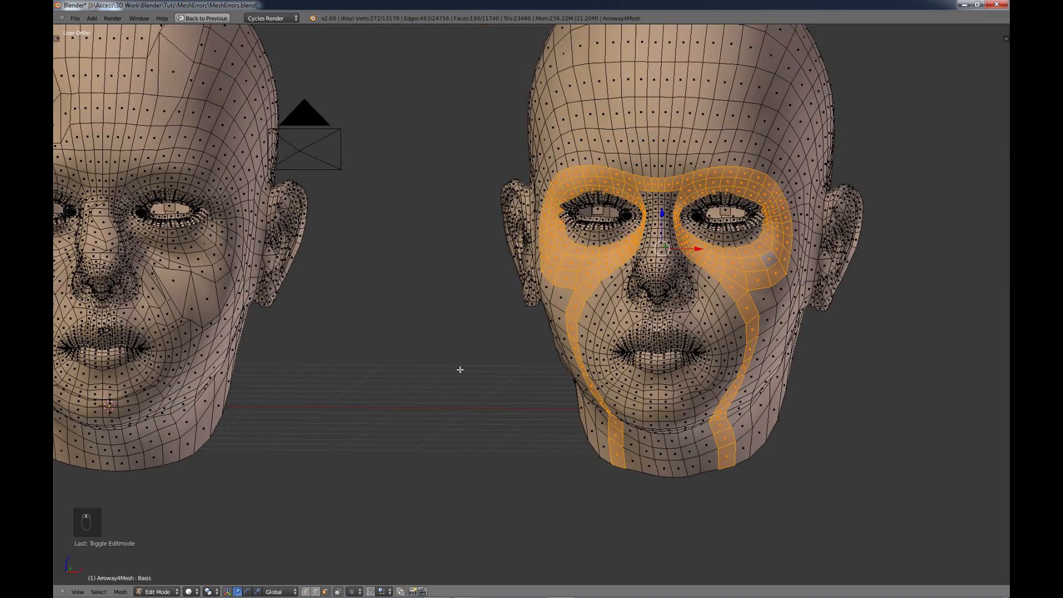
{"action": "mouse_move", "coordinate": [791, 265]}
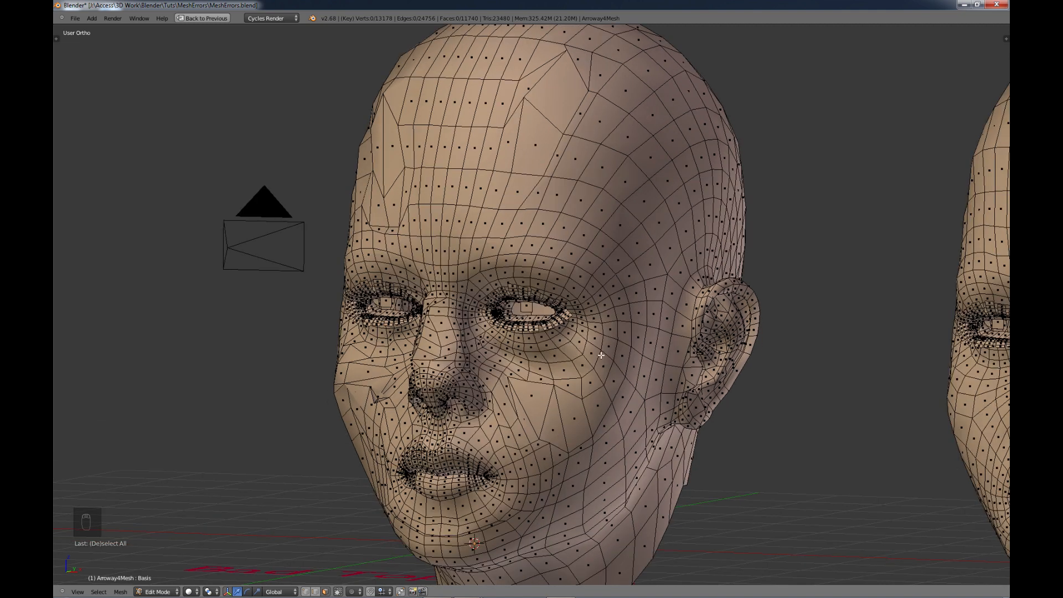
{"action": "mouse_move", "coordinate": [546, 396]}
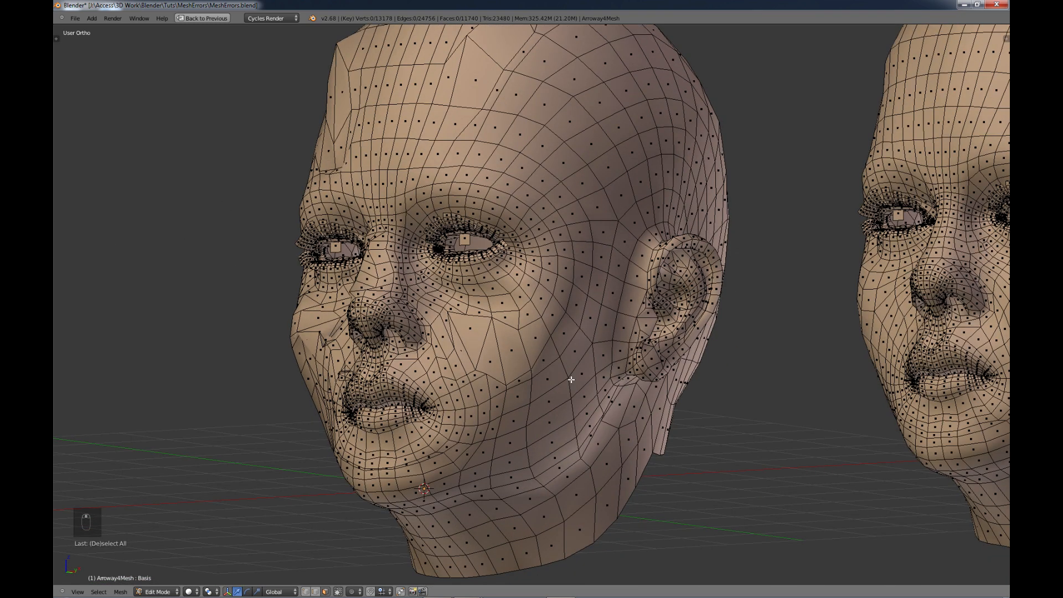
{"action": "mouse_move", "coordinate": [574, 364]}
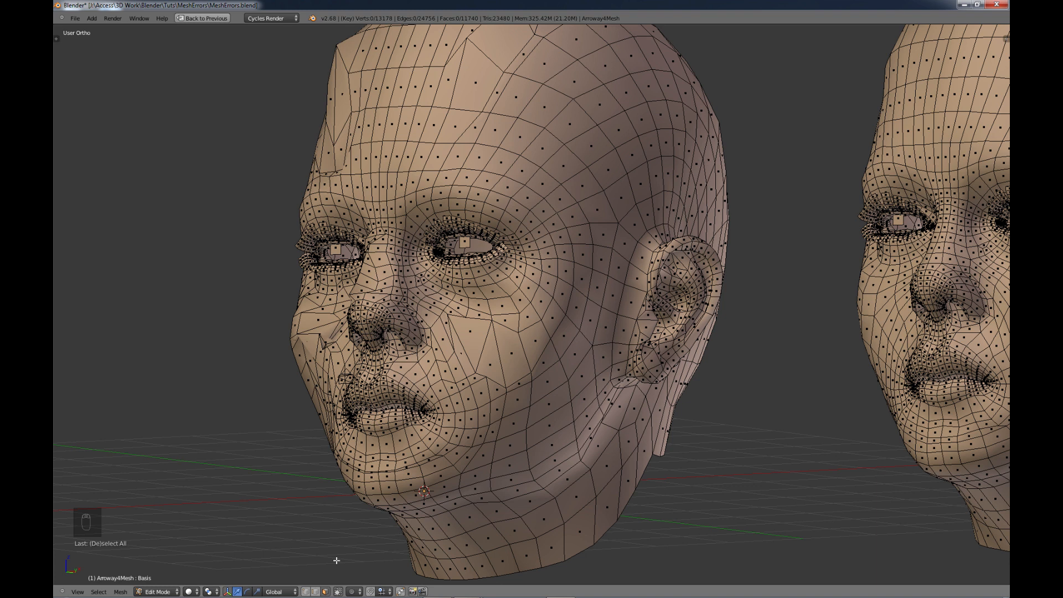
{"action": "mouse_move", "coordinate": [305, 591]}
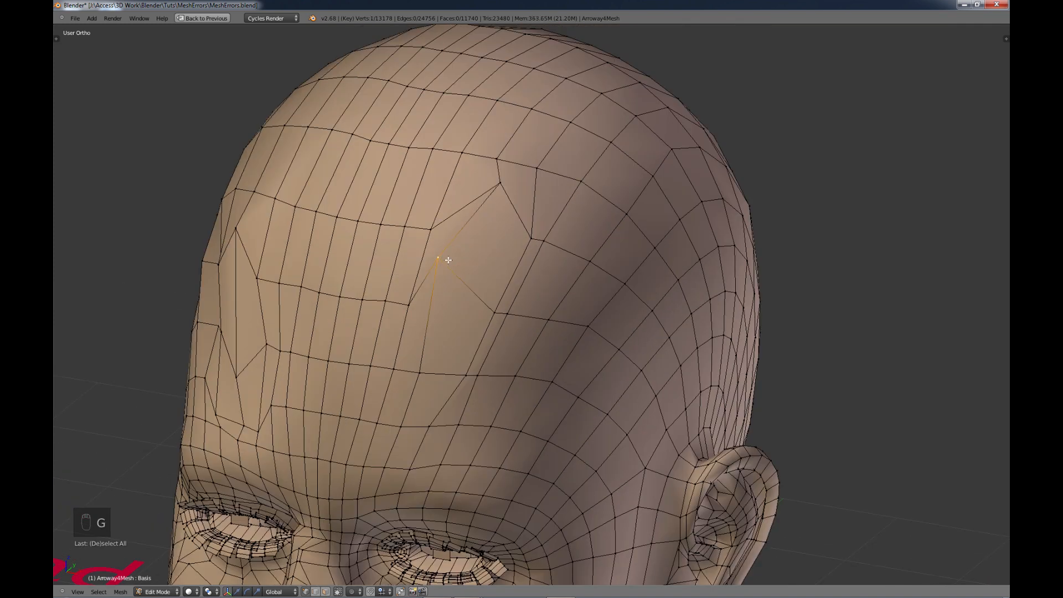
Step: Drag a kinked forehead vertex onto its edge line and smooth the temple vertex contour
{"action": "left_click_drag", "start_coordinate": [447, 260], "coordinate": [500, 183]}
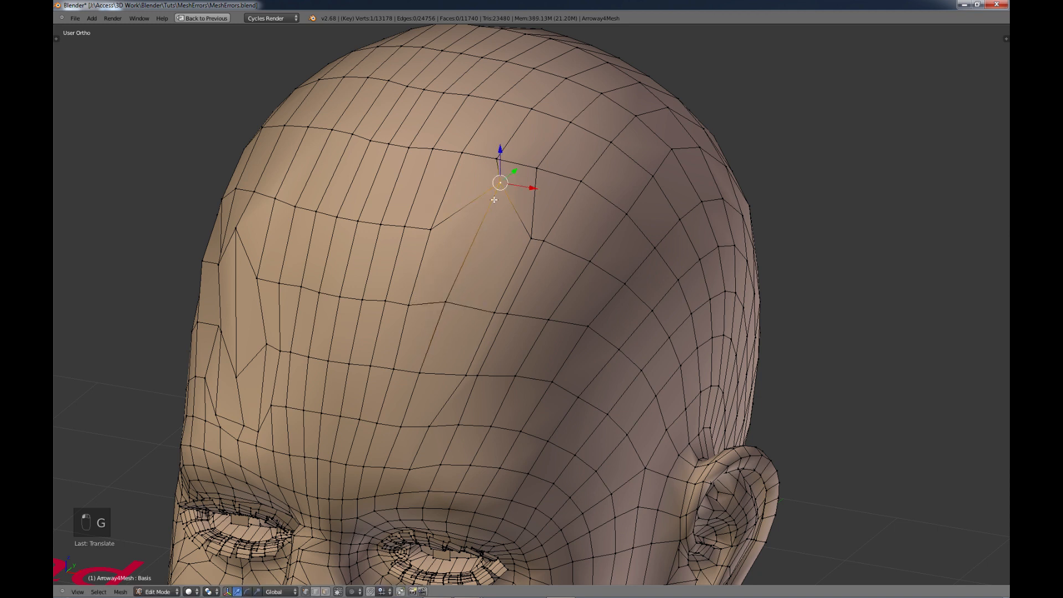
{"action": "left_click_drag", "start_coordinate": [500, 183], "coordinate": [469, 230]}
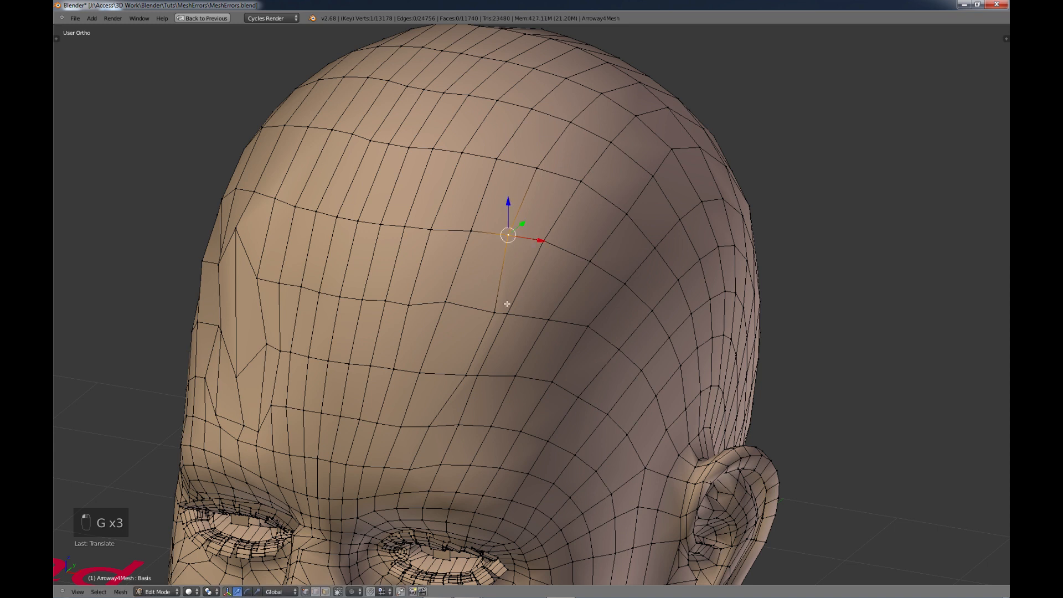
{"action": "left_click_drag", "start_coordinate": [508, 233], "coordinate": [478, 305]}
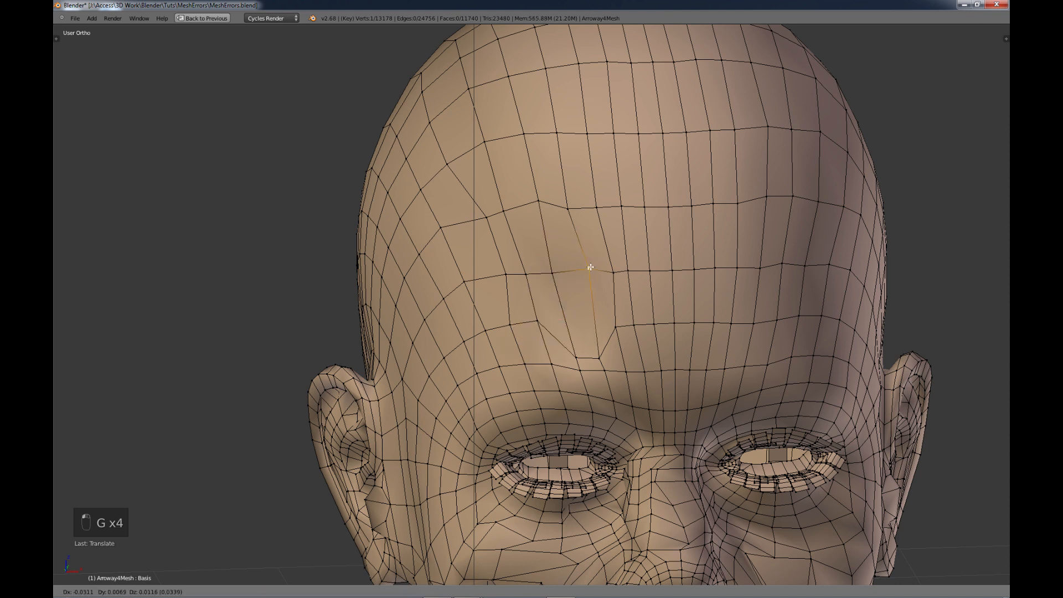
{"action": "key", "text": "Tab"}
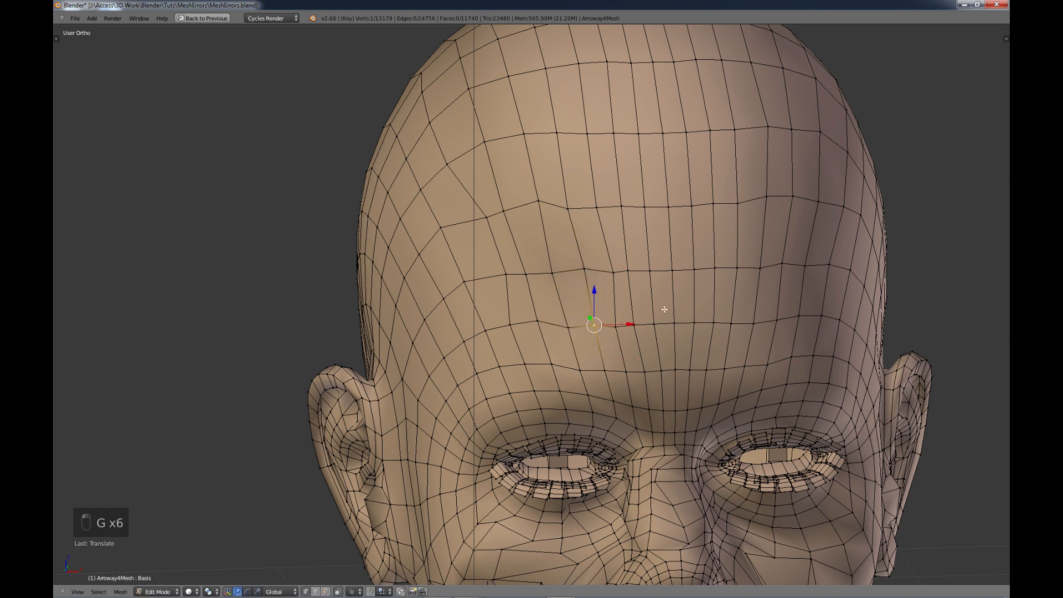
{"action": "mouse_move", "coordinate": [714, 312]}
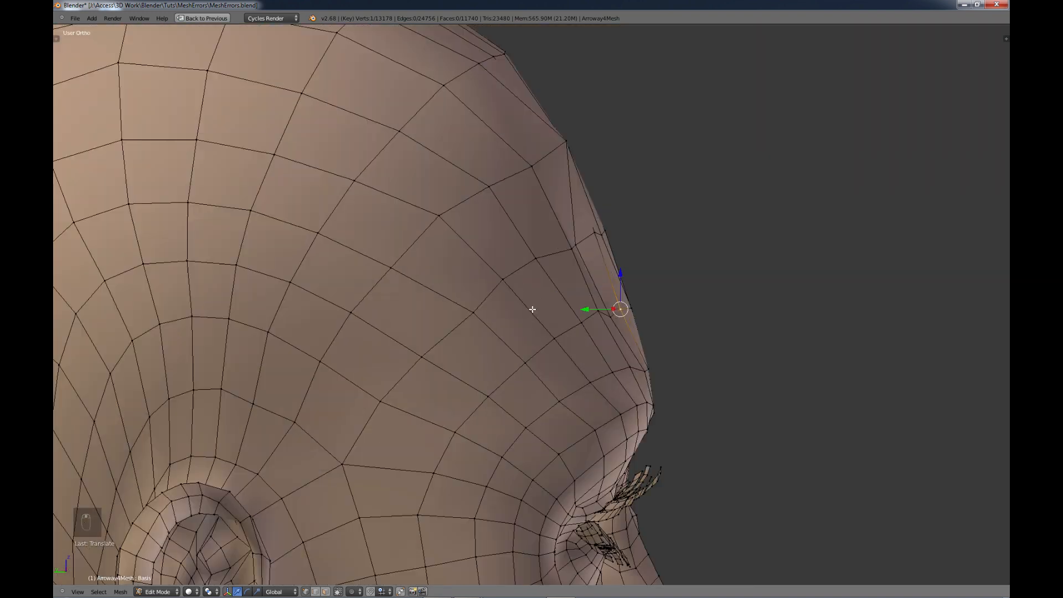
{"action": "left_click_drag", "start_coordinate": [620, 309], "coordinate": [574, 244]}
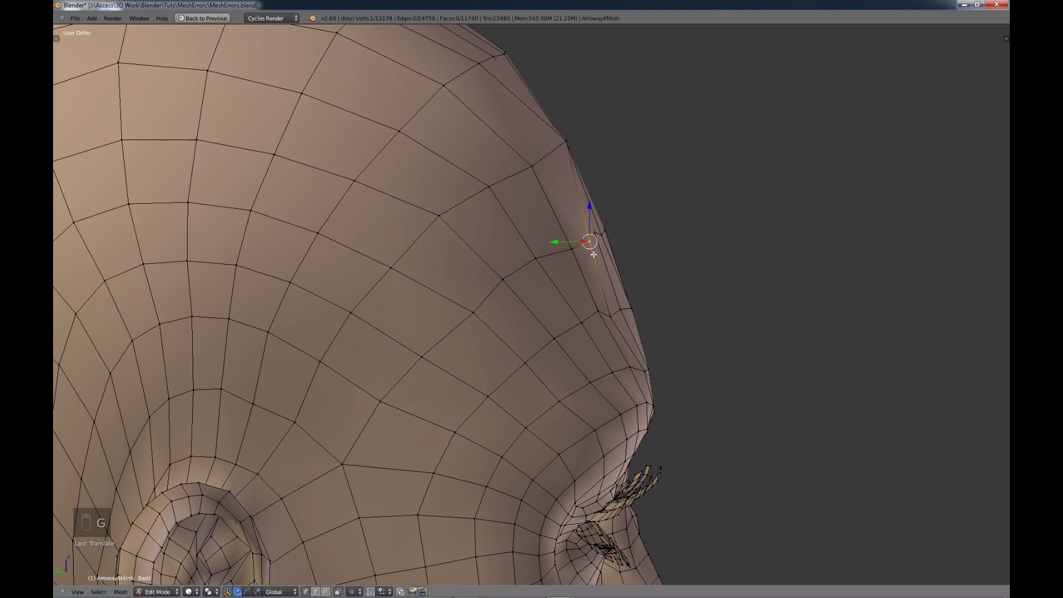
{"action": "left_click_drag", "start_coordinate": [593, 254], "coordinate": [617, 310]}
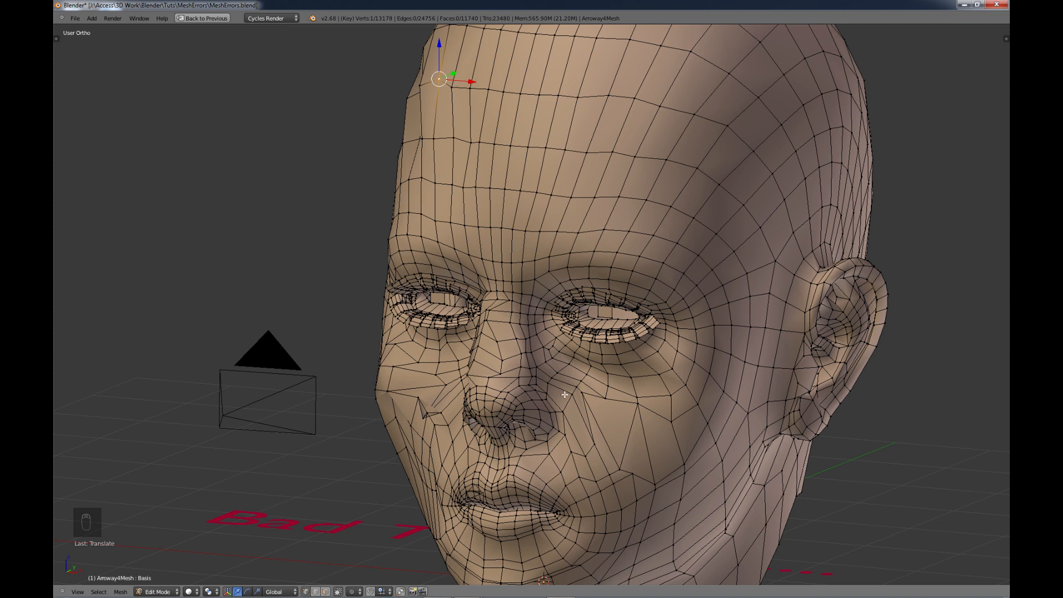
Step: Zoom out to see the whole bad-topology head from the front
{"action": "scroll", "scroll_direction": "down", "scroll_amount": 3}
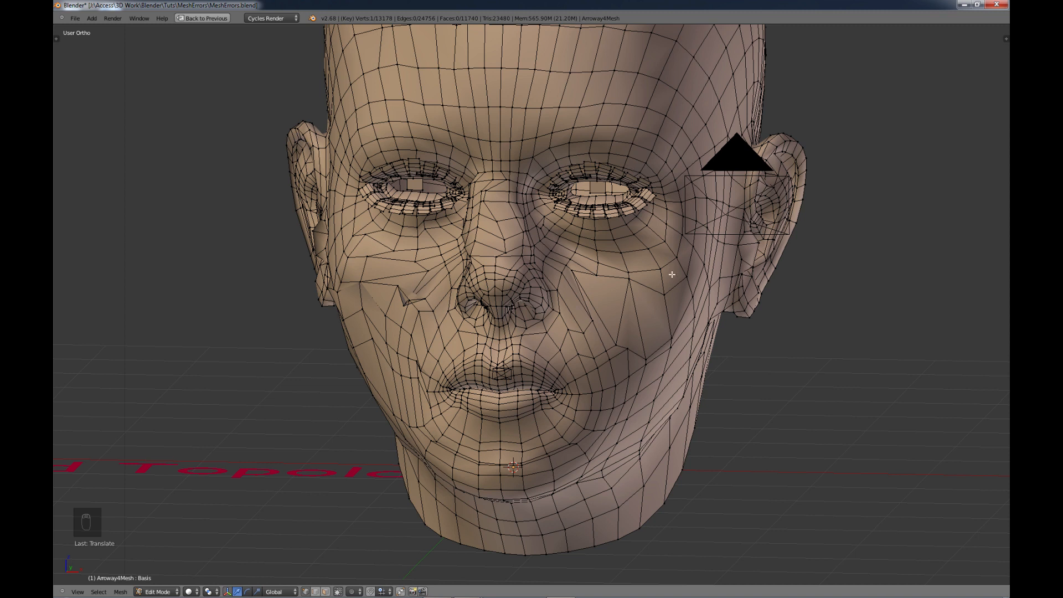
{"action": "mouse_move", "coordinate": [671, 392]}
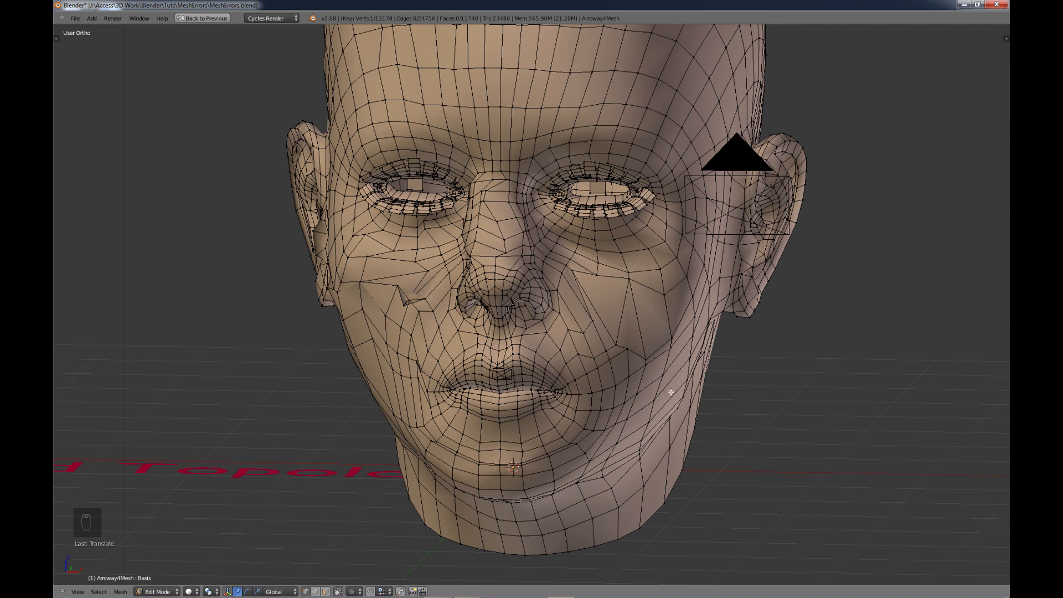
{"action": "mouse_move", "coordinate": [615, 369]}
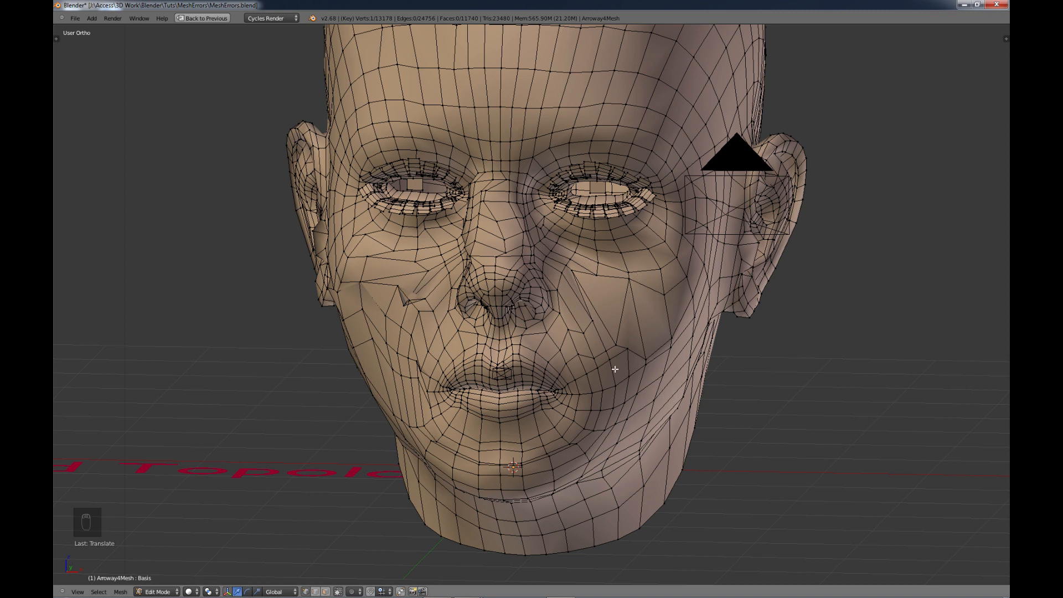
{"action": "mouse_move", "coordinate": [703, 183]}
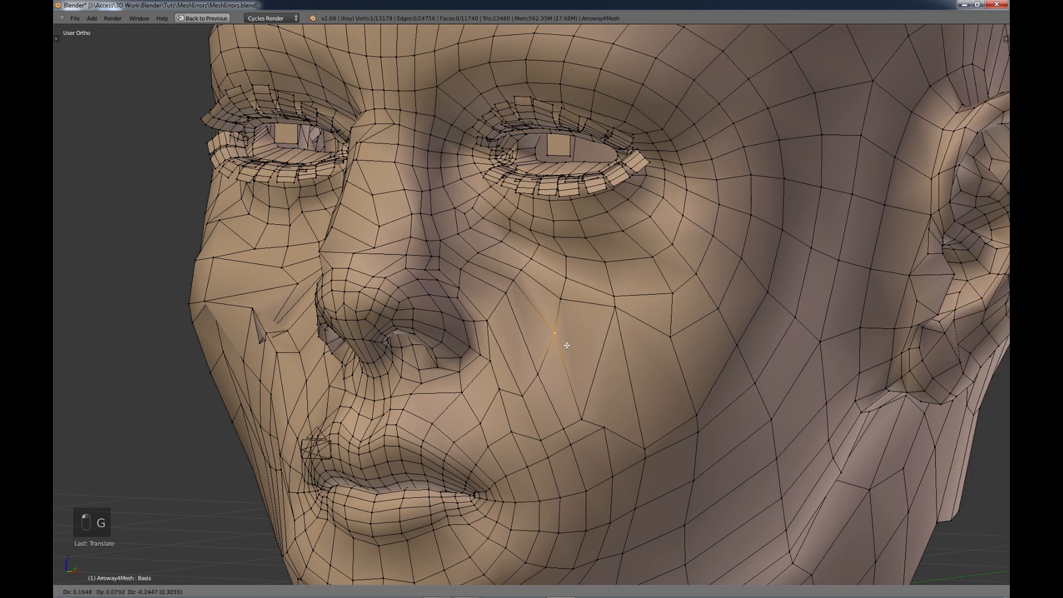
Step: Grab the cheek vertices, including the outer cheek edge, into smoother positions
{"action": "left_click_drag", "start_coordinate": [565, 346], "coordinate": [610, 346]}
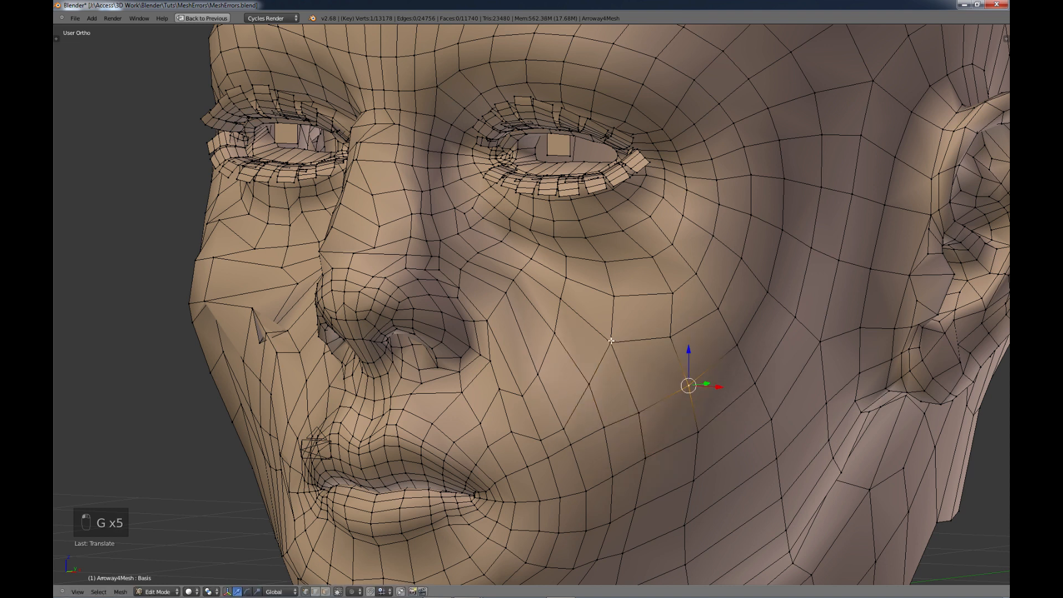
{"action": "key", "text": "g"}
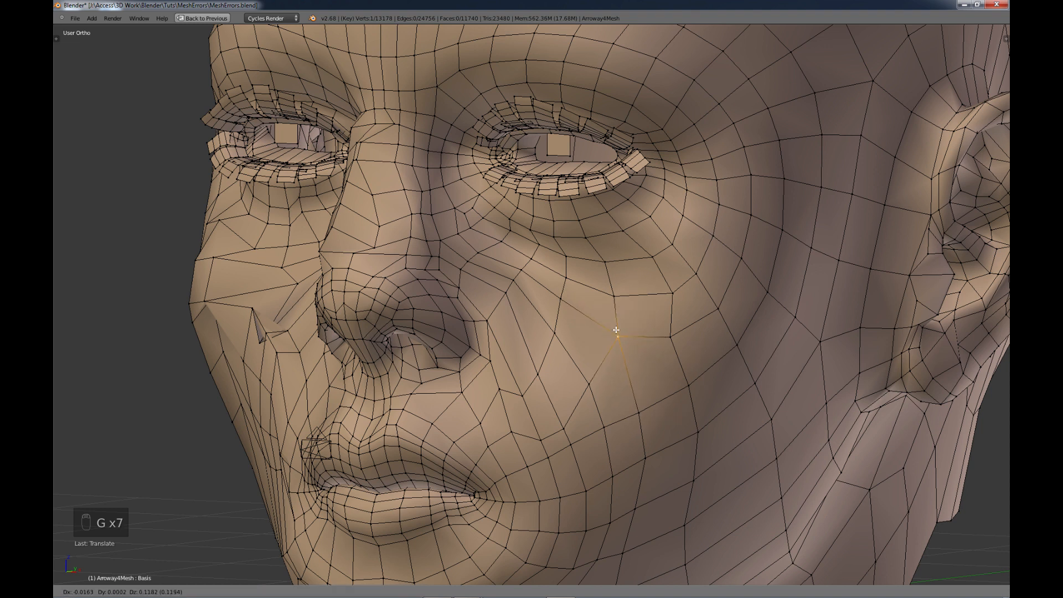
{"action": "mouse_move", "coordinate": [591, 376]}
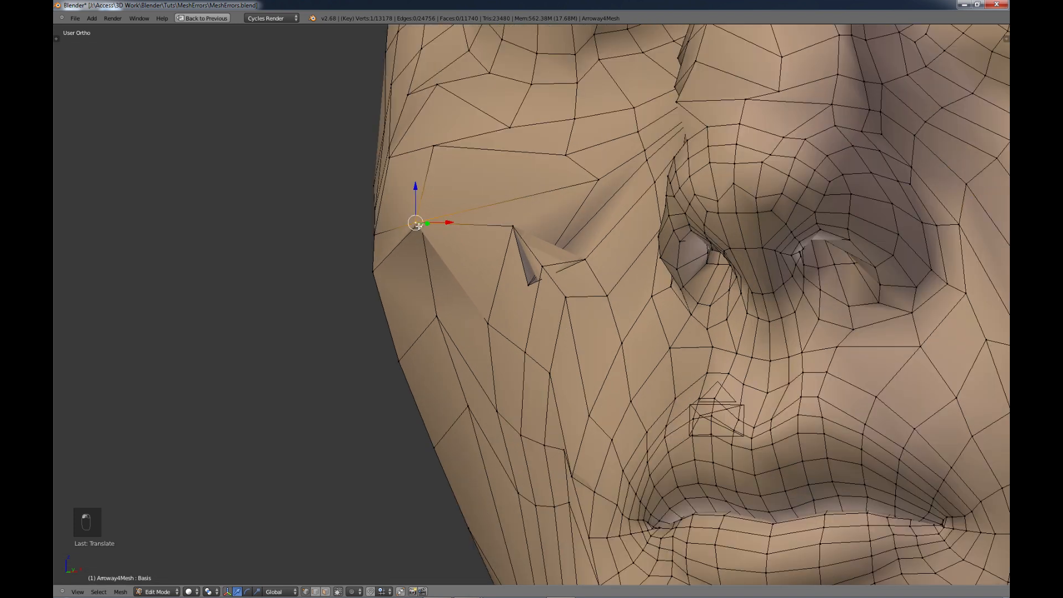
{"action": "key", "text": "g"}
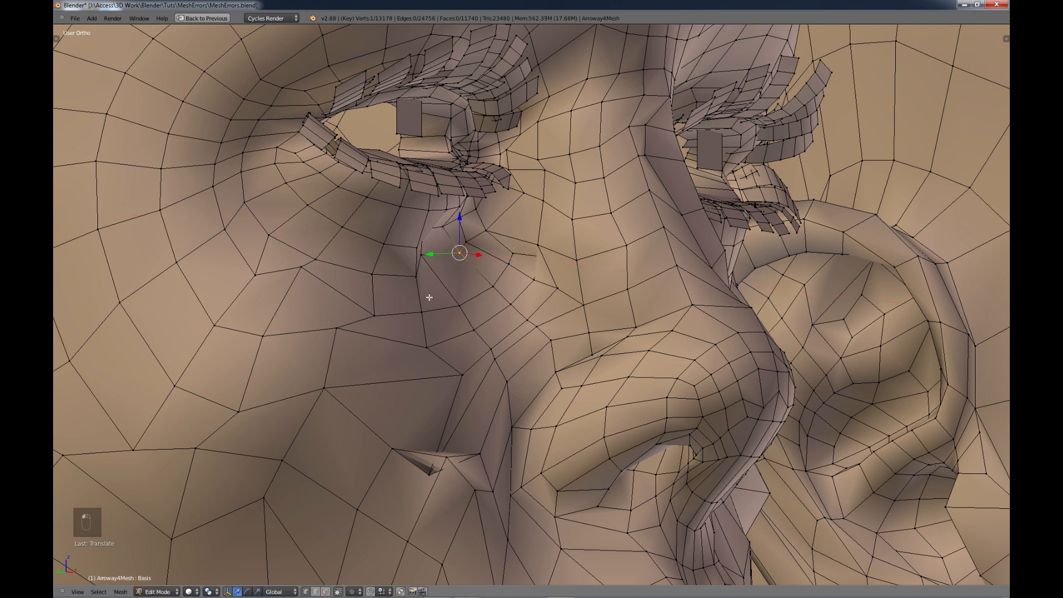
{"action": "mouse_move", "coordinate": [579, 277]}
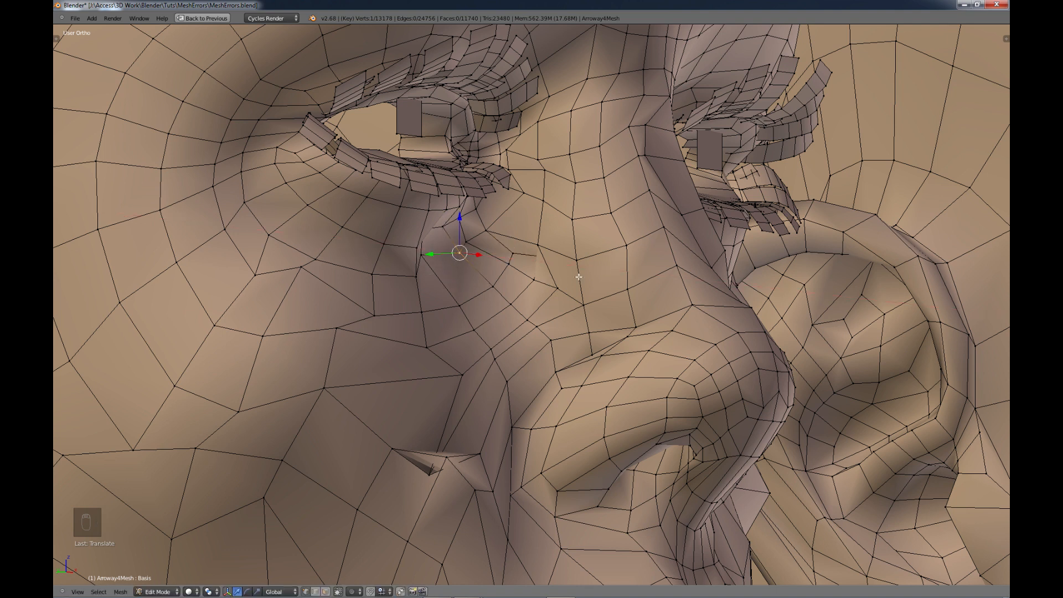
{"action": "scroll", "scroll_direction": "down", "scroll_amount": 3}
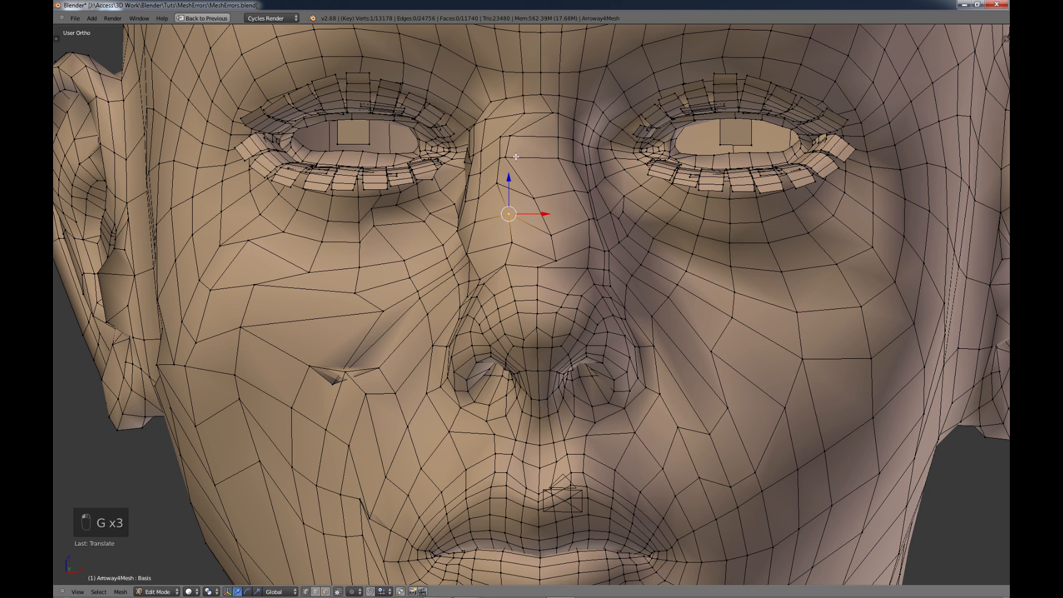
{"action": "mouse_move", "coordinate": [534, 139]}
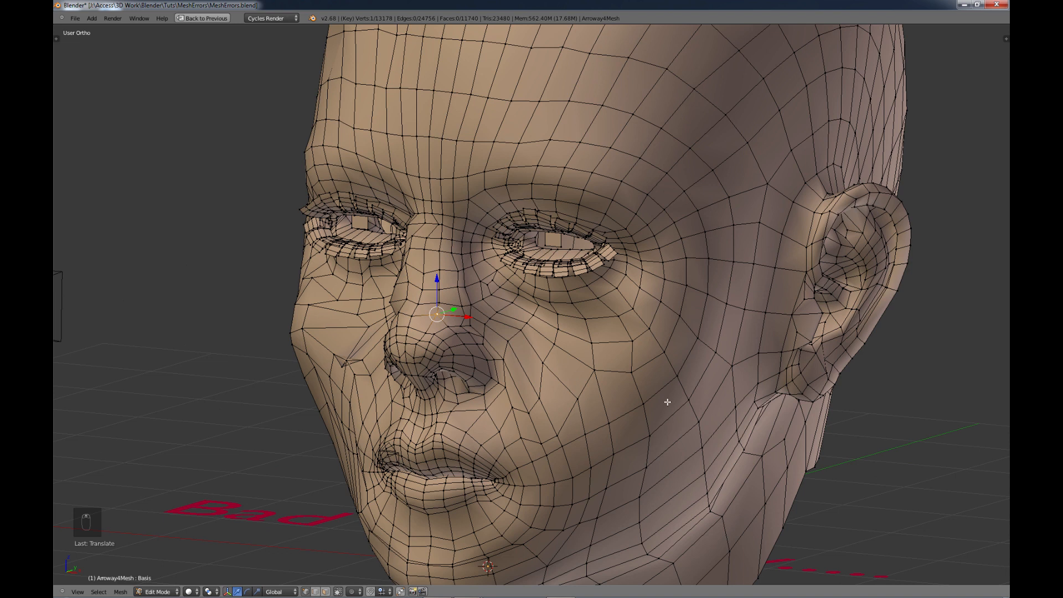
{"action": "mouse_move", "coordinate": [513, 362]}
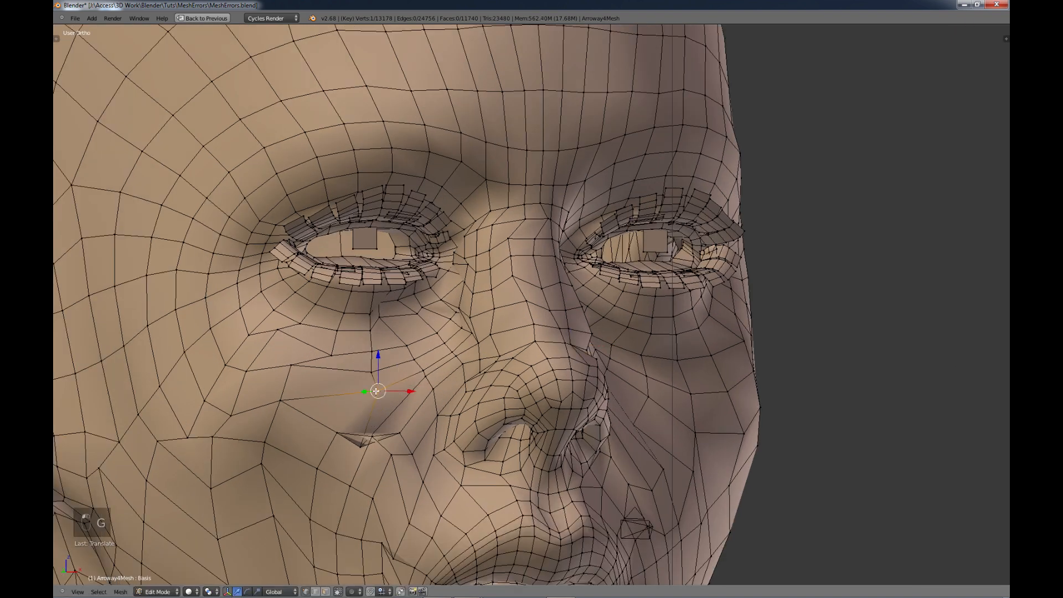
Step: Shift the under-eye vertex outward toward the cheek, then zoom out to check
{"action": "left_click_drag", "start_coordinate": [376, 390], "coordinate": [295, 404]}
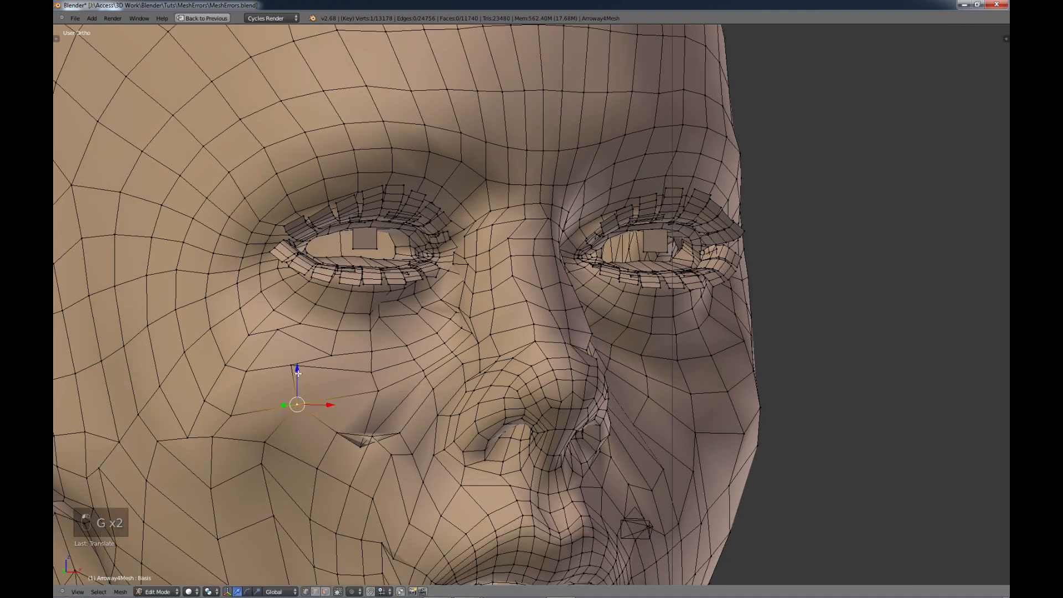
{"action": "left_click_drag", "start_coordinate": [296, 405], "coordinate": [322, 378]}
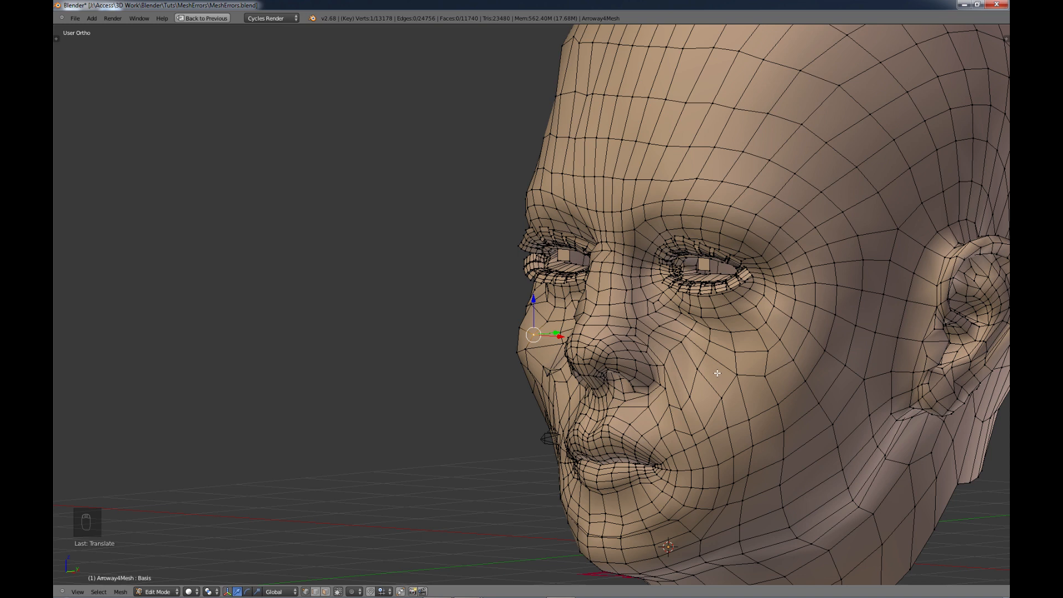
{"action": "mouse_move", "coordinate": [680, 333]}
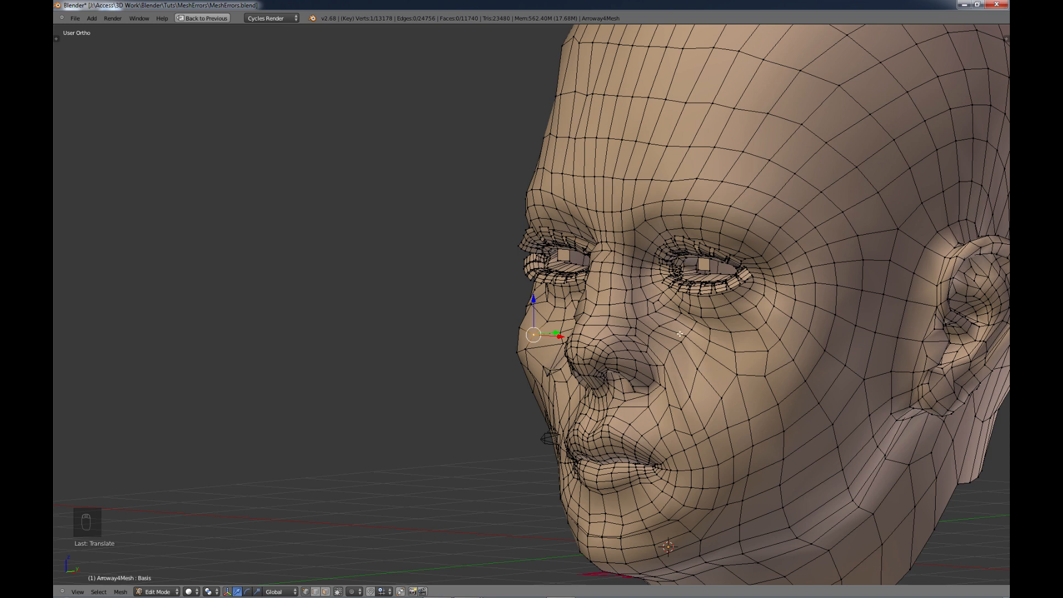
{"action": "scroll", "scroll_direction": "up", "scroll_amount": 3}
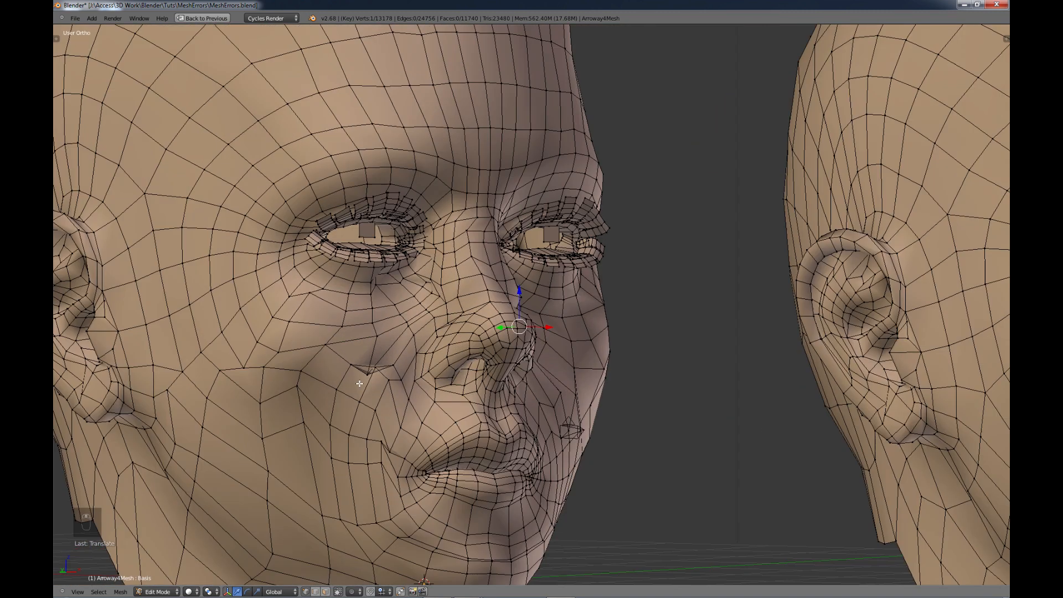
{"action": "scroll", "scroll_direction": "up", "scroll_amount": 3}
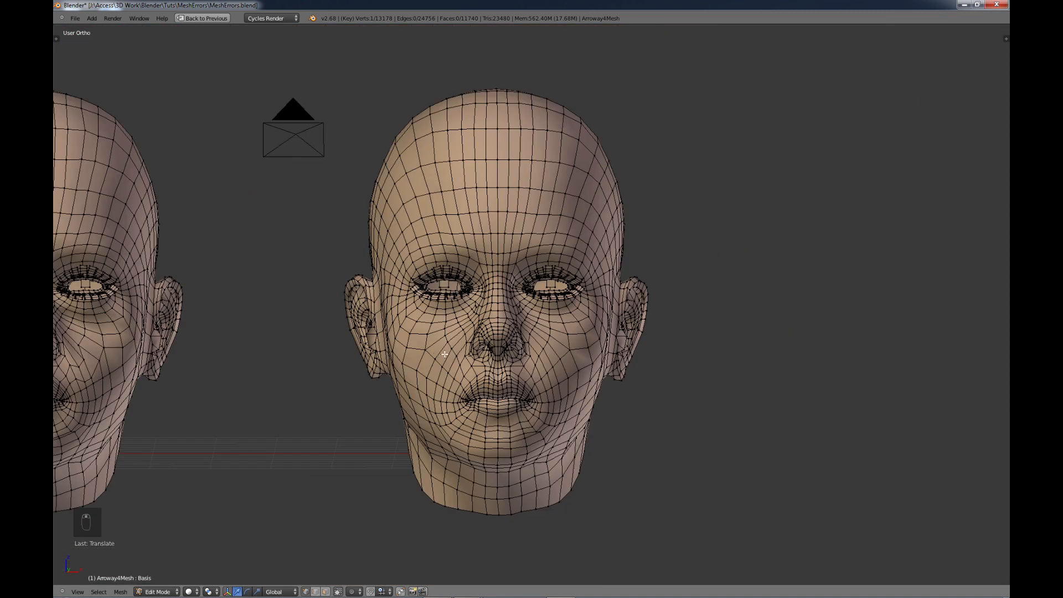
{"action": "mouse_move", "coordinate": [446, 385]}
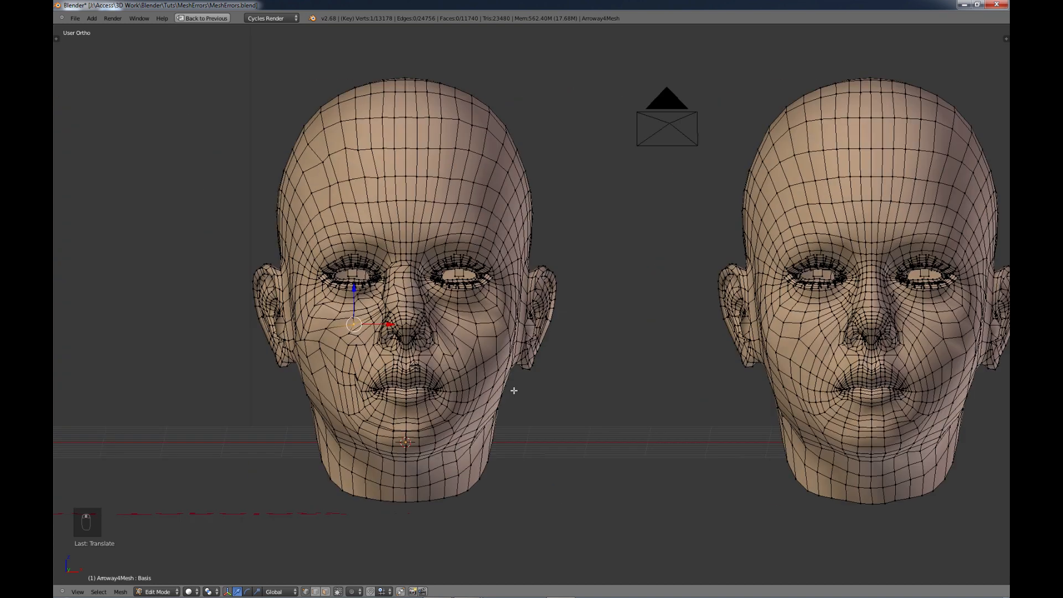
Step: Toggle both heads between Edit and Object Mode, ending shaded in Object Mode
{"action": "key", "text": "Tab"}
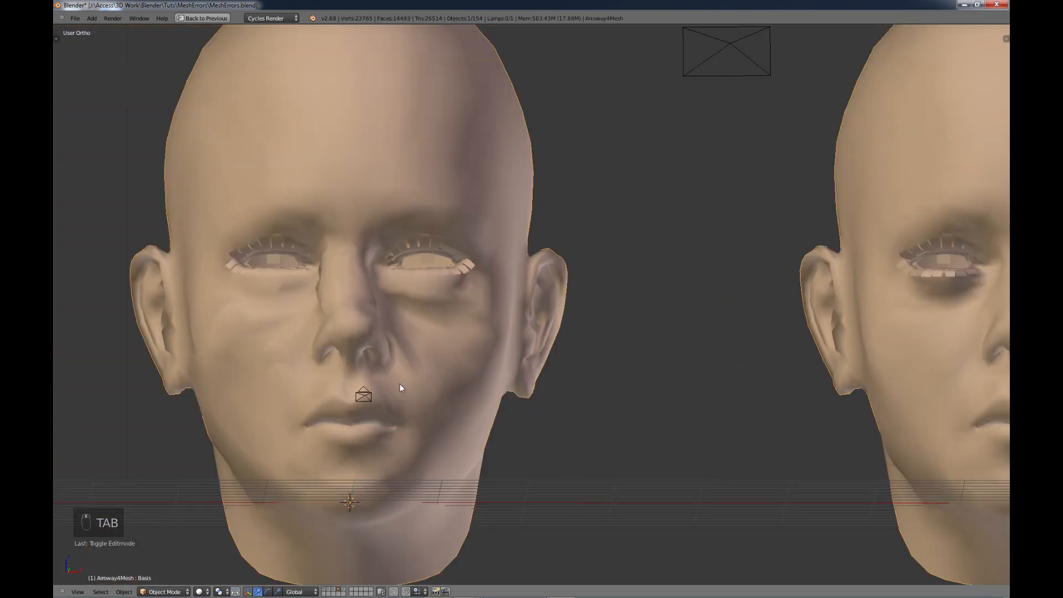
{"action": "mouse_move", "coordinate": [417, 324]}
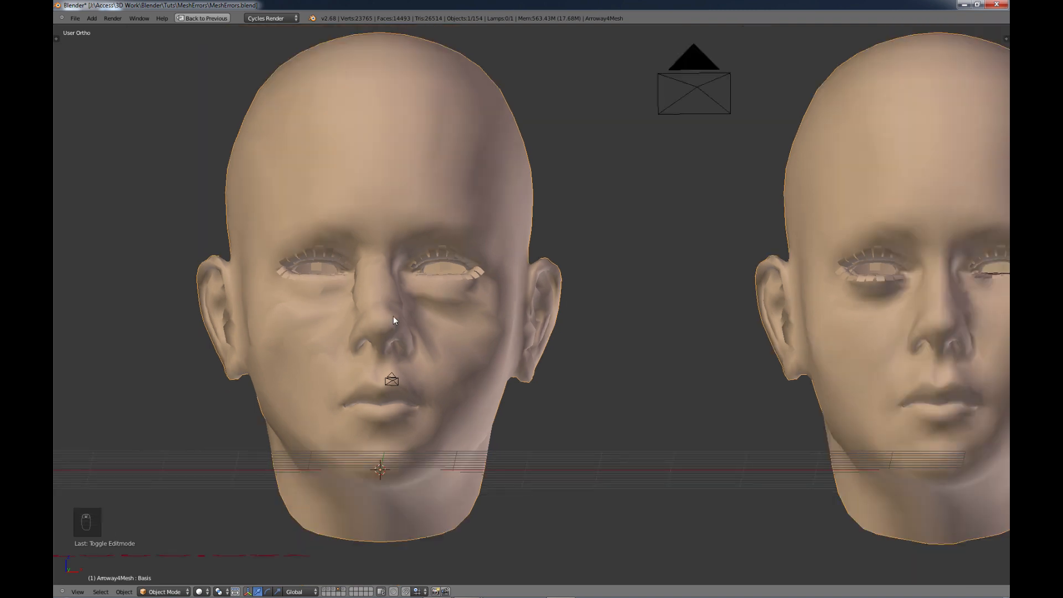
{"action": "key", "text": "Tab"}
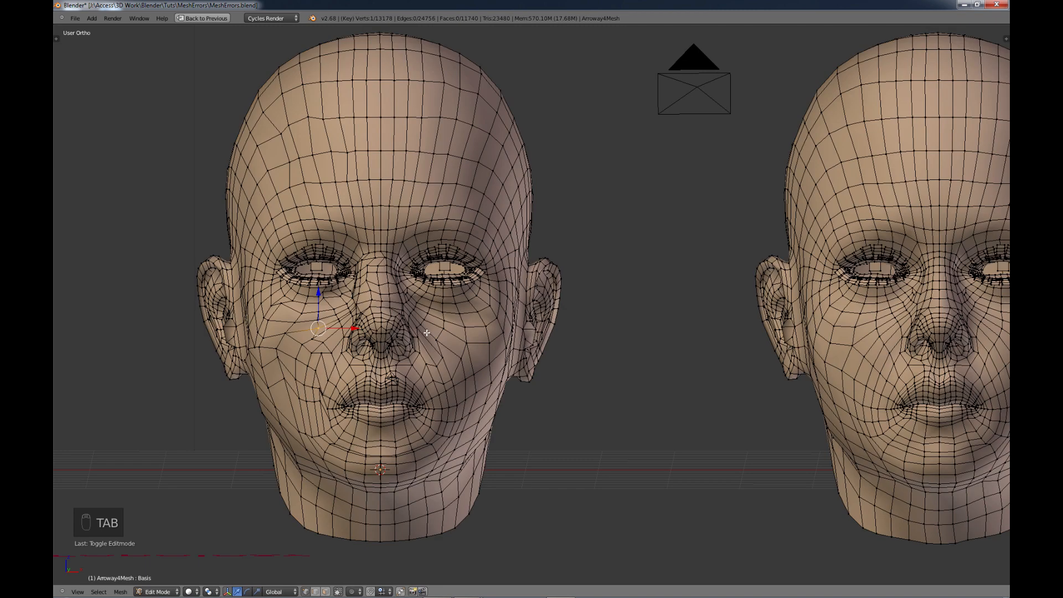
{"action": "key", "text": "Tab"}
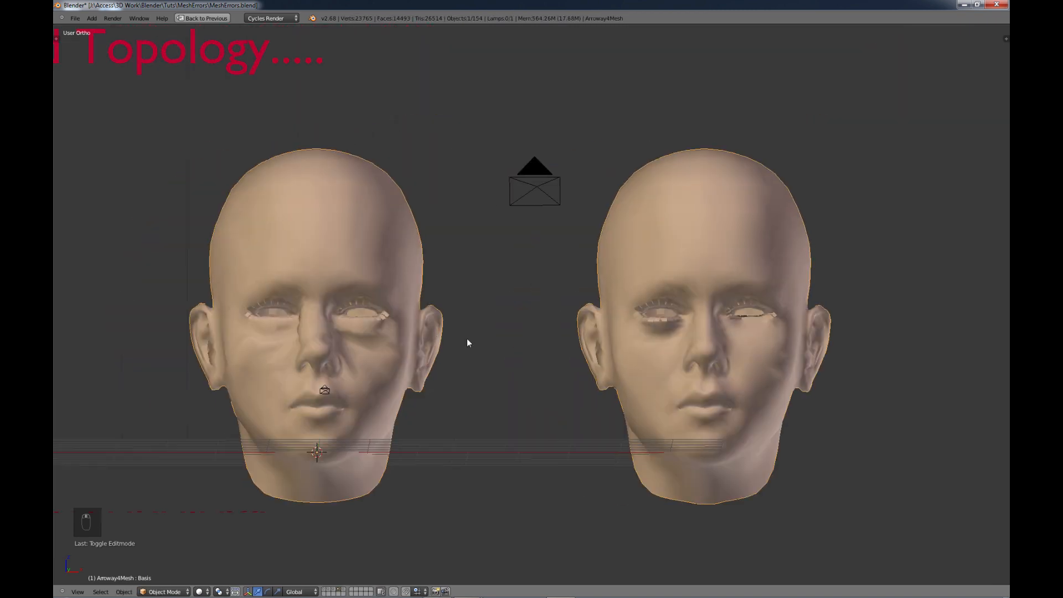
{"action": "key", "text": "Tab"}
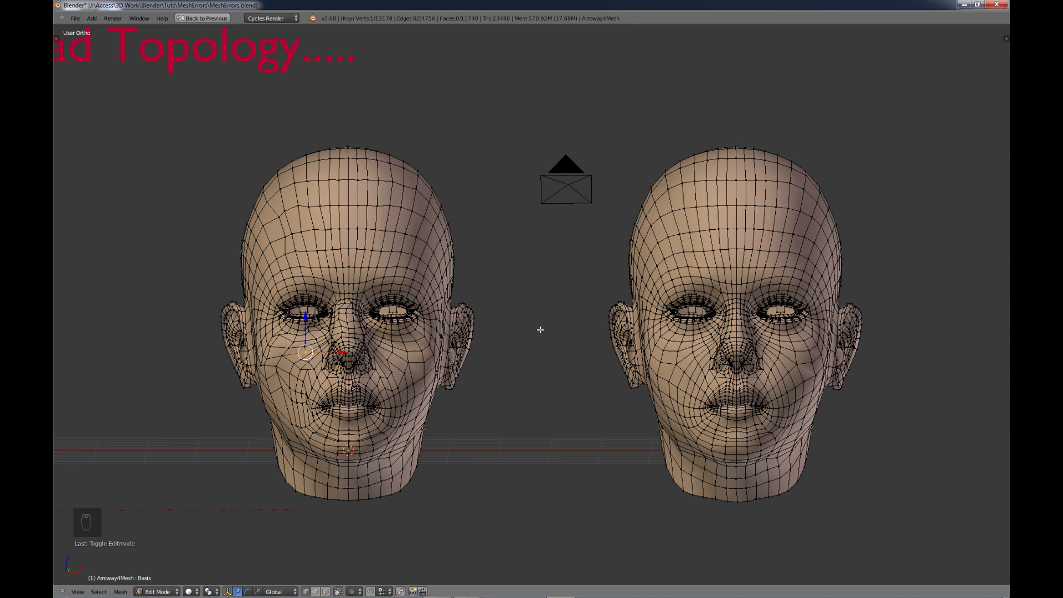
{"action": "mouse_move", "coordinate": [425, 343]}
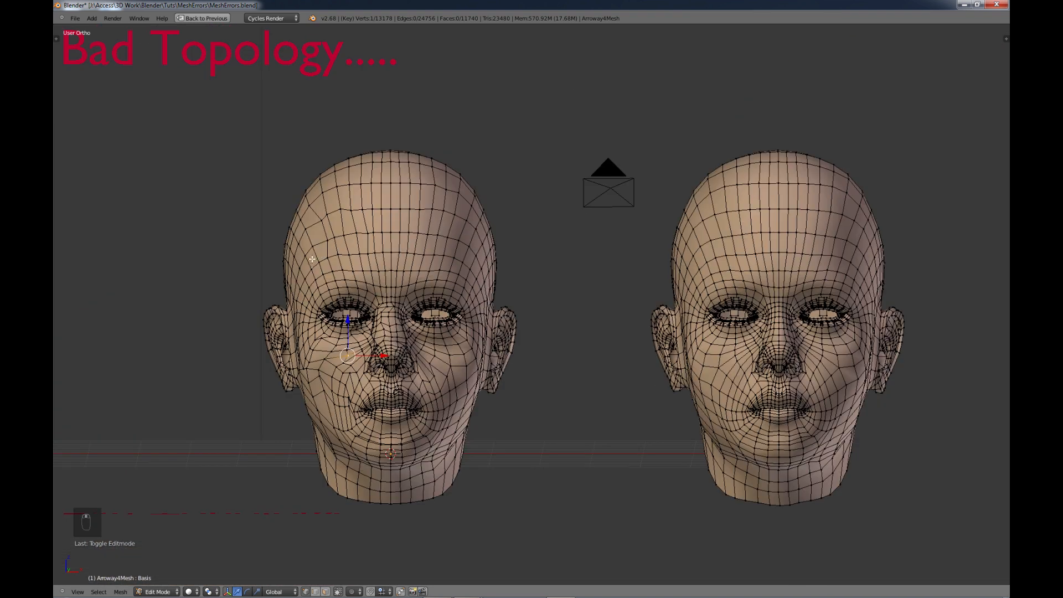
{"action": "mouse_move", "coordinate": [408, 287]}
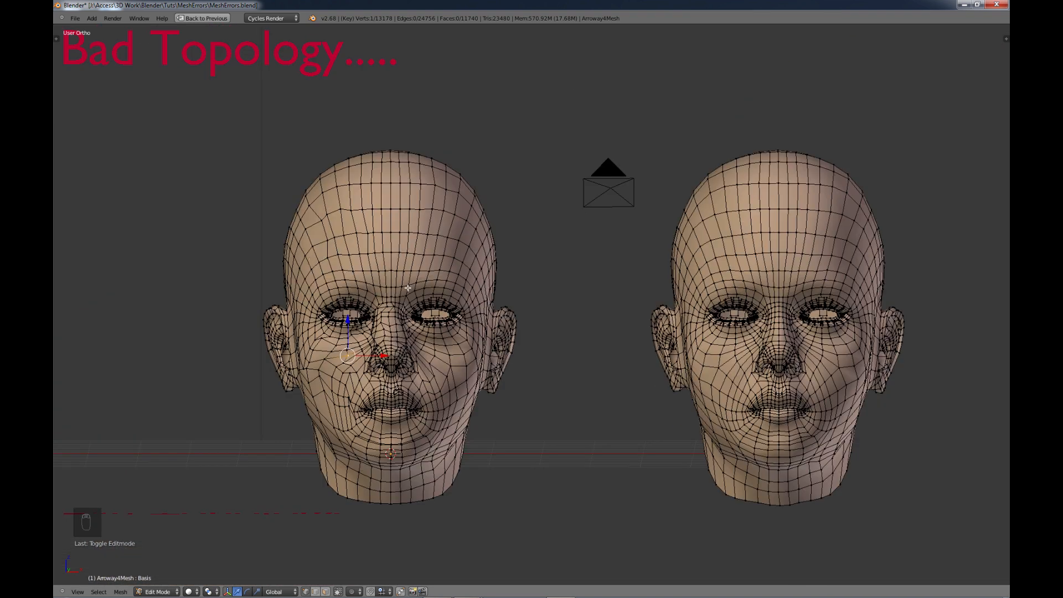
{"action": "mouse_move", "coordinate": [411, 294]}
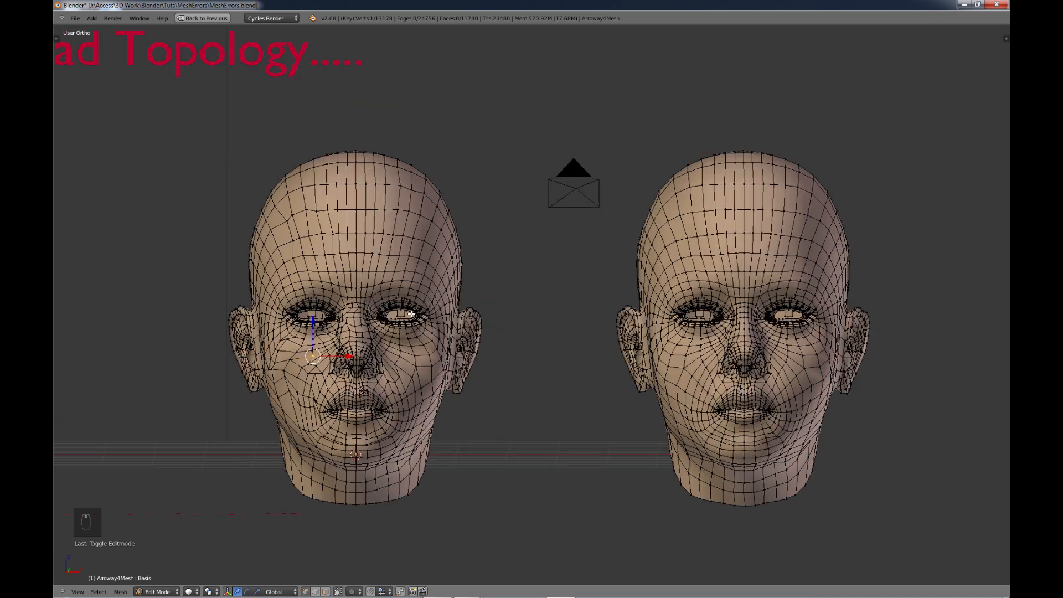
{"action": "key", "text": "Tab"}
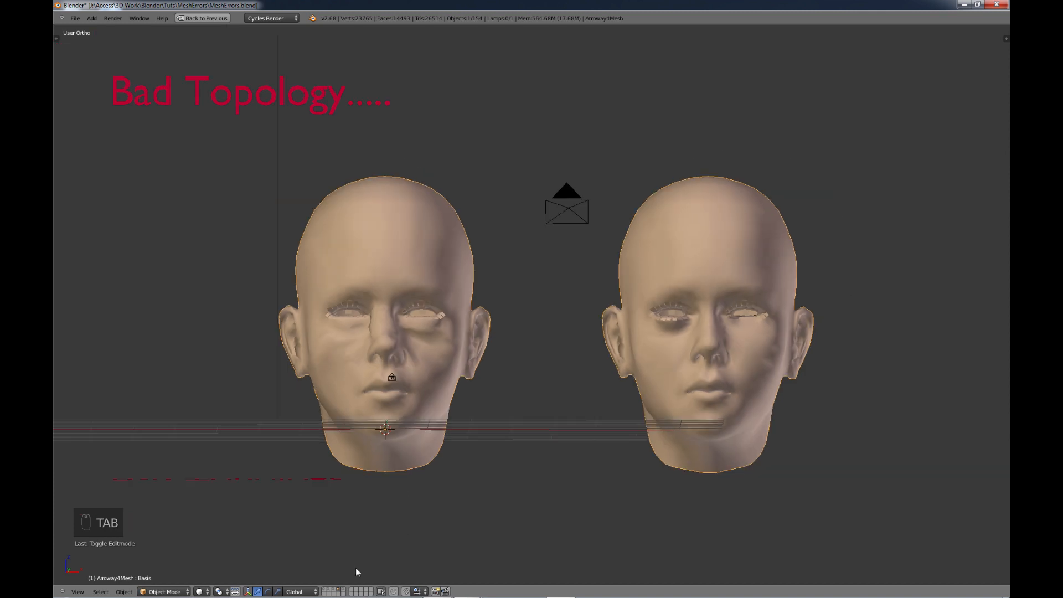
Step: View the title scene from directly above in top orthographic view
{"action": "key", "text": "numpad_7"}
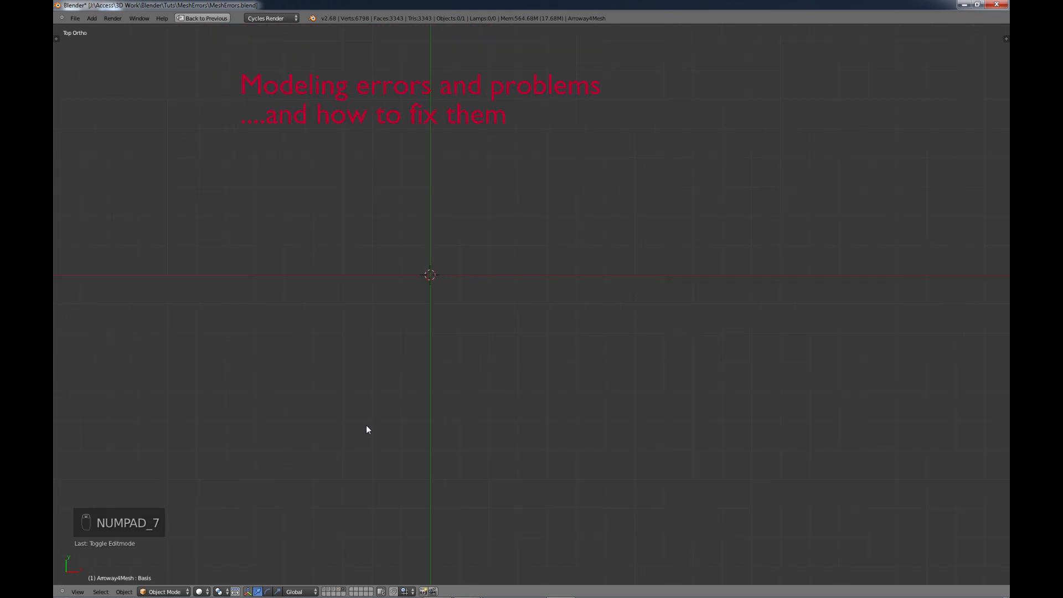